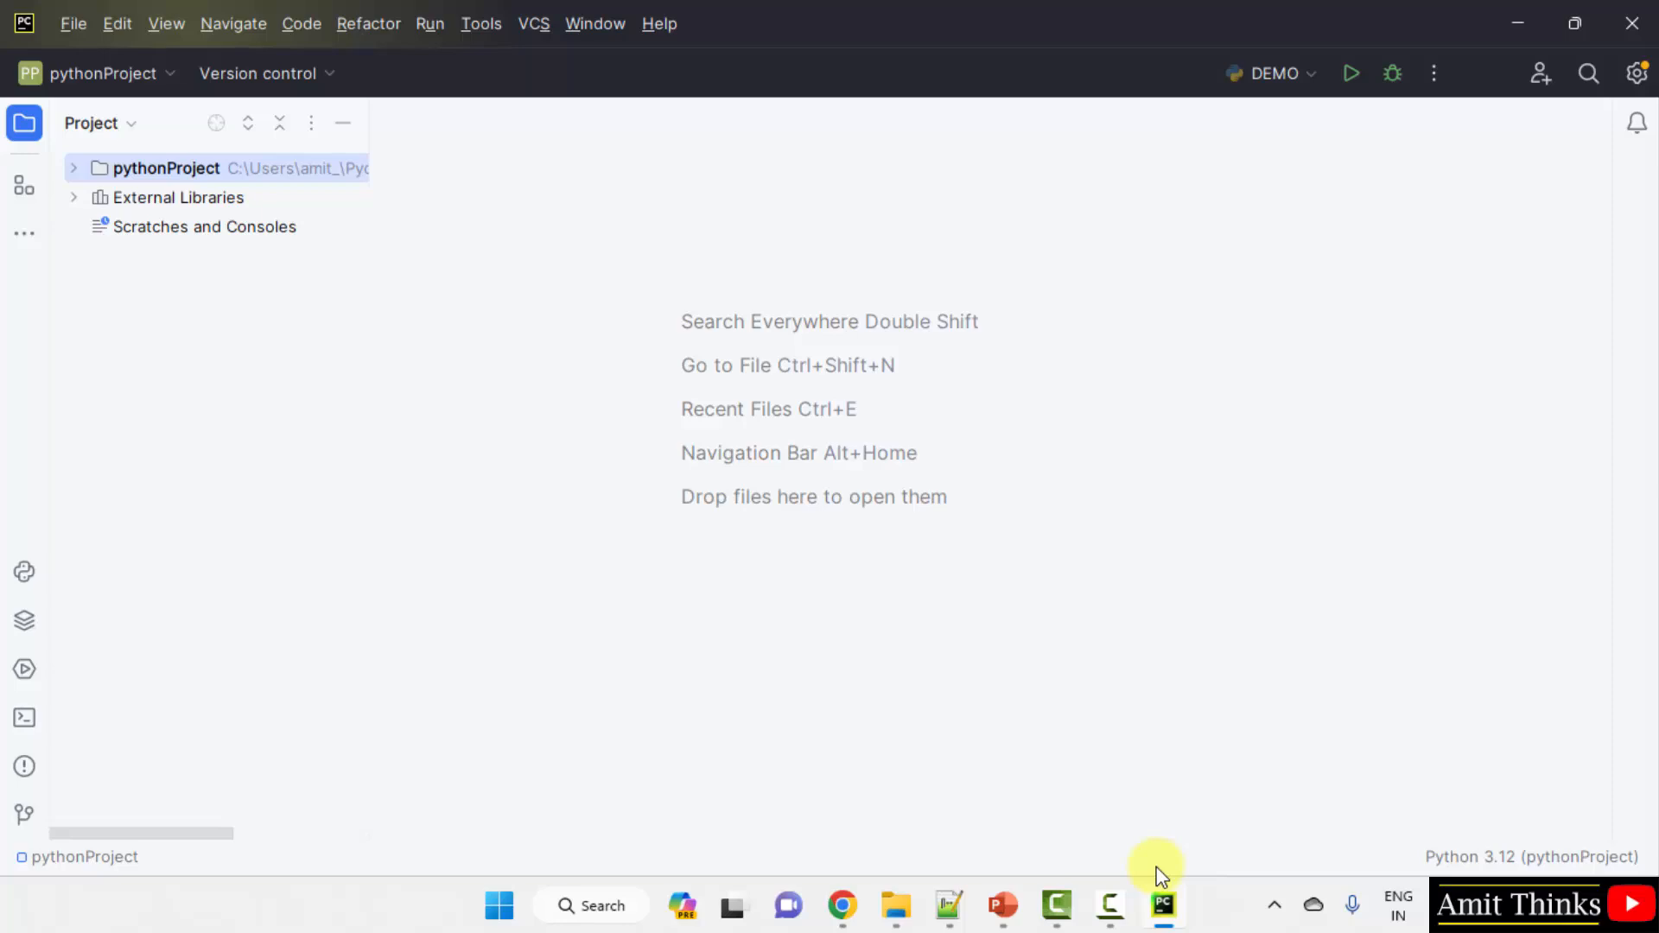
pyautogui.moveTo(73, 23)
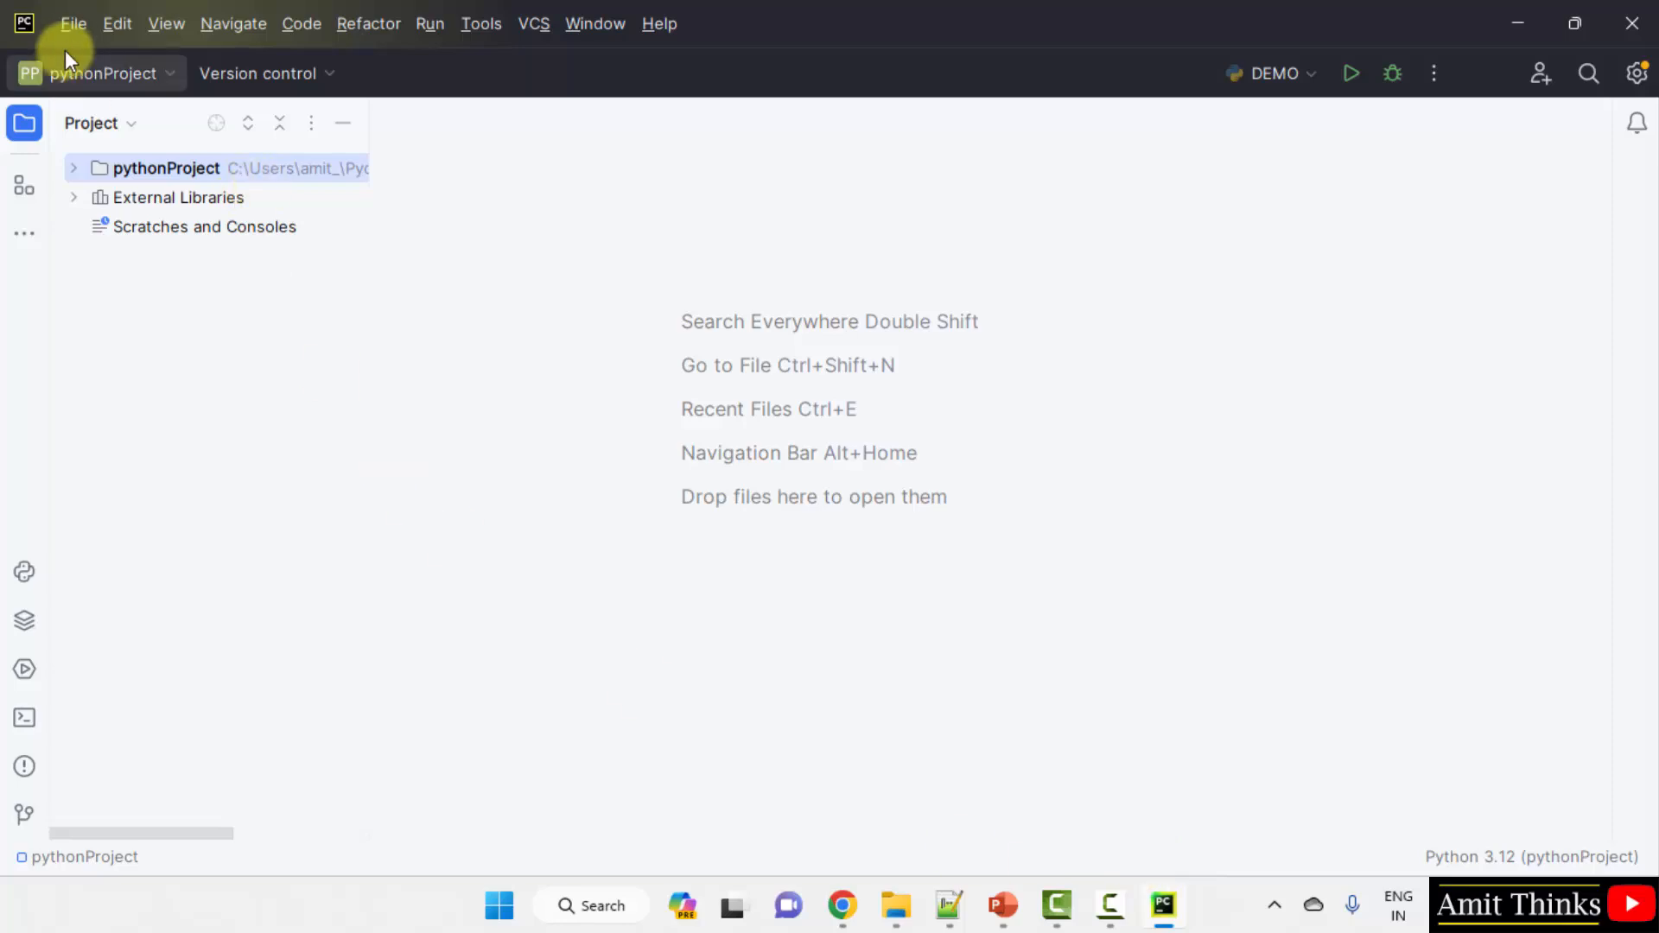
# Bring up PyCharm's file and project commands to start a new project.
pyautogui.click(73, 23)
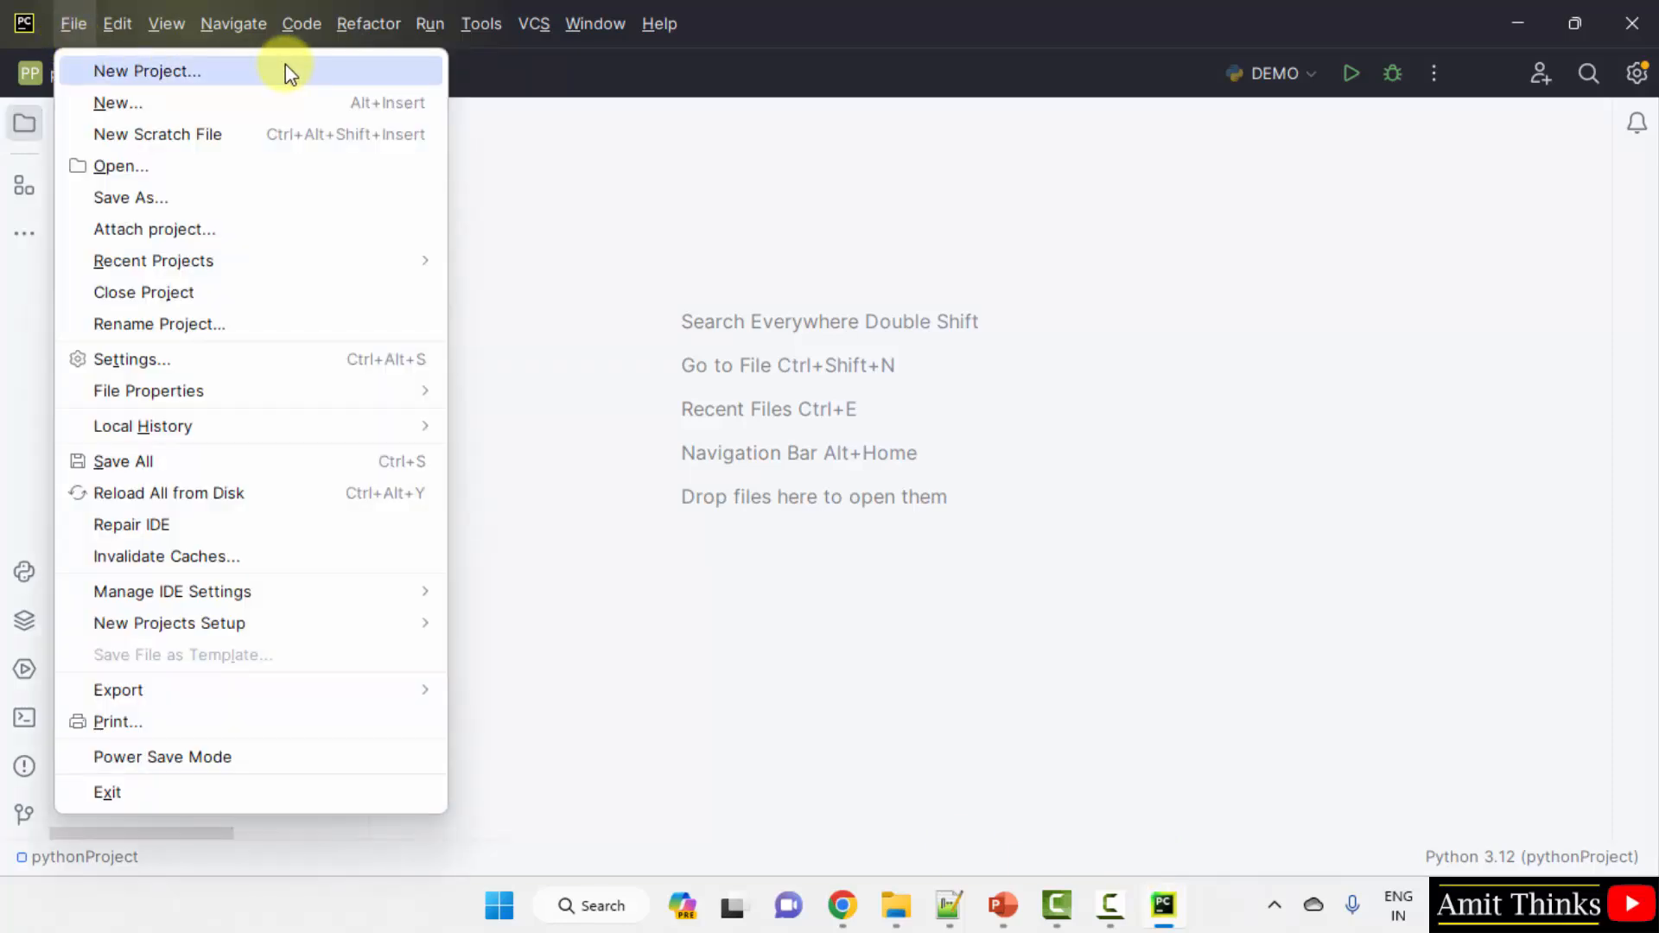
# Create a new project named MatplotlibBarGraph with a Virtualenv environment.
pyautogui.click(145, 71)
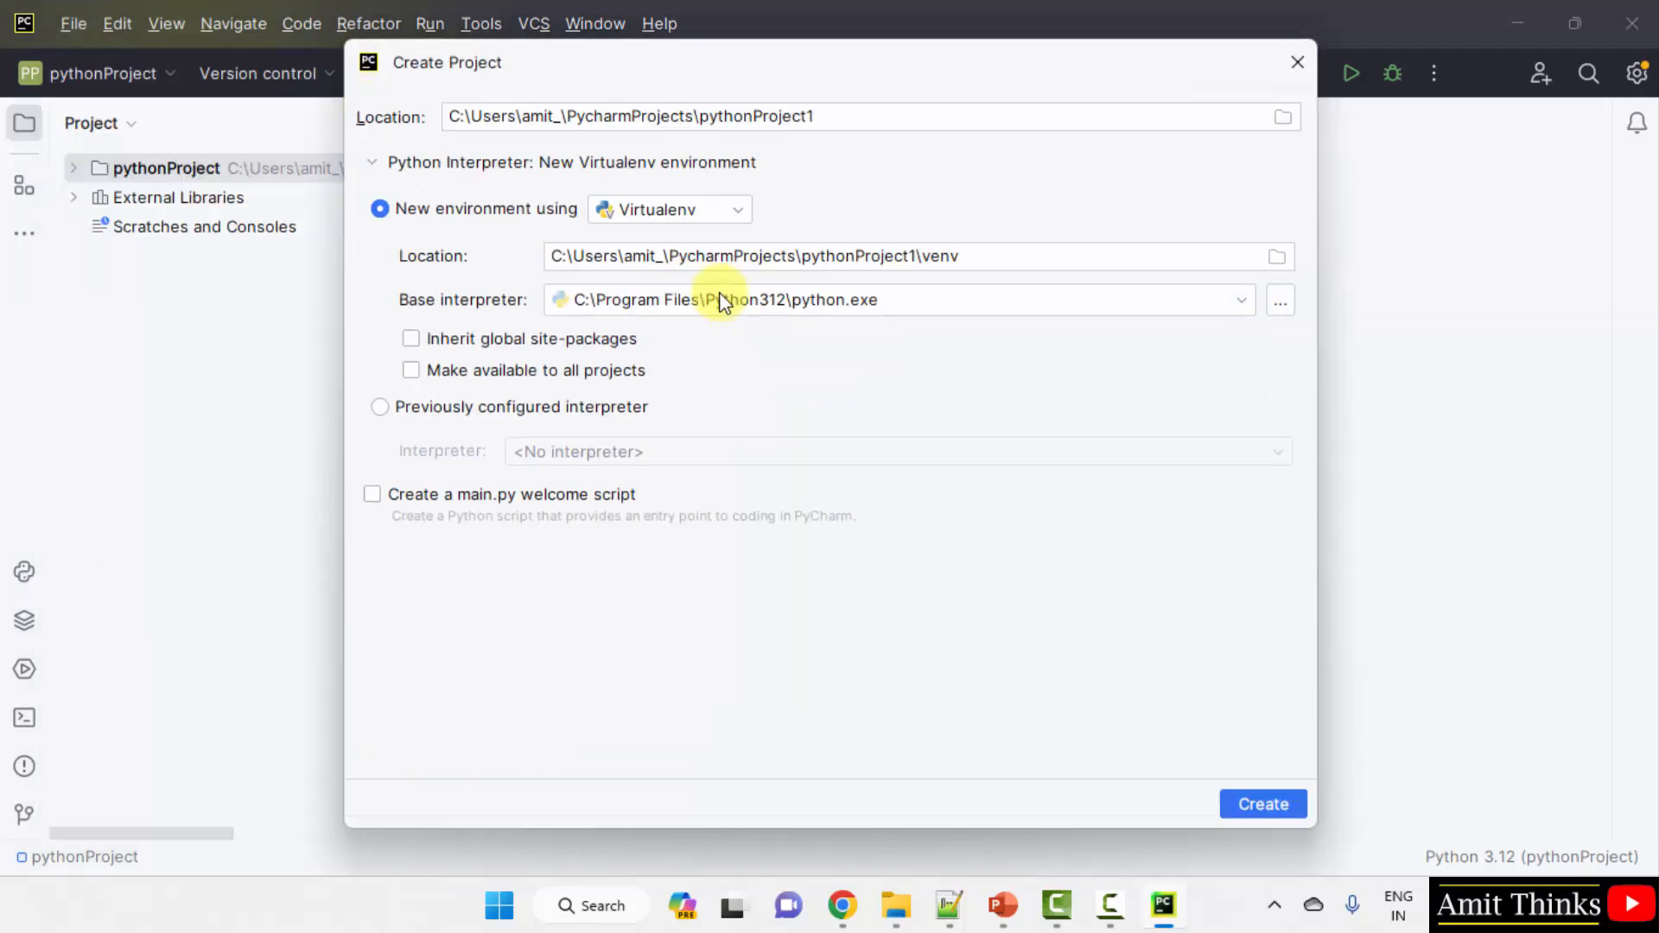
pyautogui.moveTo(733, 95)
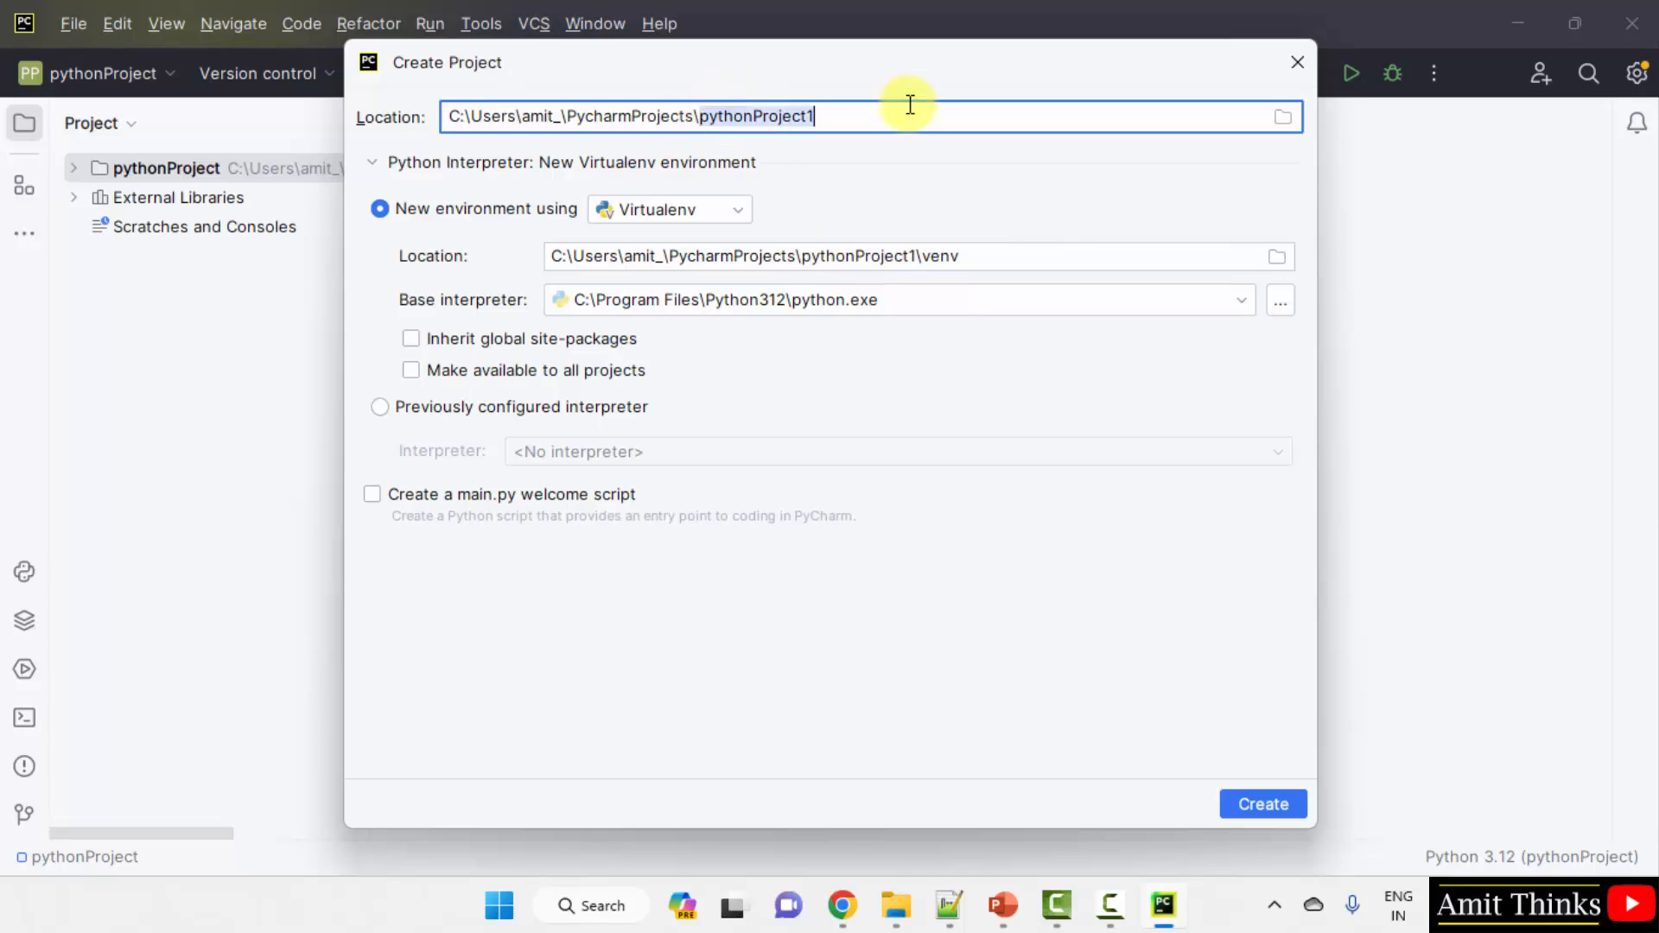
pyautogui.write('Matplotlib')
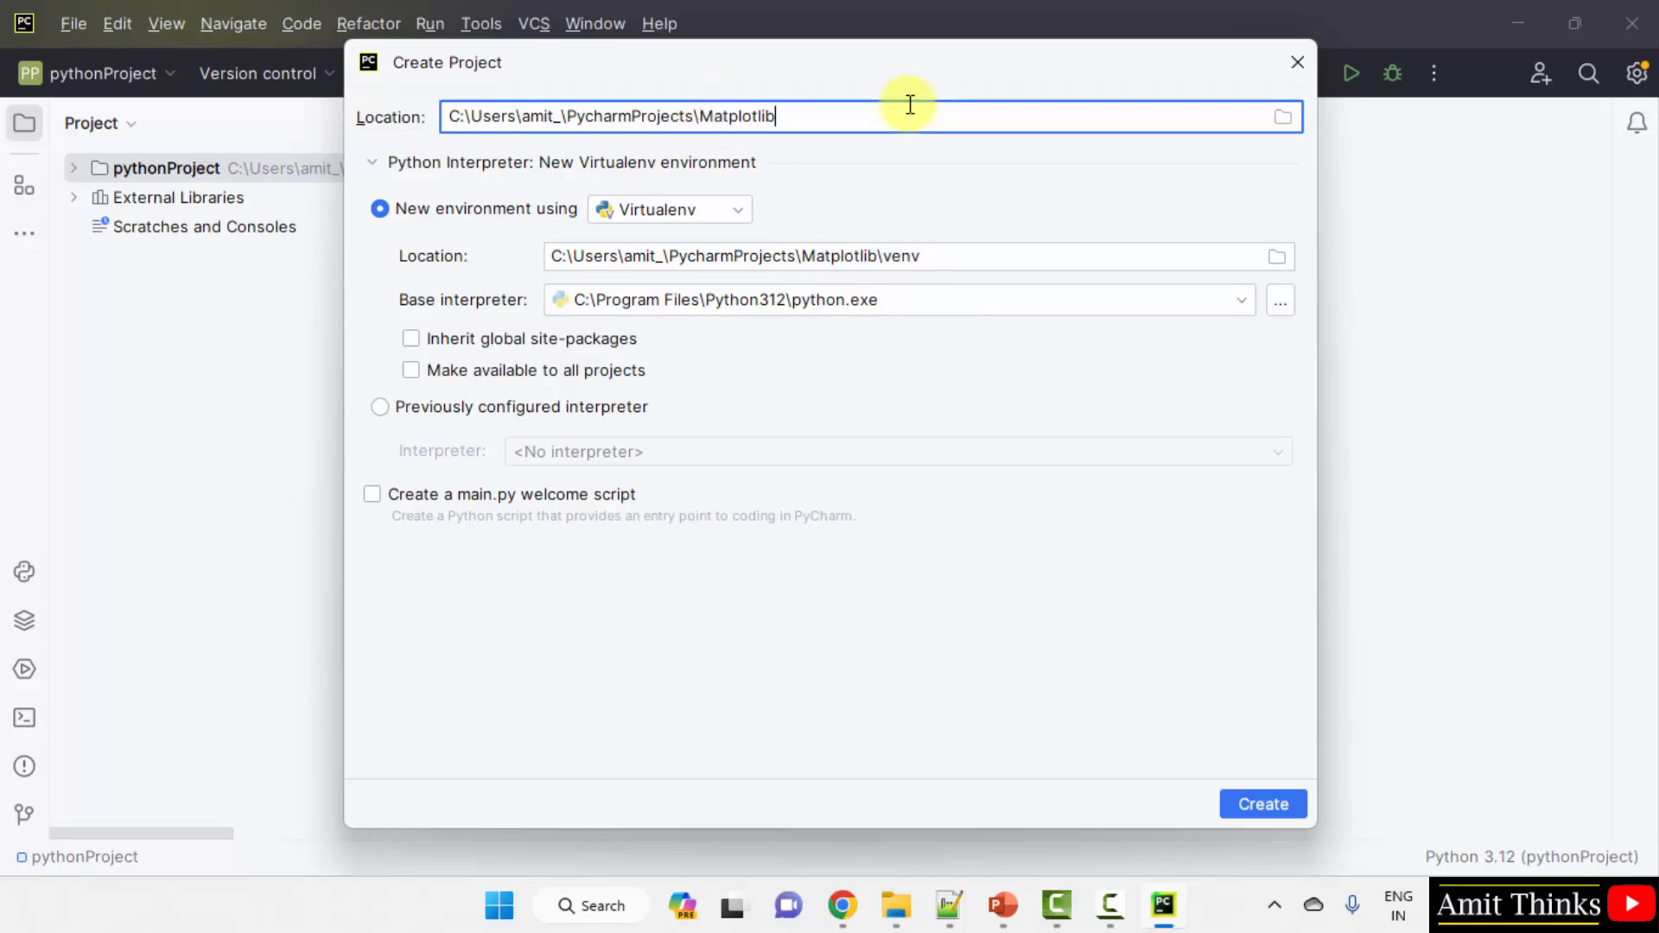
pyautogui.write('BarGraph')
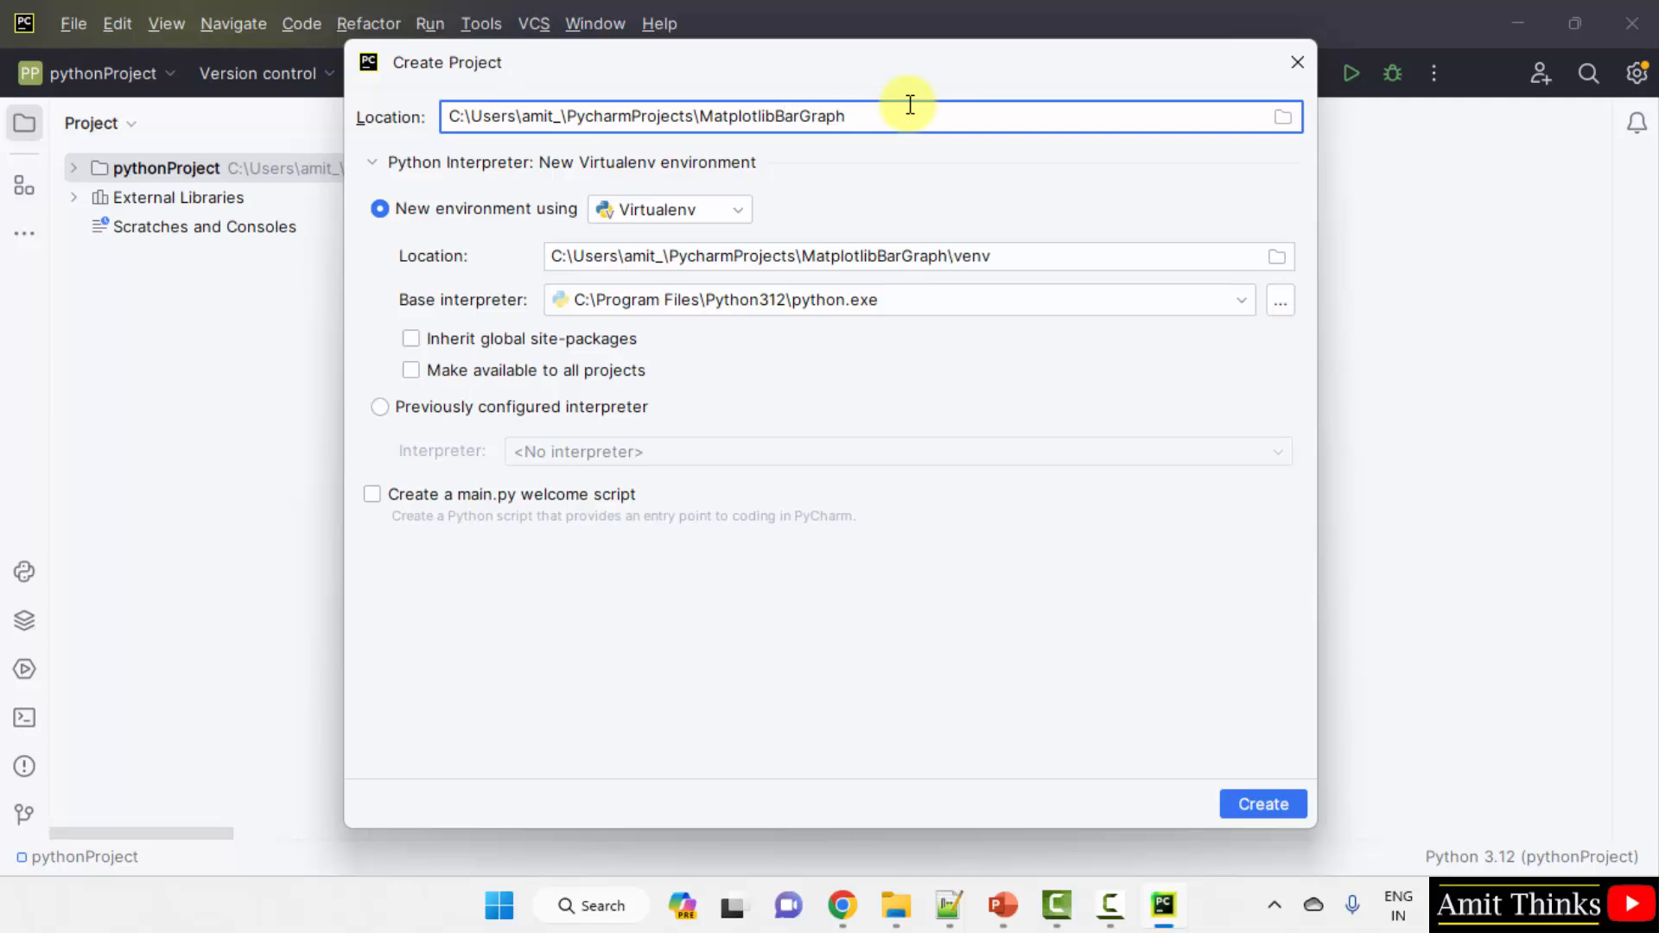
pyautogui.doubleClick(771, 116)
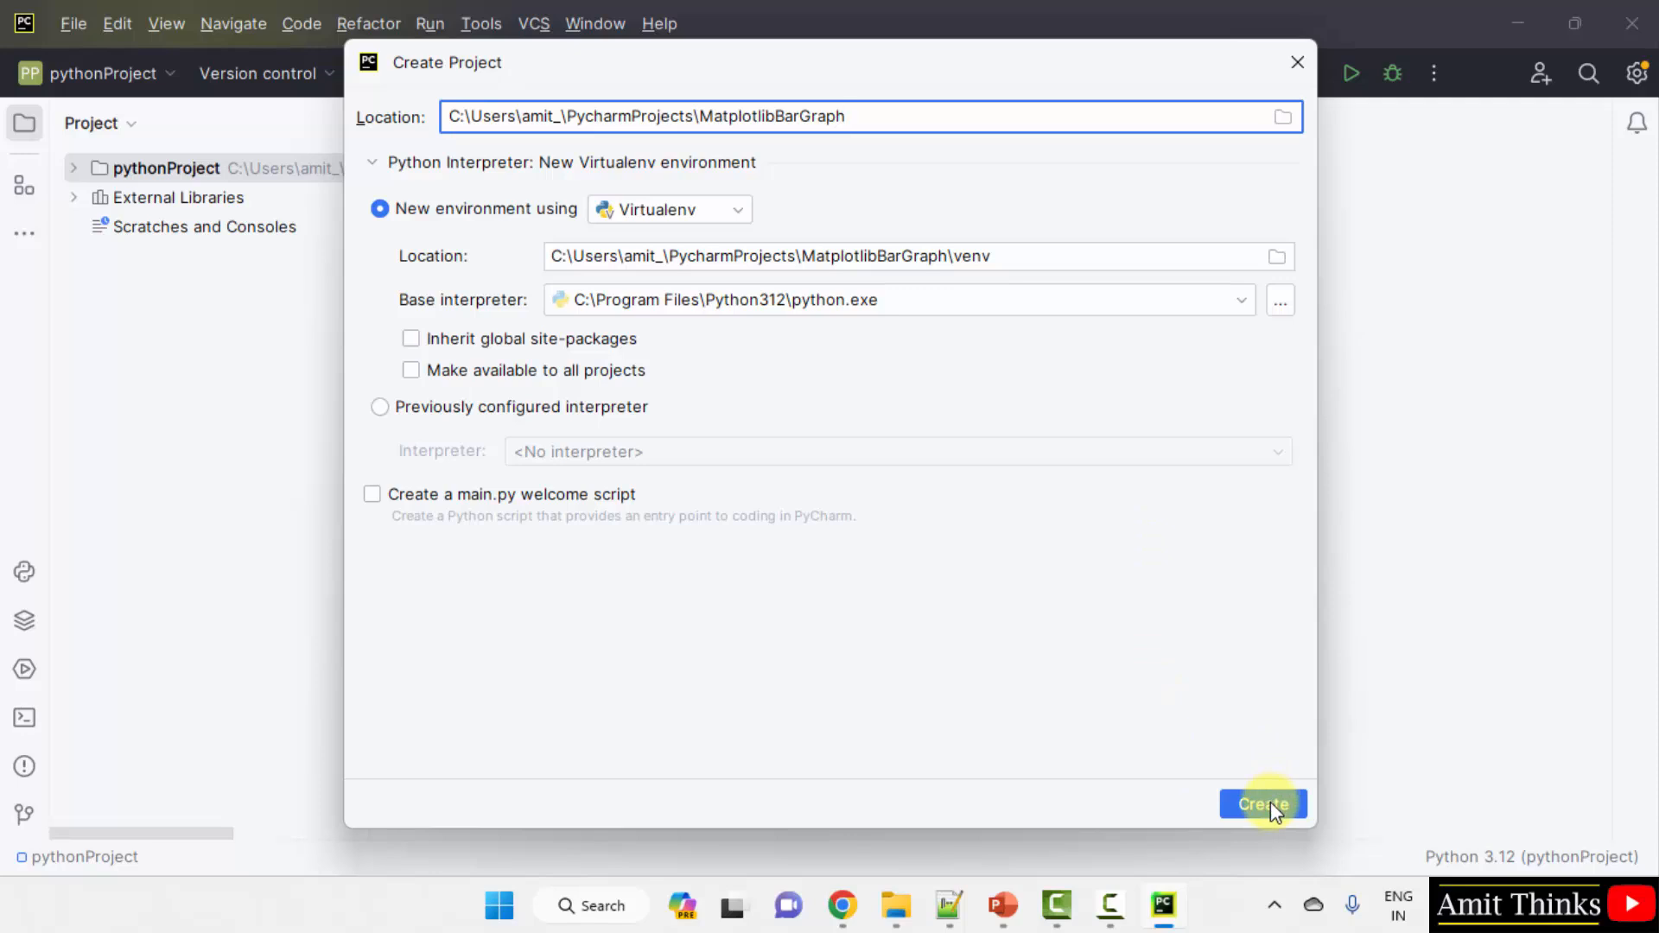
pyautogui.click(1262, 803)
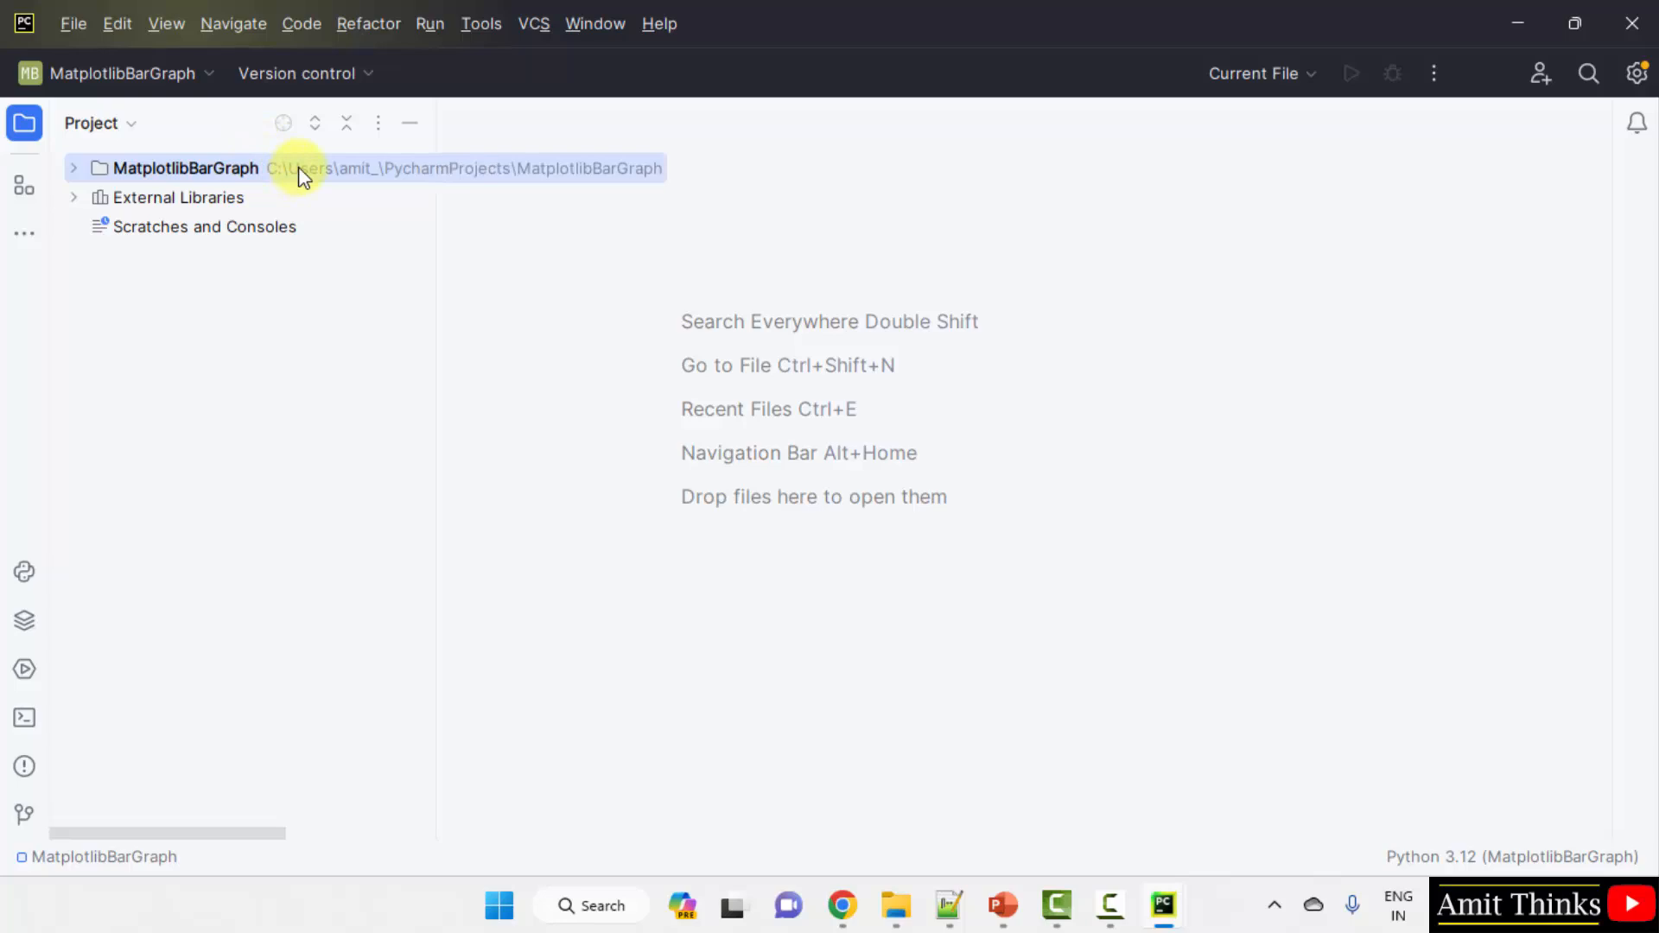
# Add a new Python file named Demo1 from the project folder's New menu.
pyautogui.rightClick(188, 168)
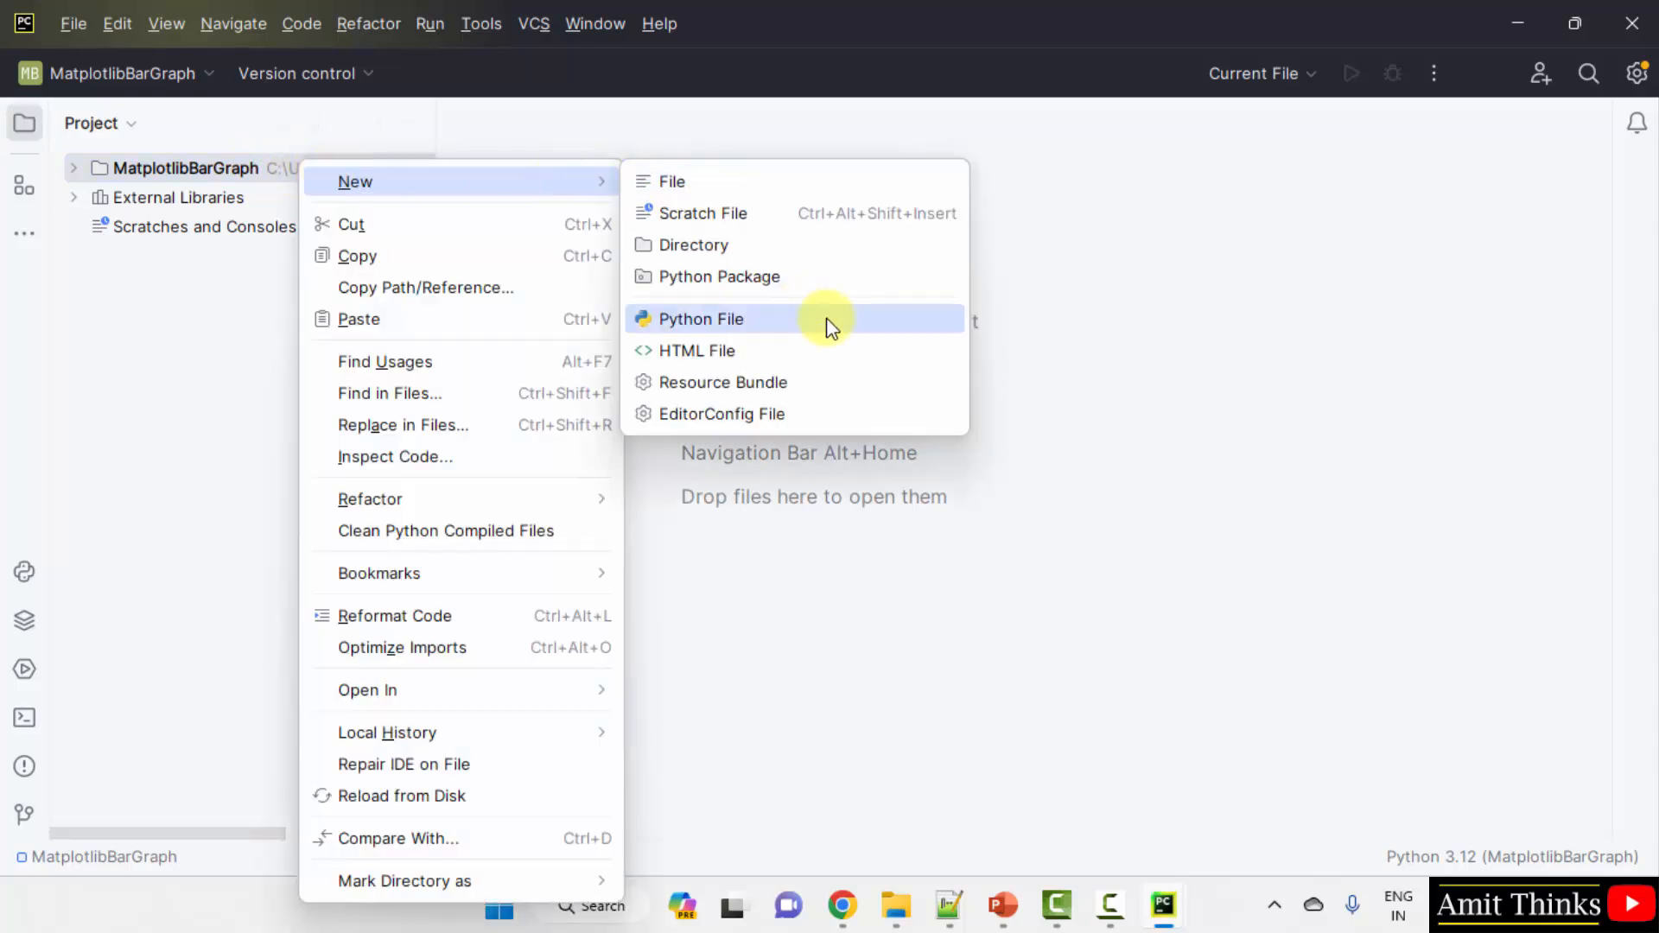
pyautogui.click(696, 318)
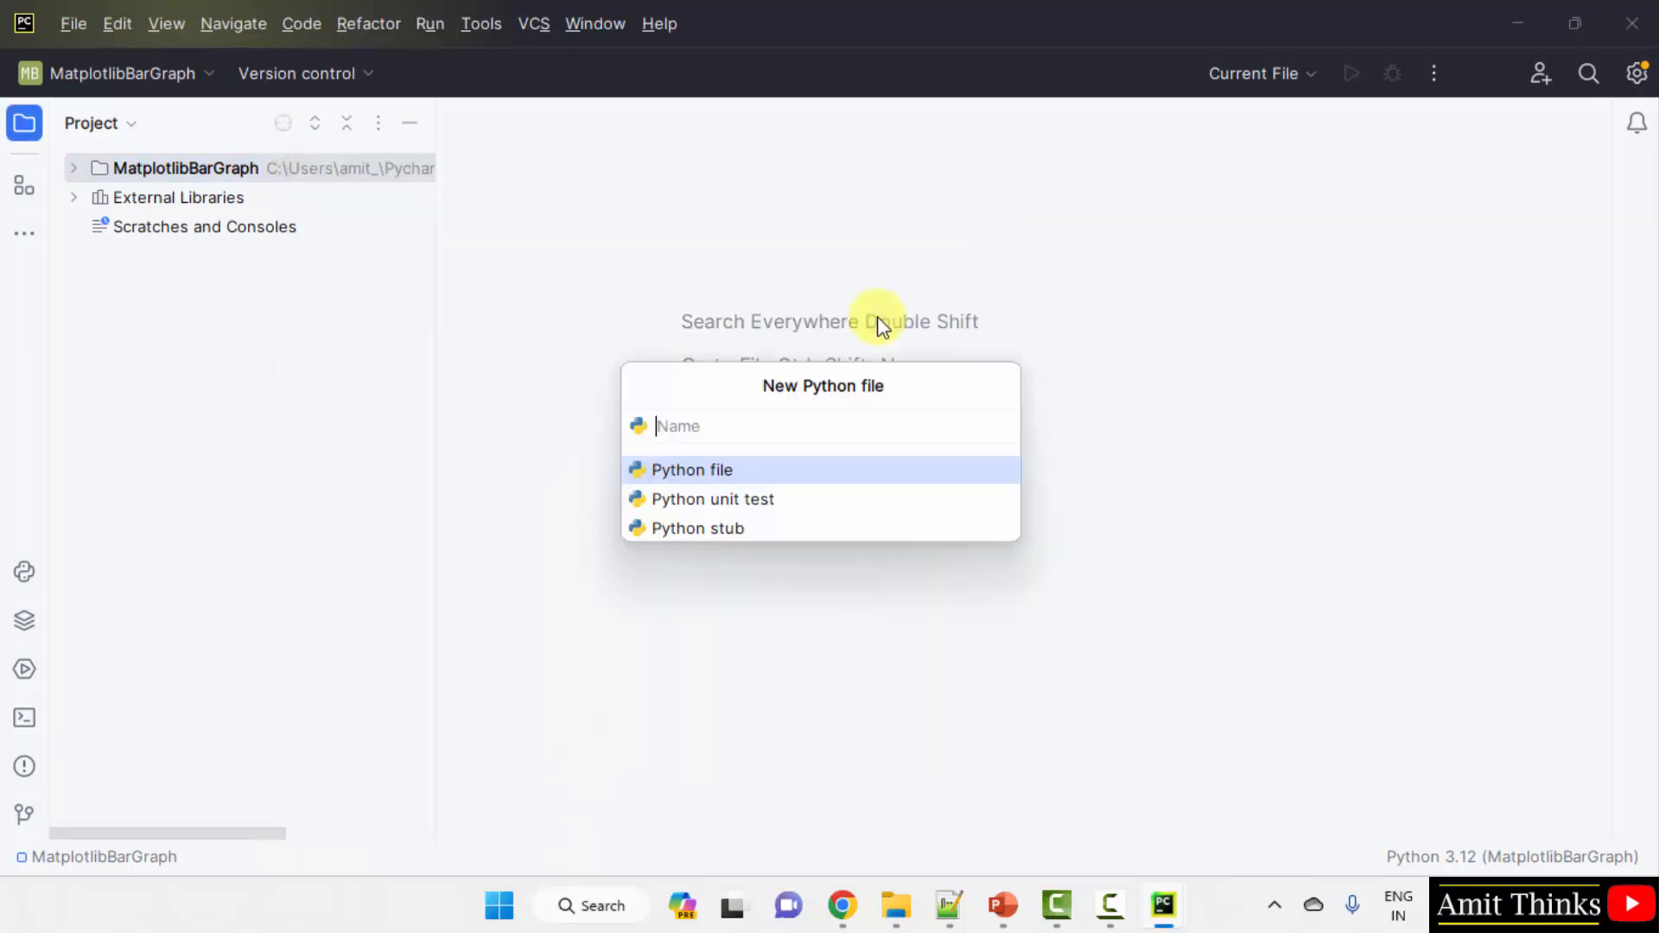
pyautogui.write('Demo')
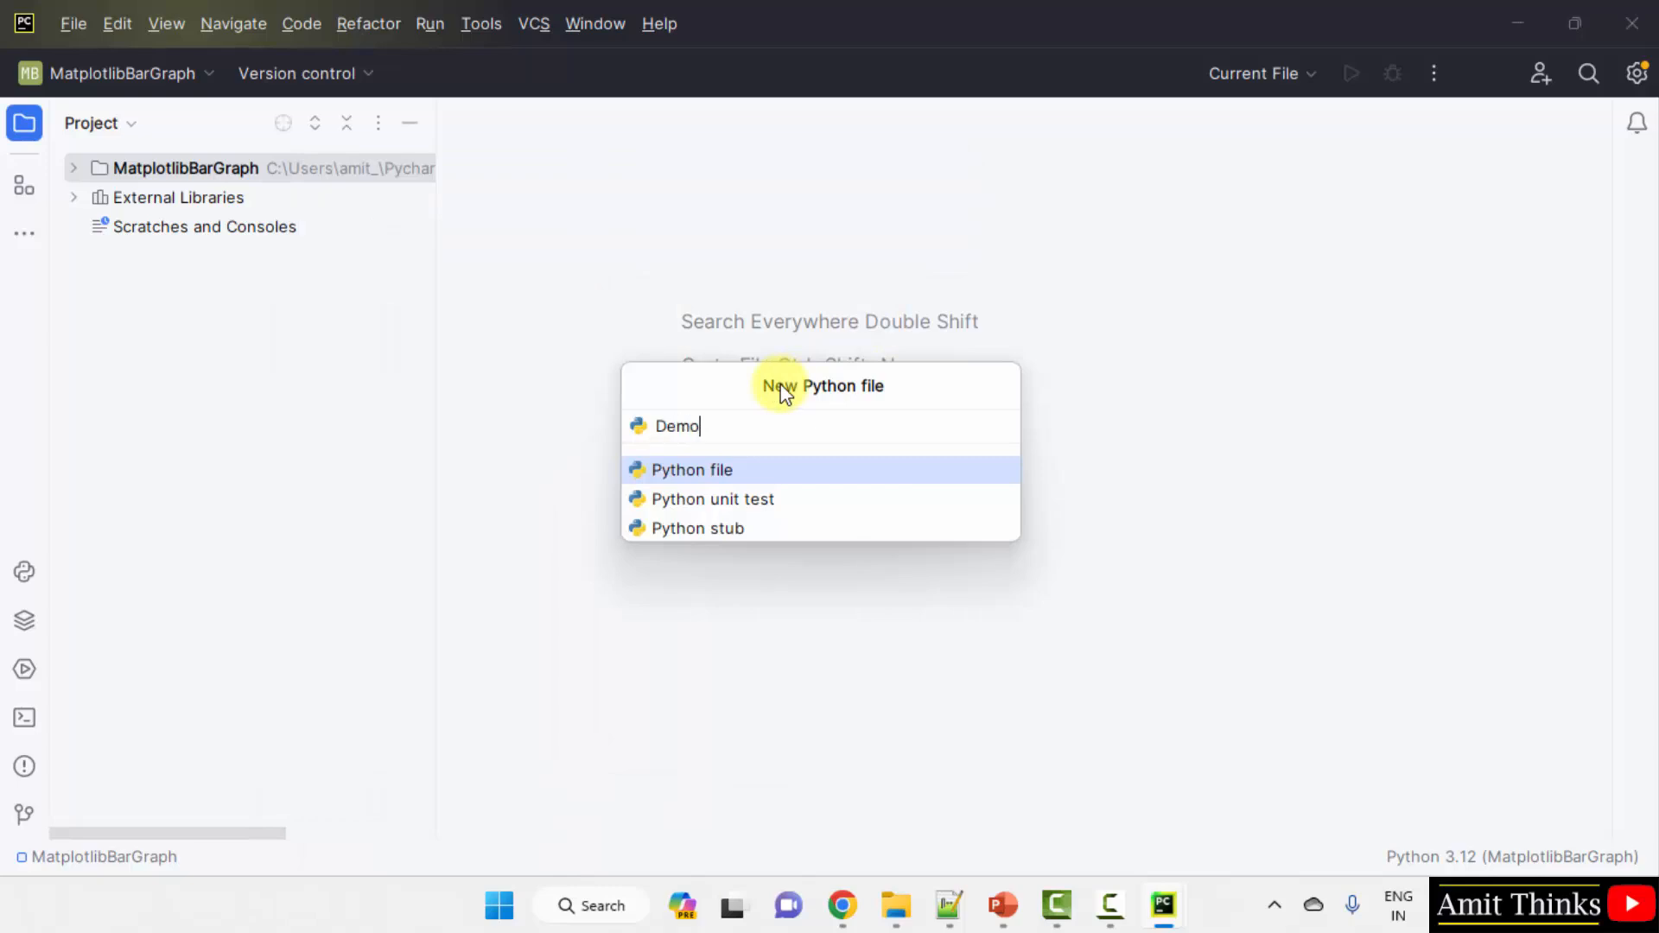
pyautogui.write('1.p')
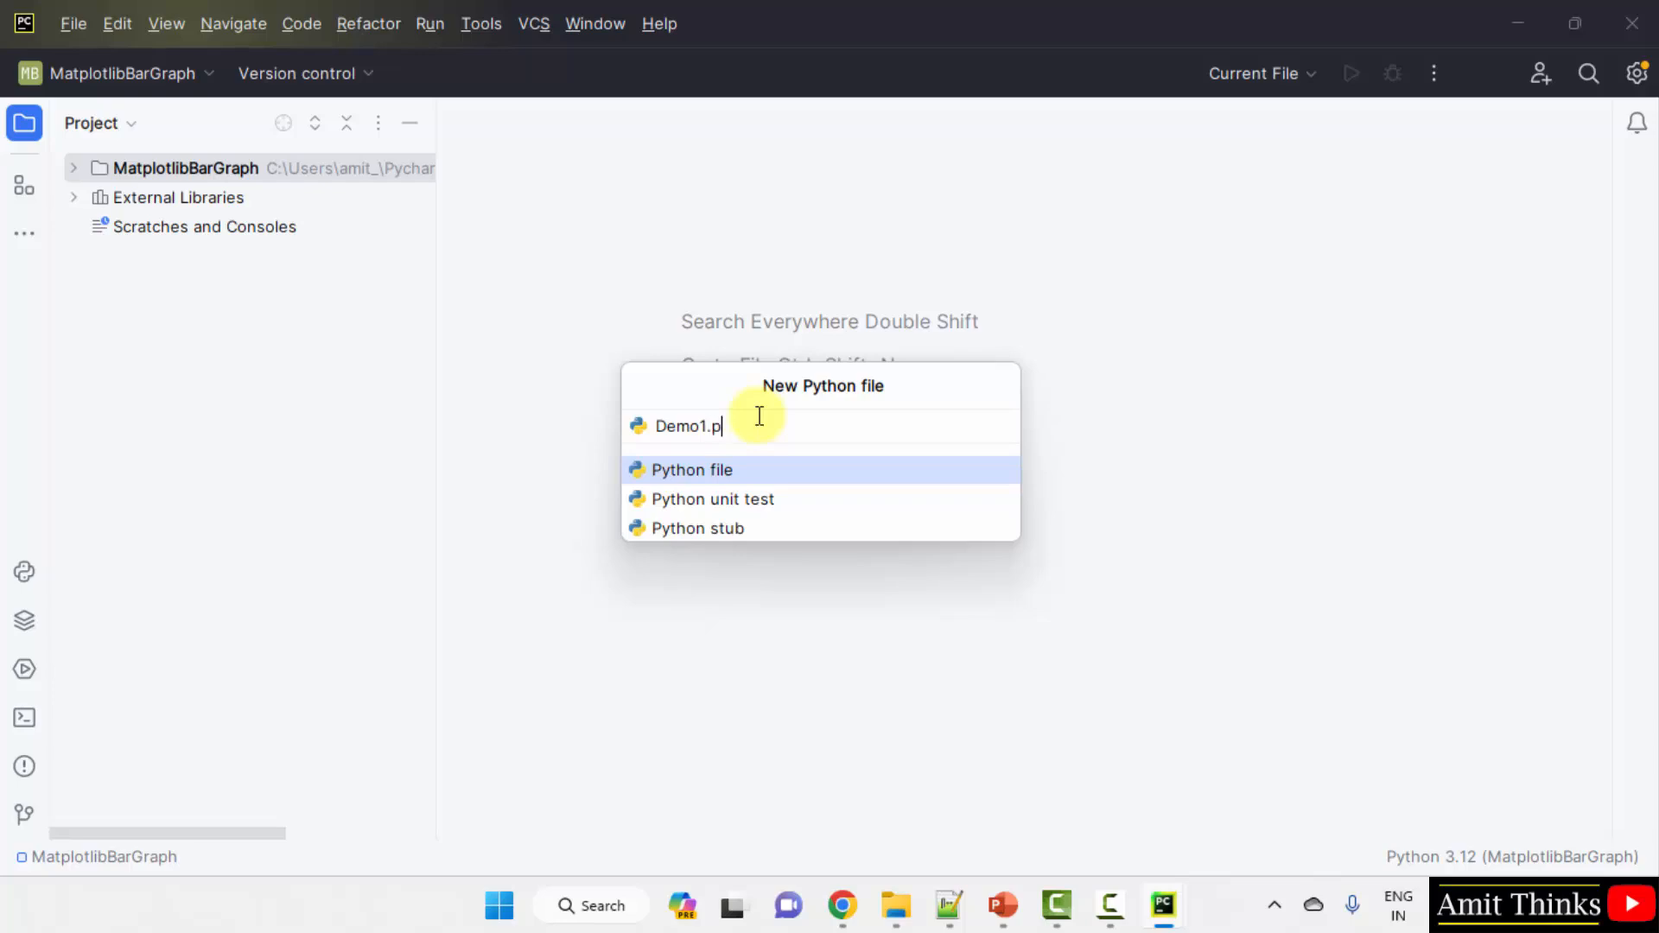
pyautogui.press('Backspace')
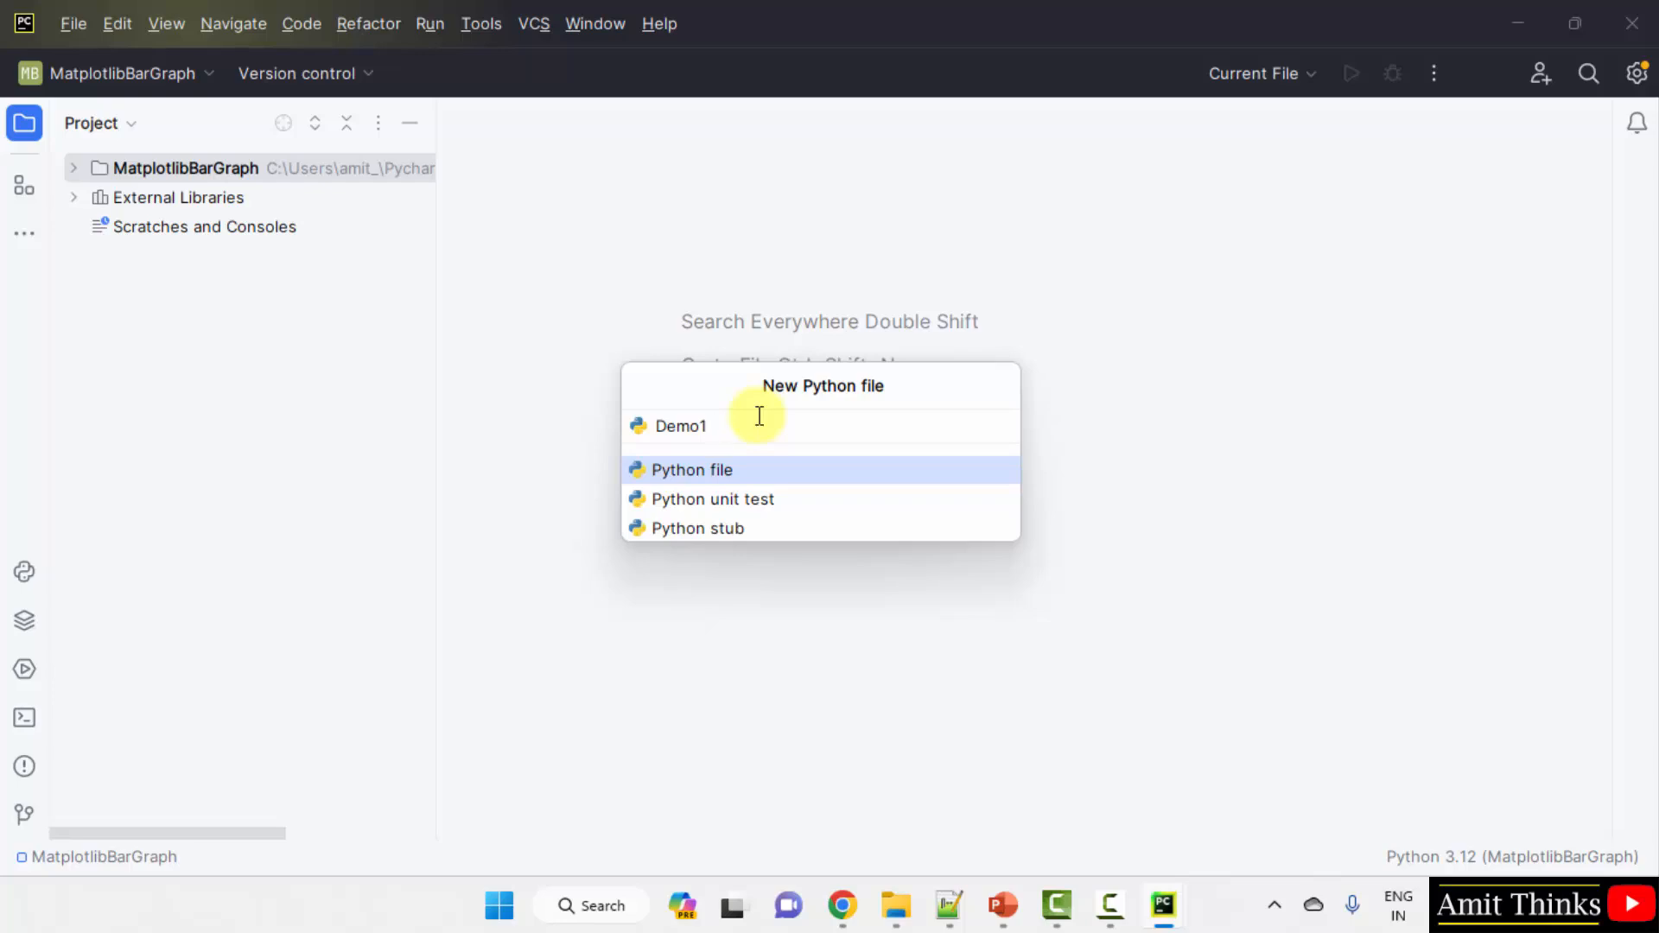
pyautogui.moveTo(773, 477)
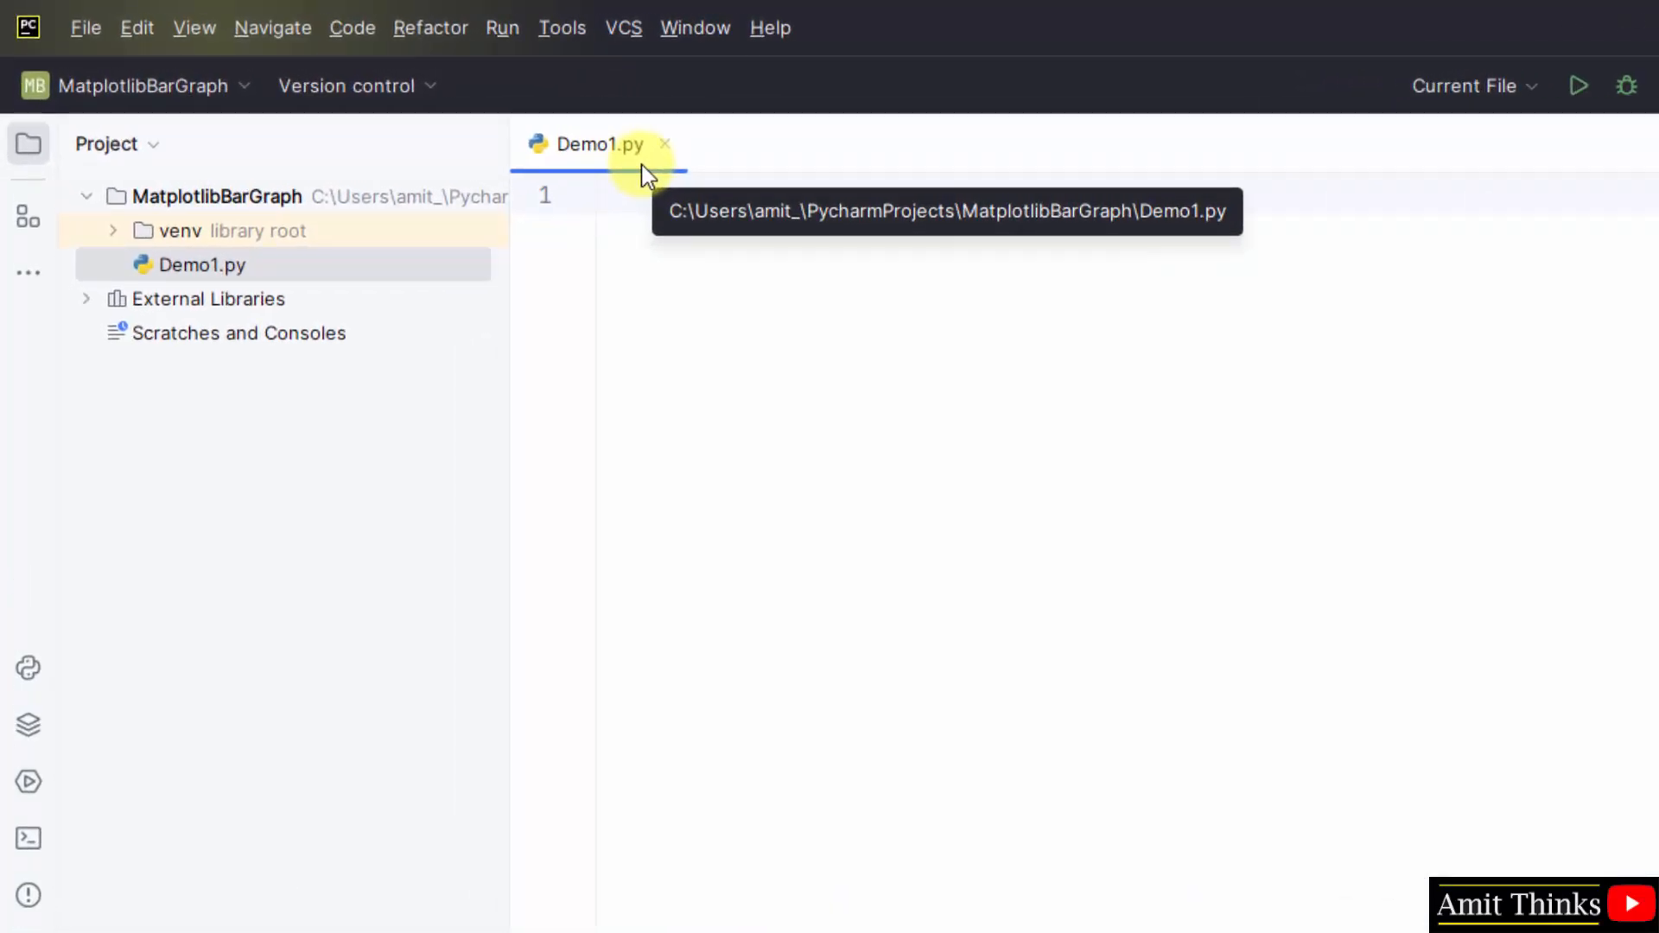
pyautogui.moveTo(617, 204)
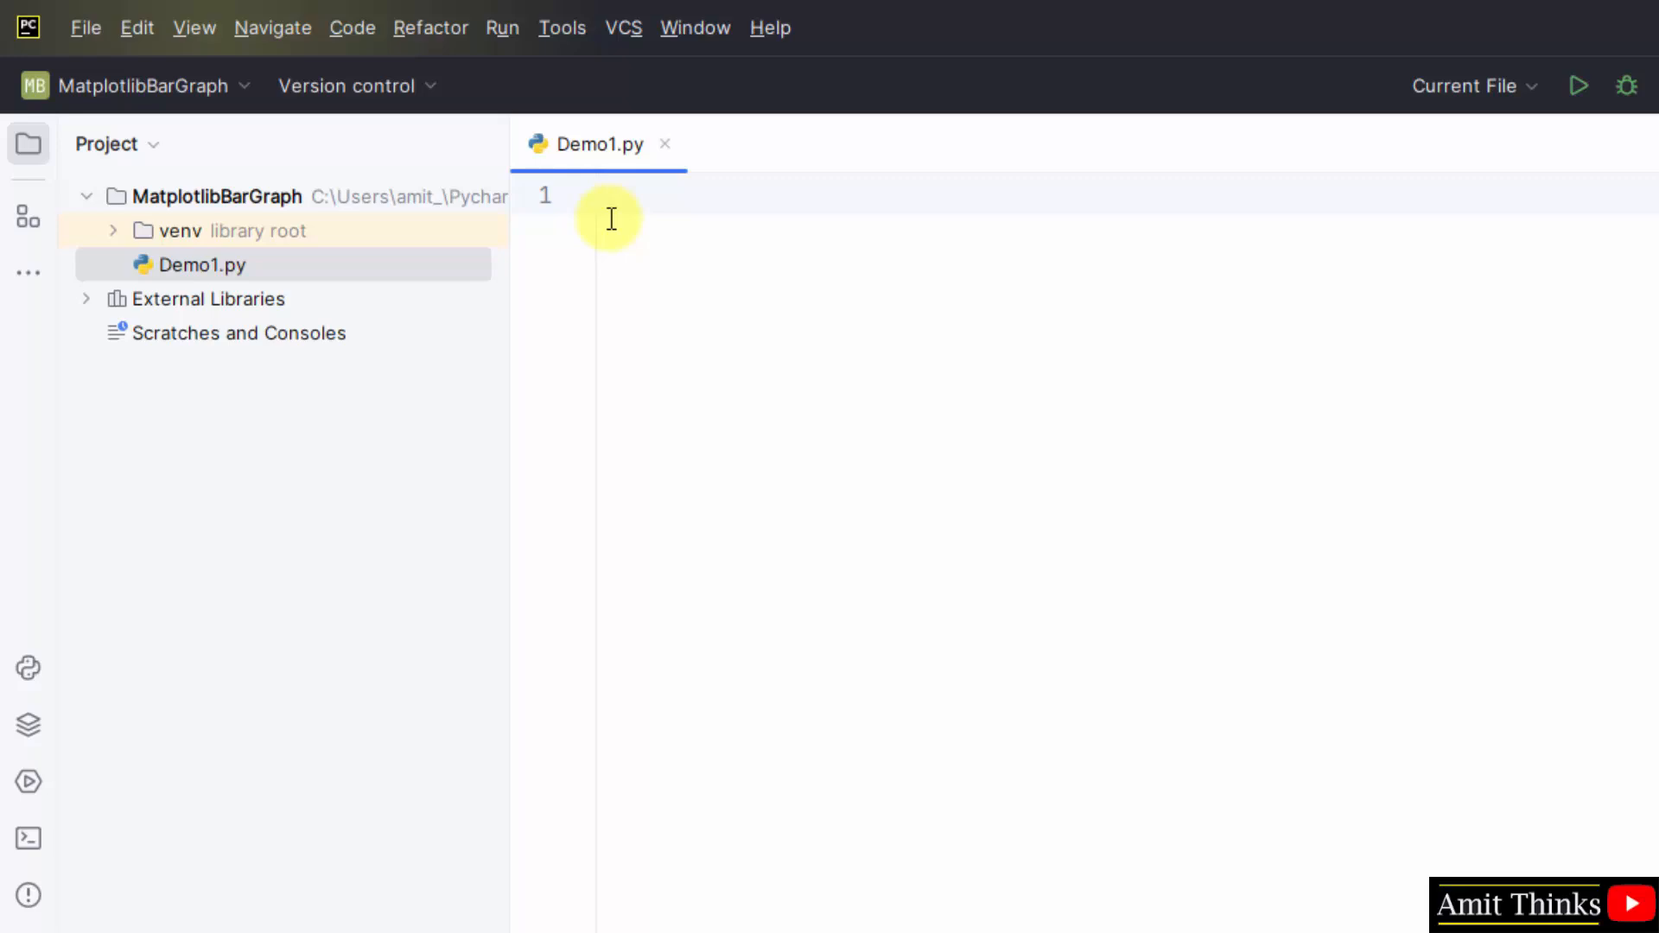
# Write the header comment and 'import matplotlib.pyplot as plt' in Demo1.py.
pyautogui.write('#')
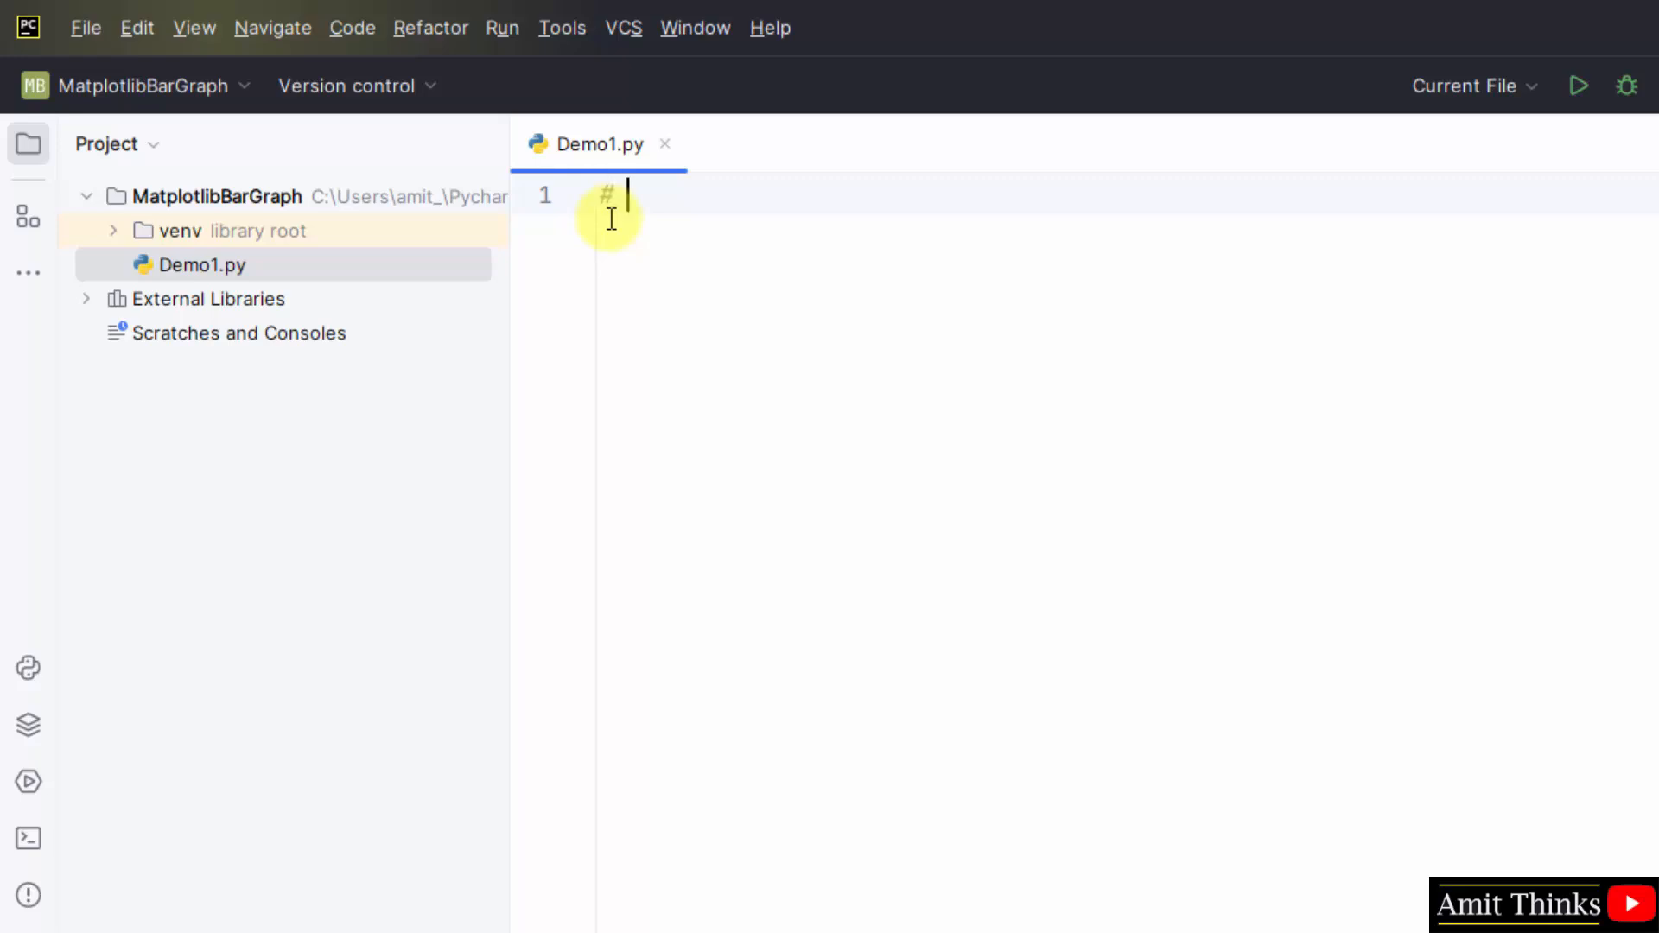
pyautogui.write('Plot a Bar Graph in Matplotlib')
pyautogui.write('# Code by Studyopedia')
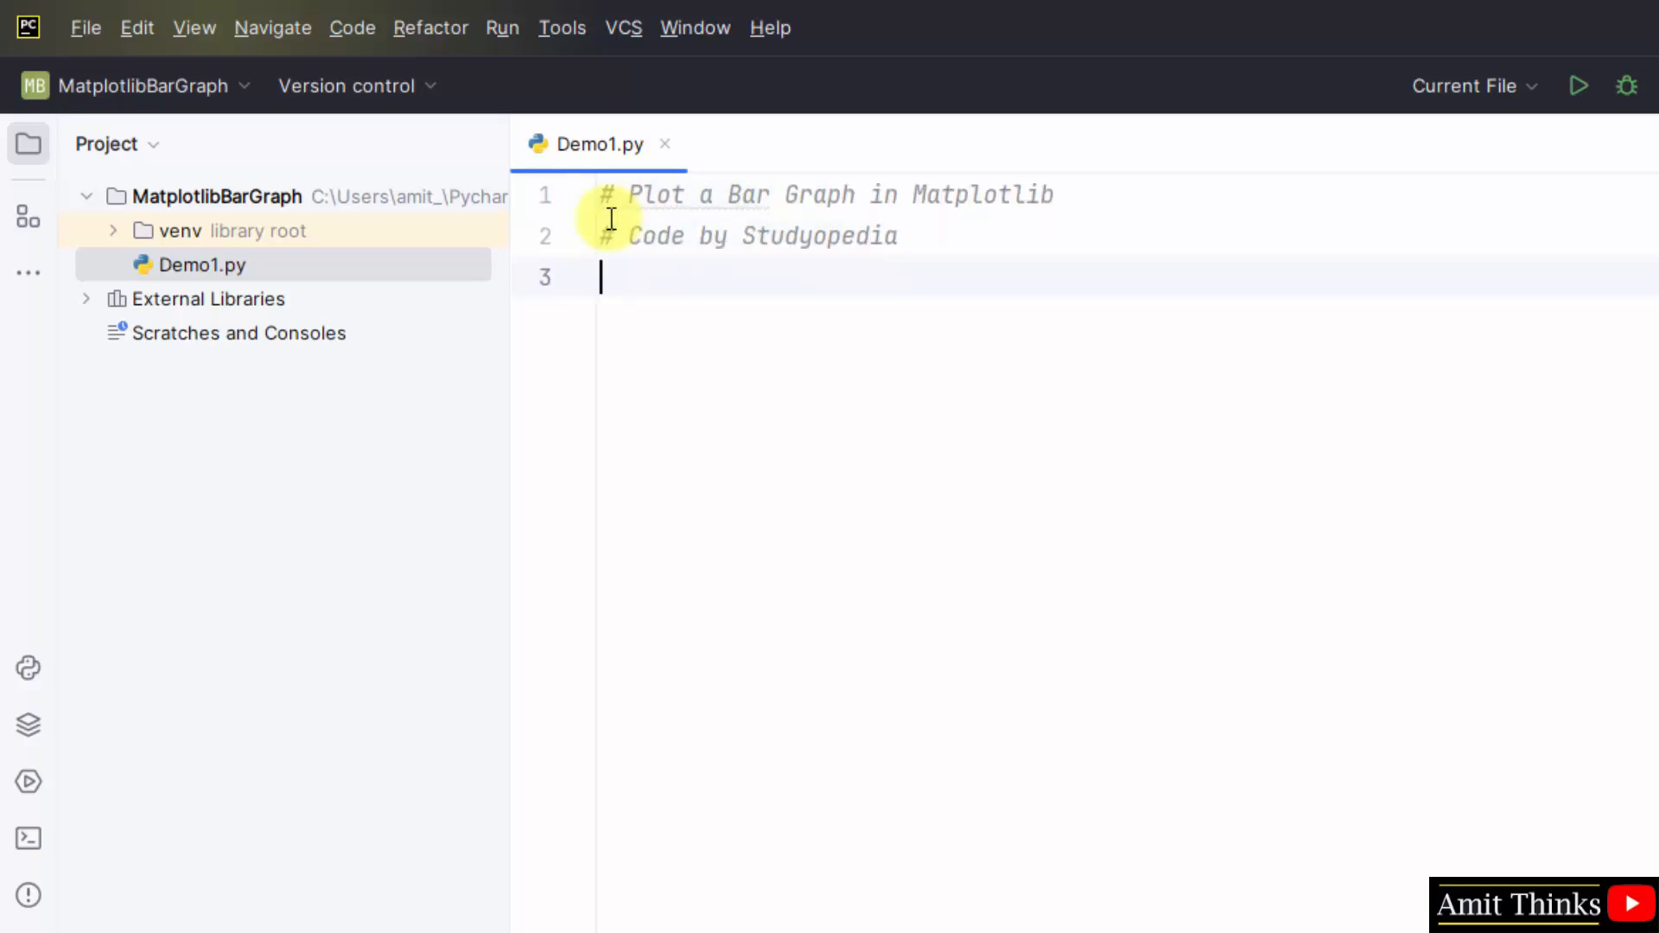
pyautogui.write('impor')
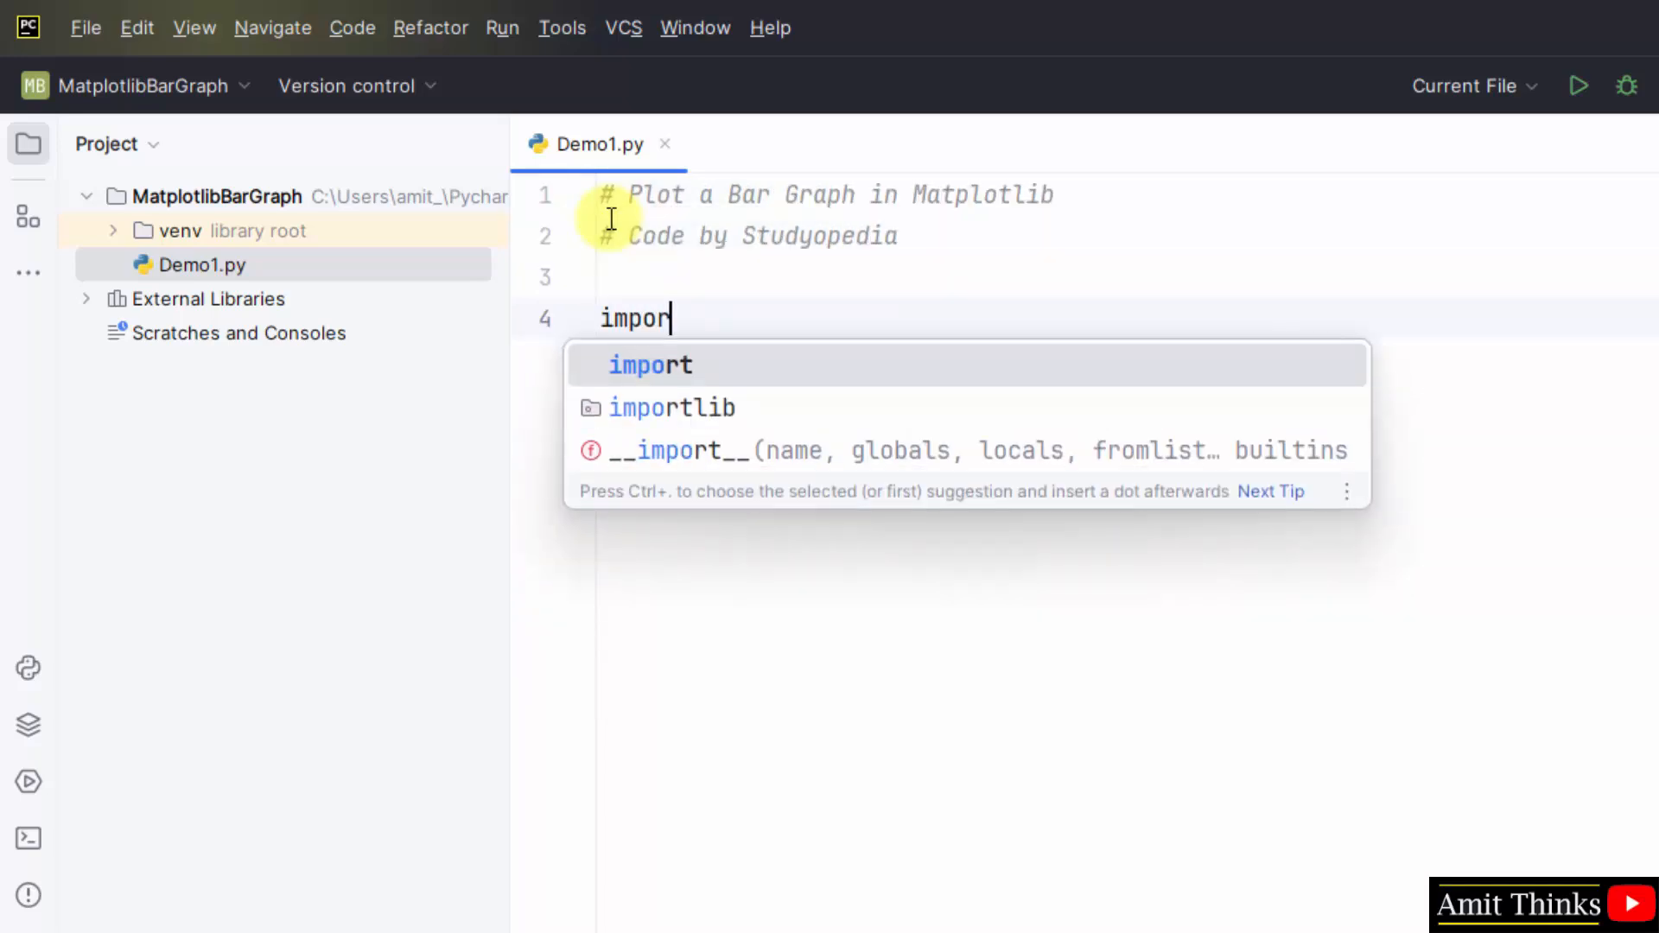
pyautogui.write('matplotlib.pyplot as plt')
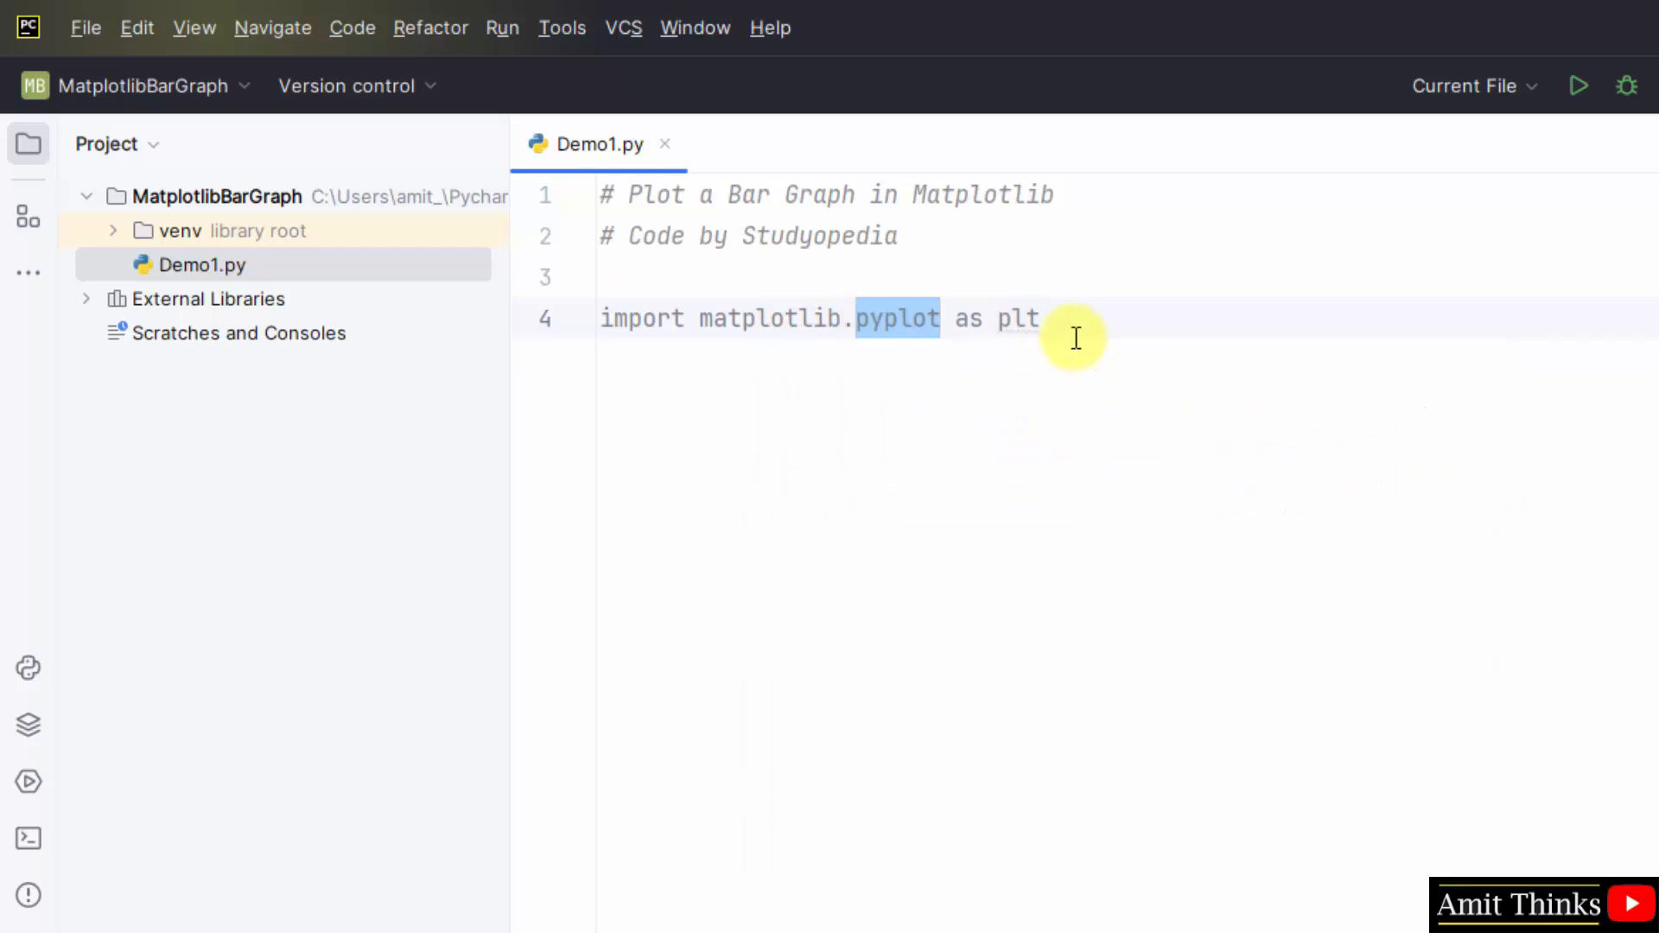
pyautogui.doubleClick(1015, 318)
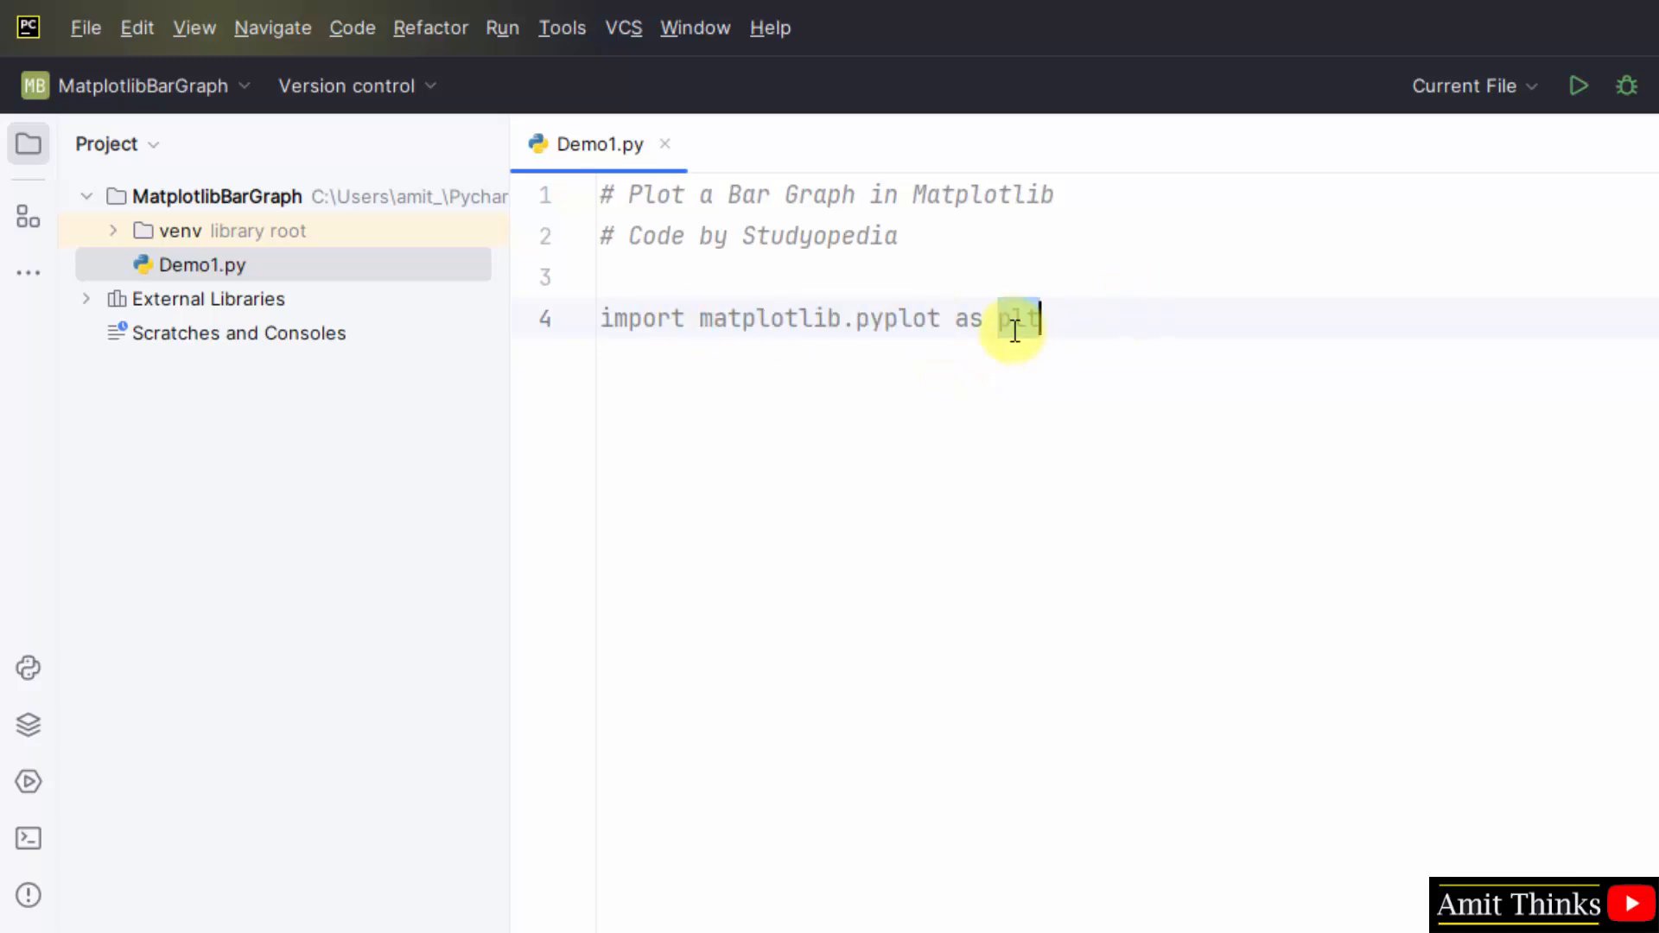
# Add 'import numpy as np' and start a new line below the imports.
pyautogui.write('i')
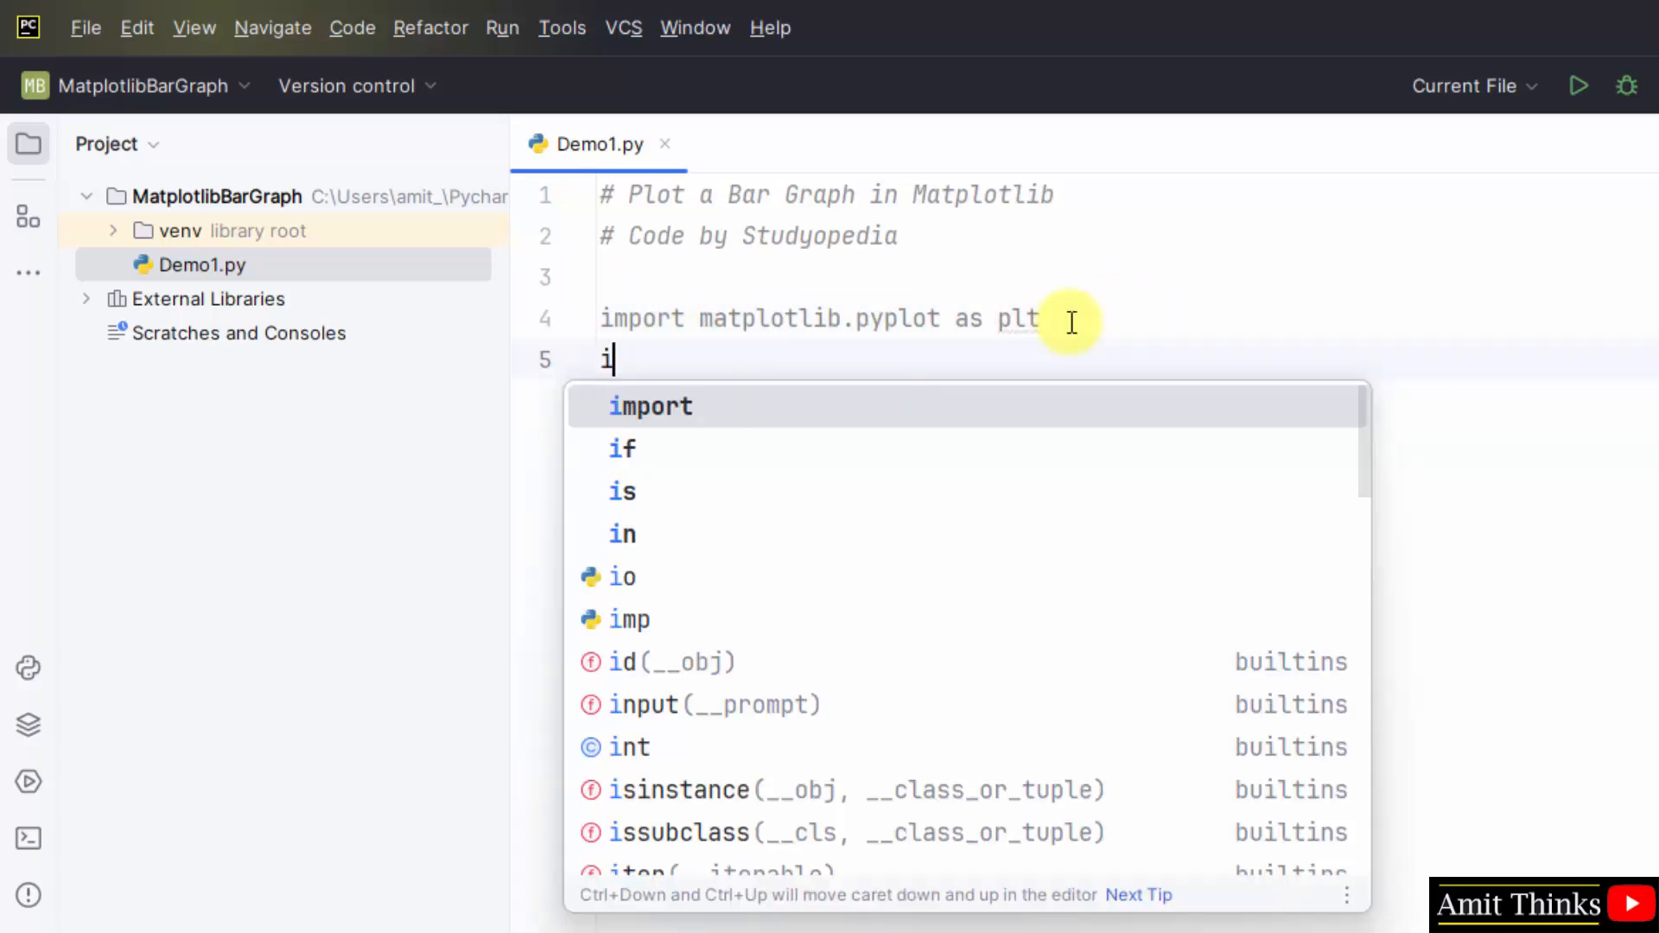
pyautogui.write('mport numpy a')
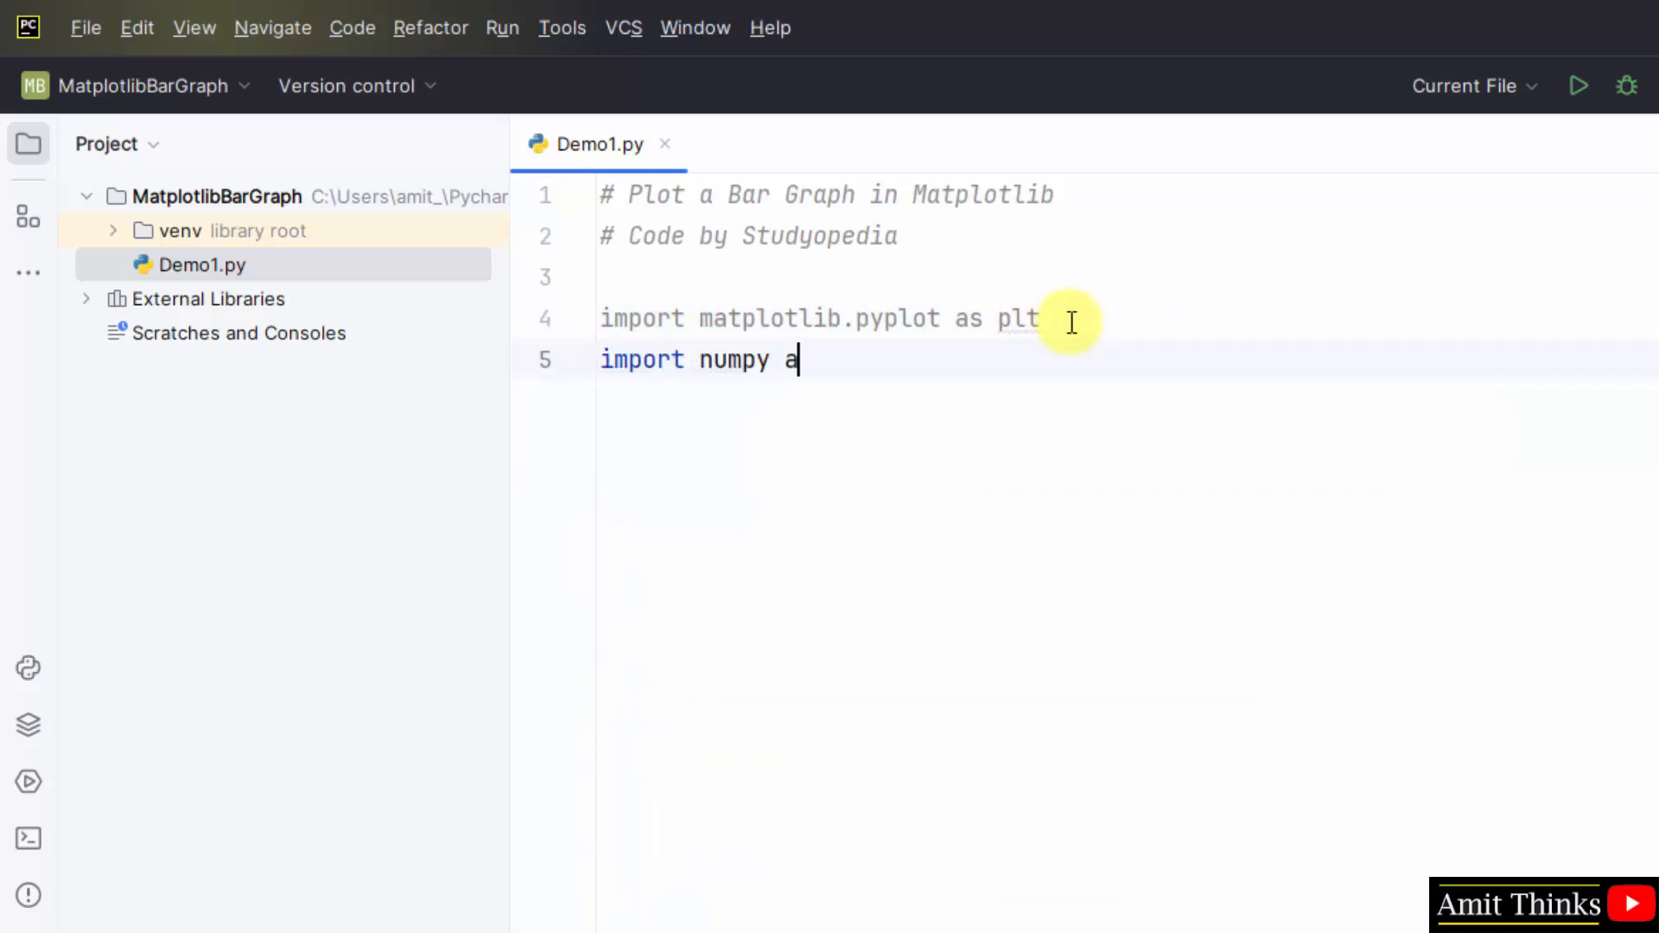
pyautogui.write('s np')
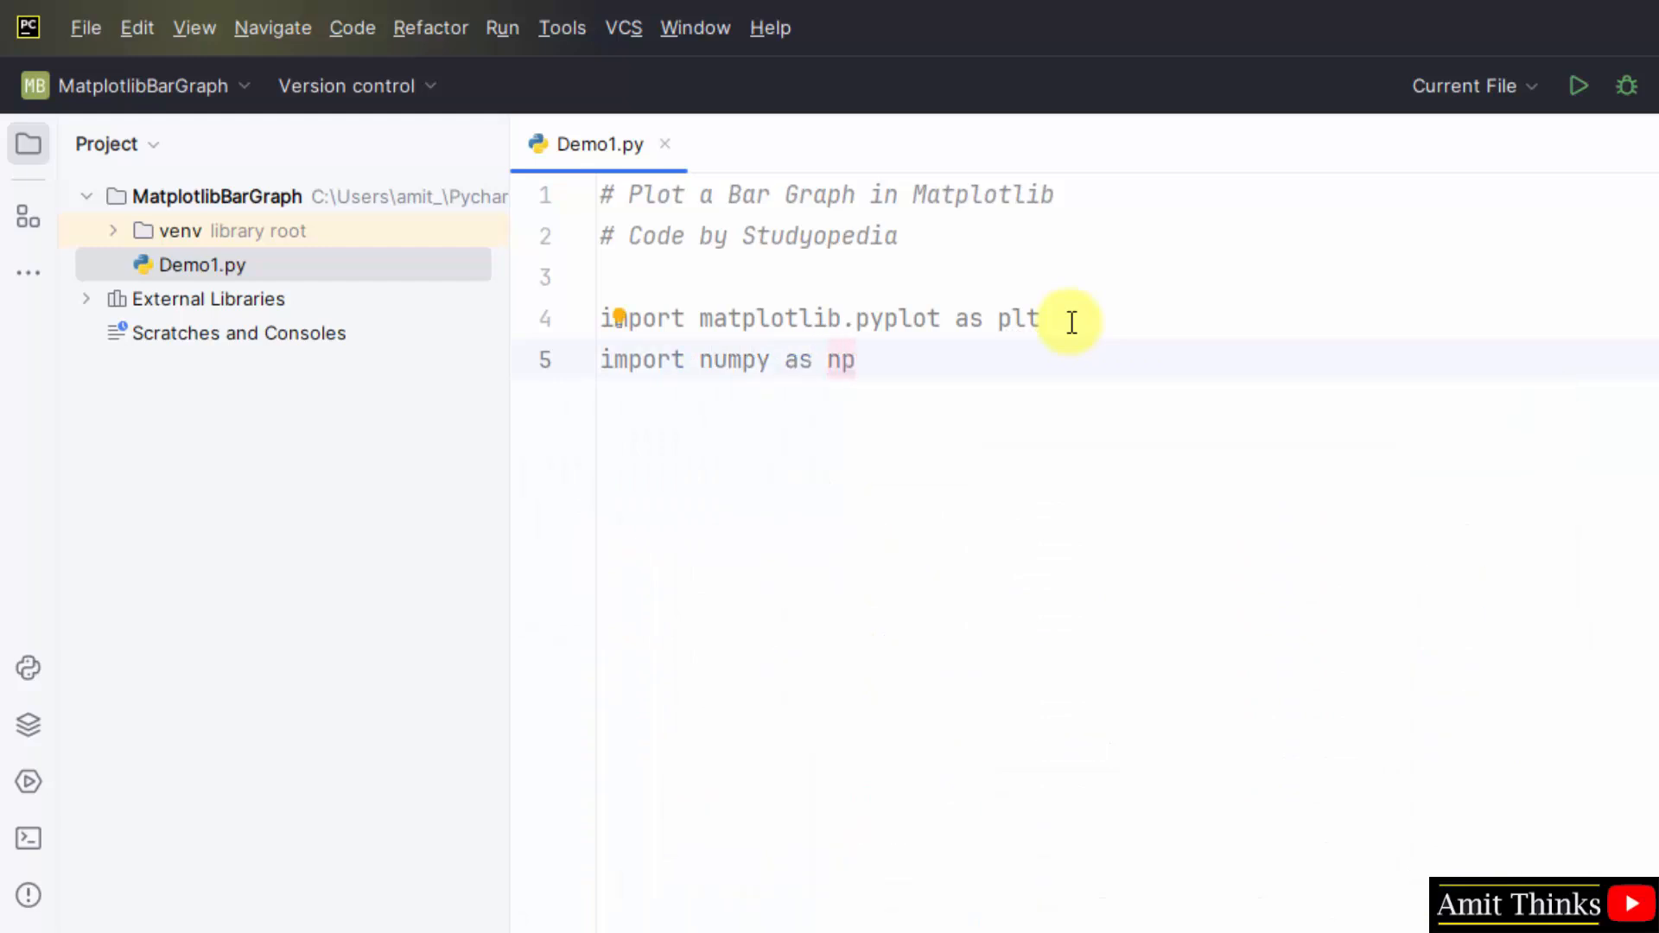
pyautogui.press('enter')
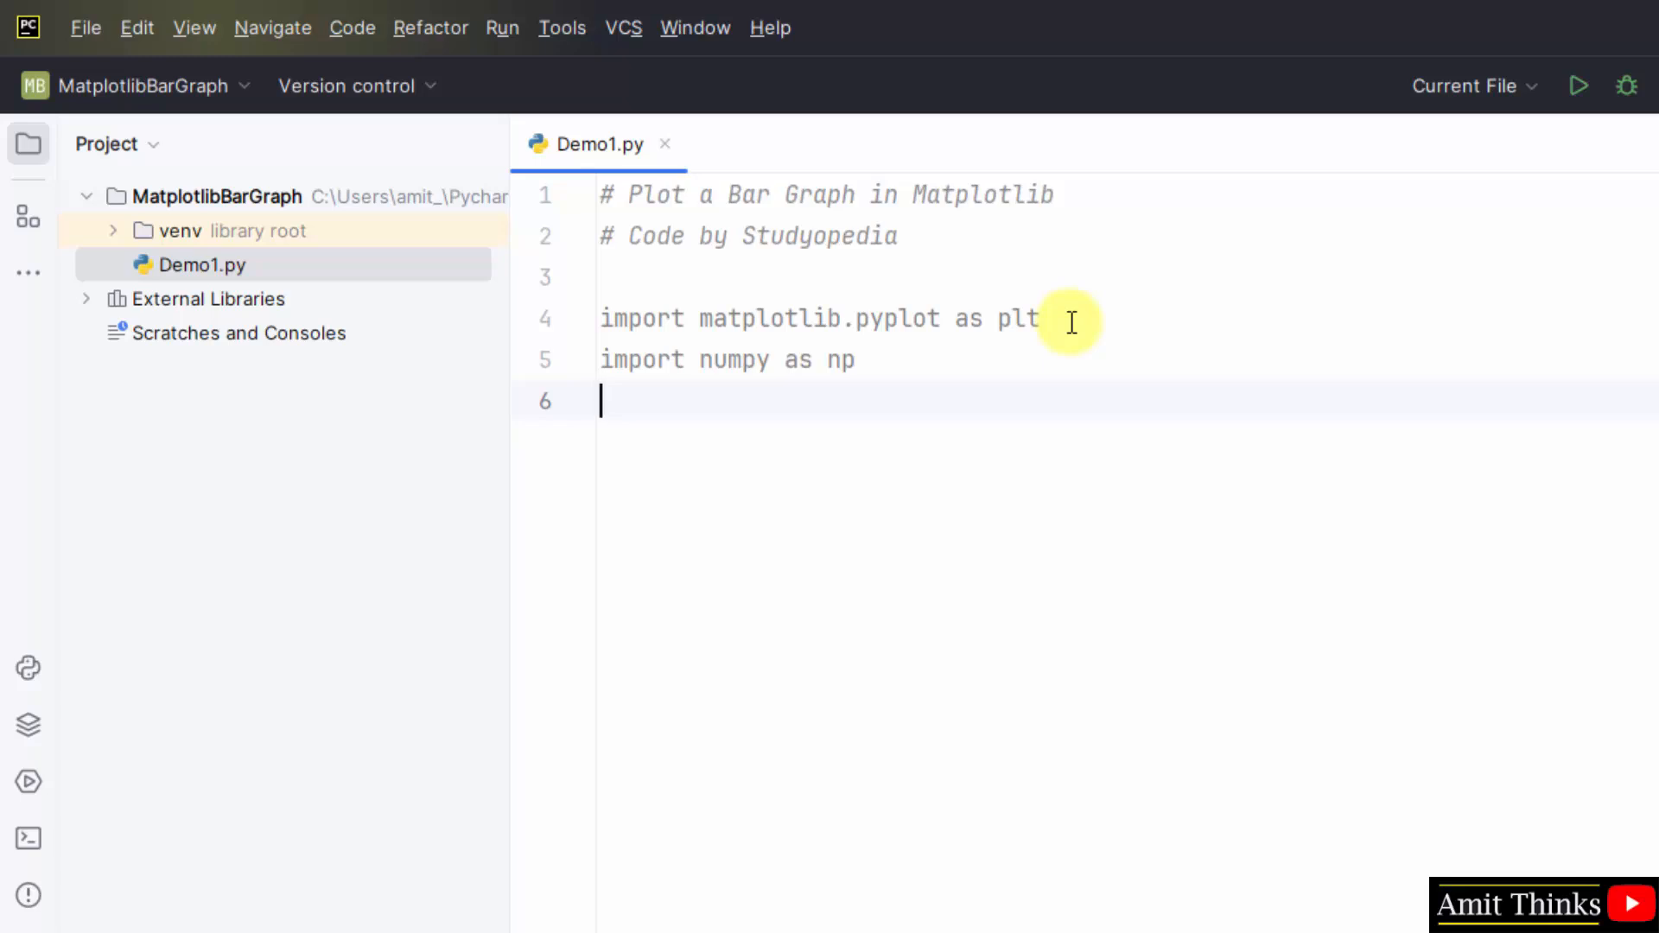
# Under a co-ordinates comment, define student as an np.array of six names.
pyautogui.write('# x and y c')
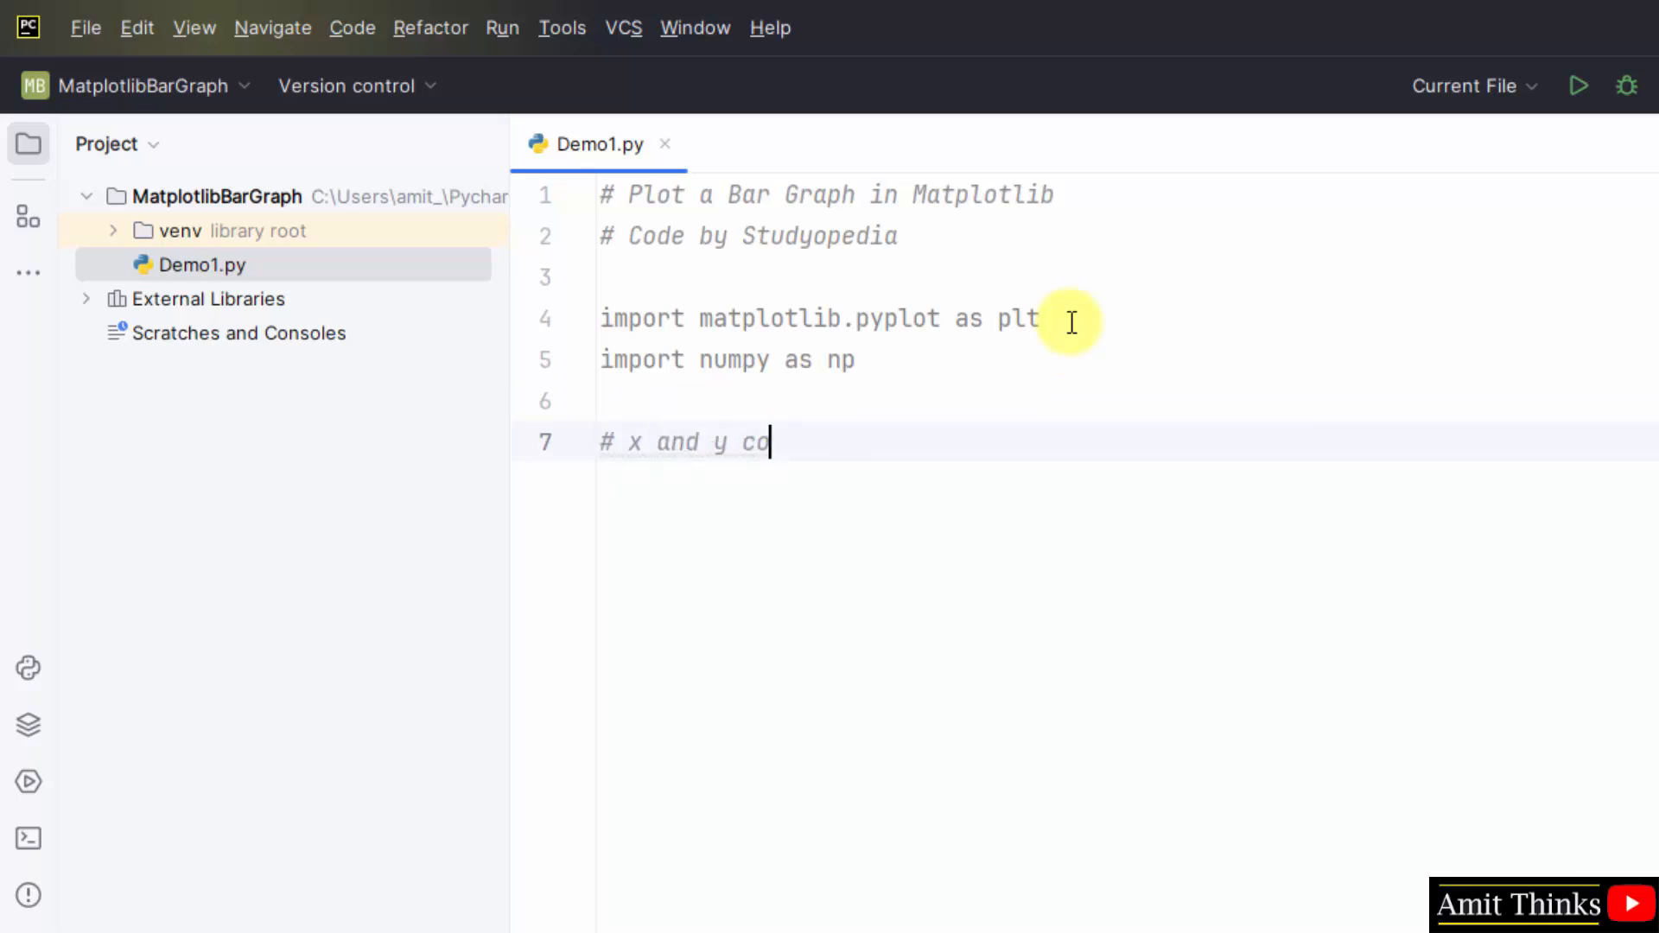
pyautogui.write('ordinates')
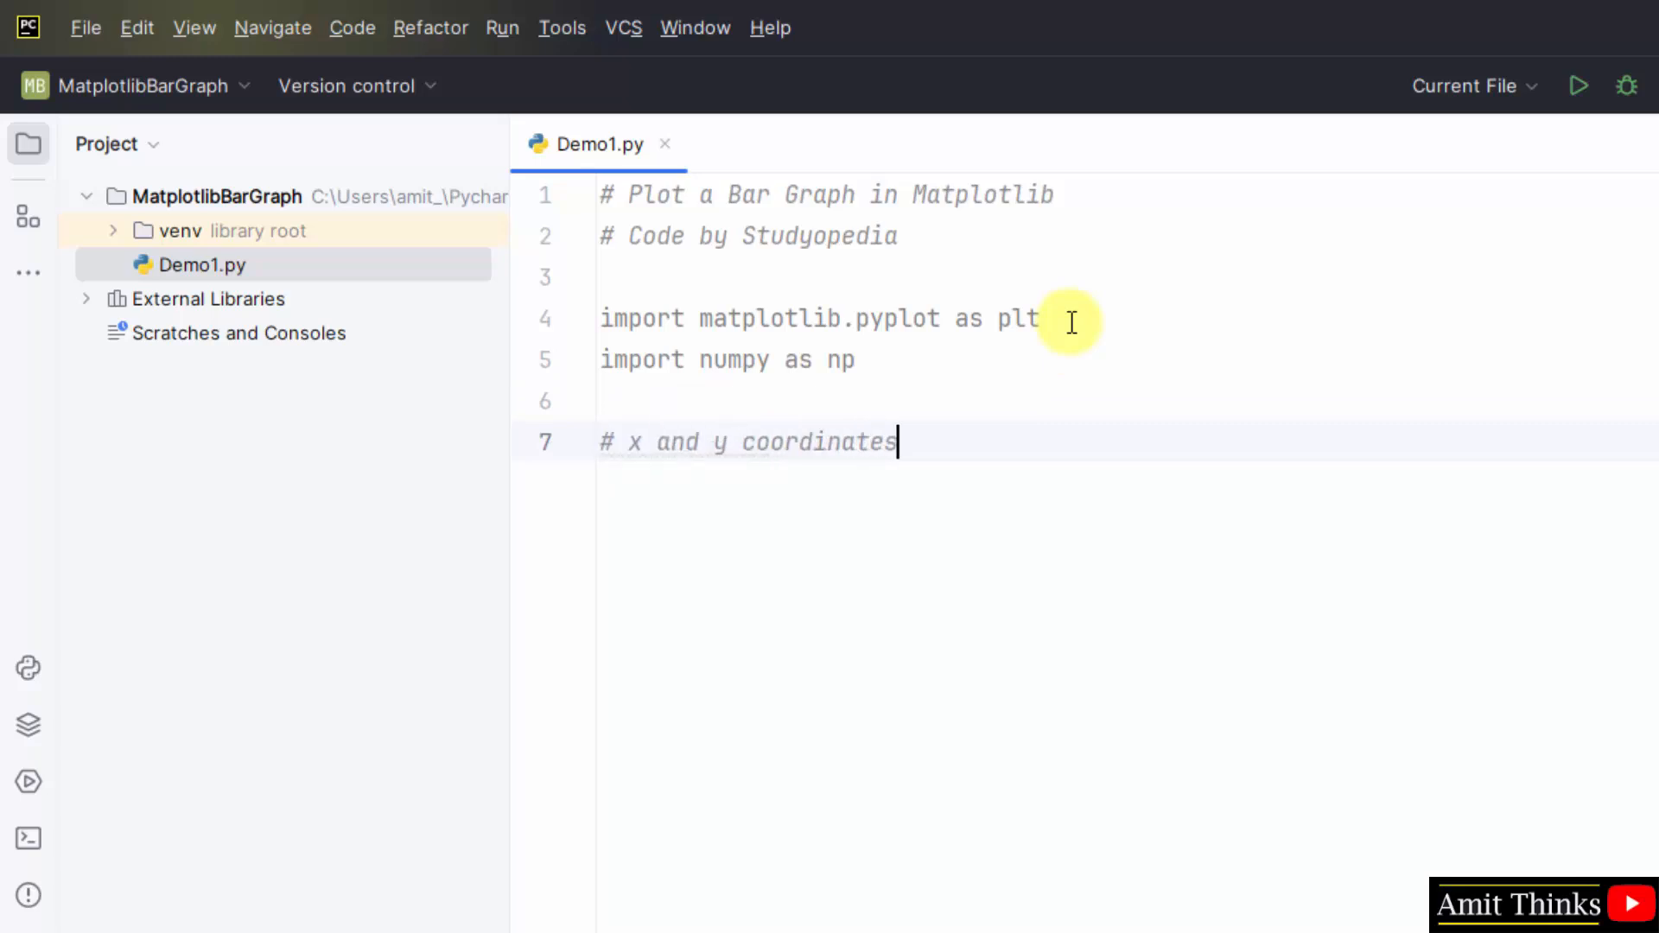
pyautogui.moveTo(768, 443)
pyautogui.write('-')
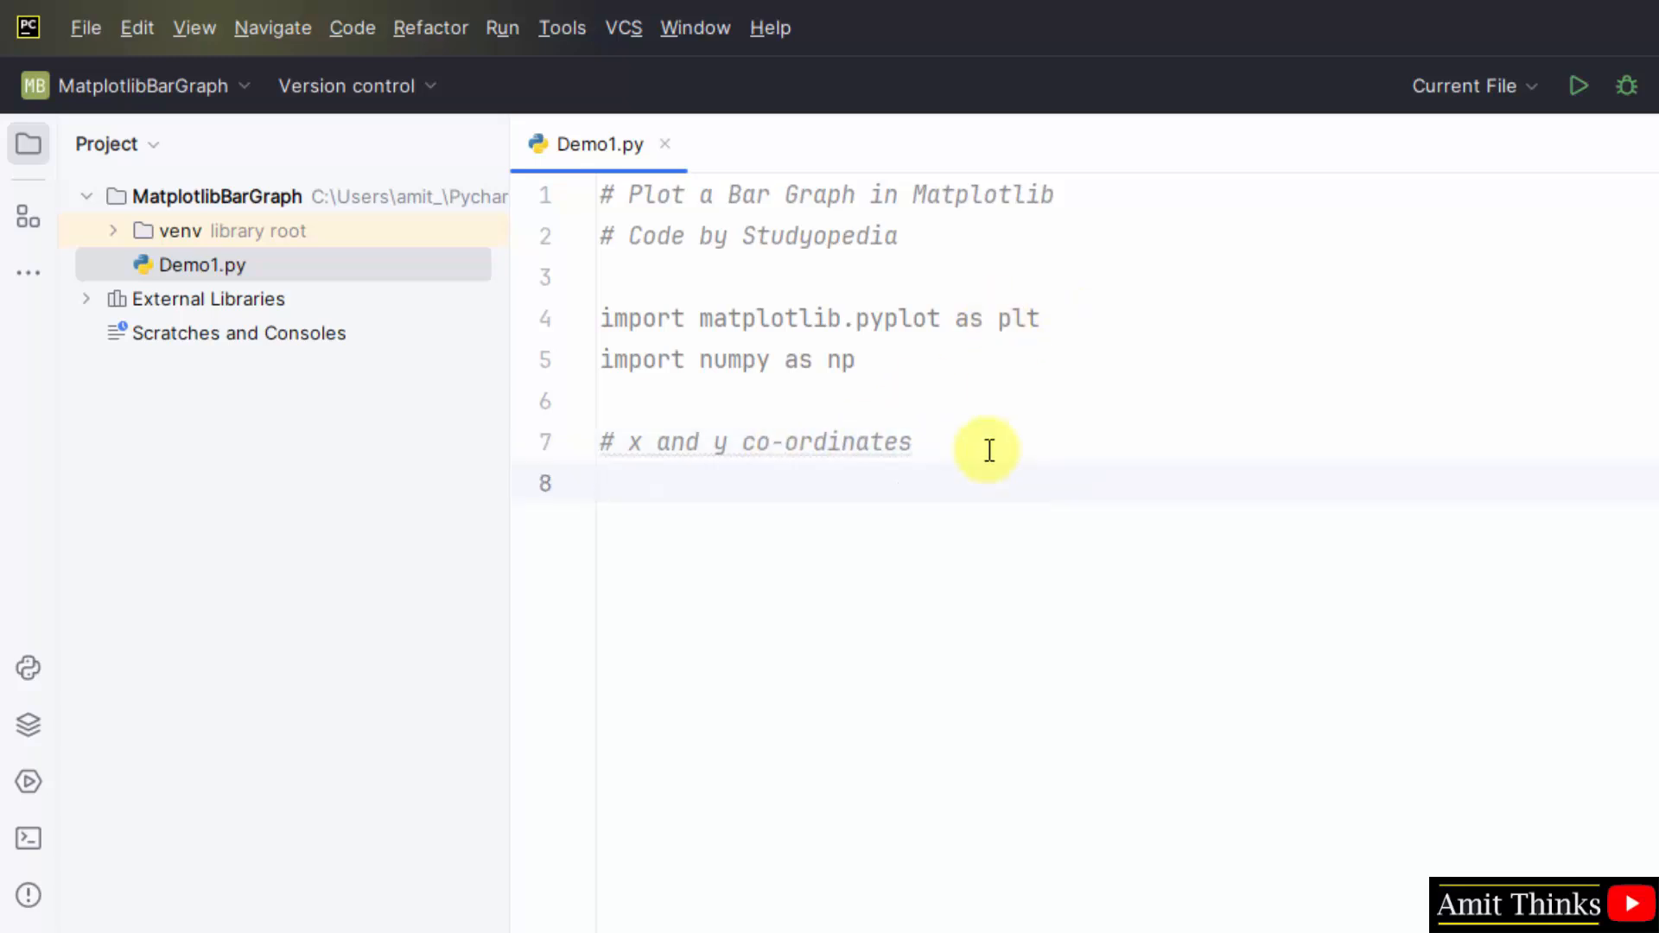
pyautogui.write('student')
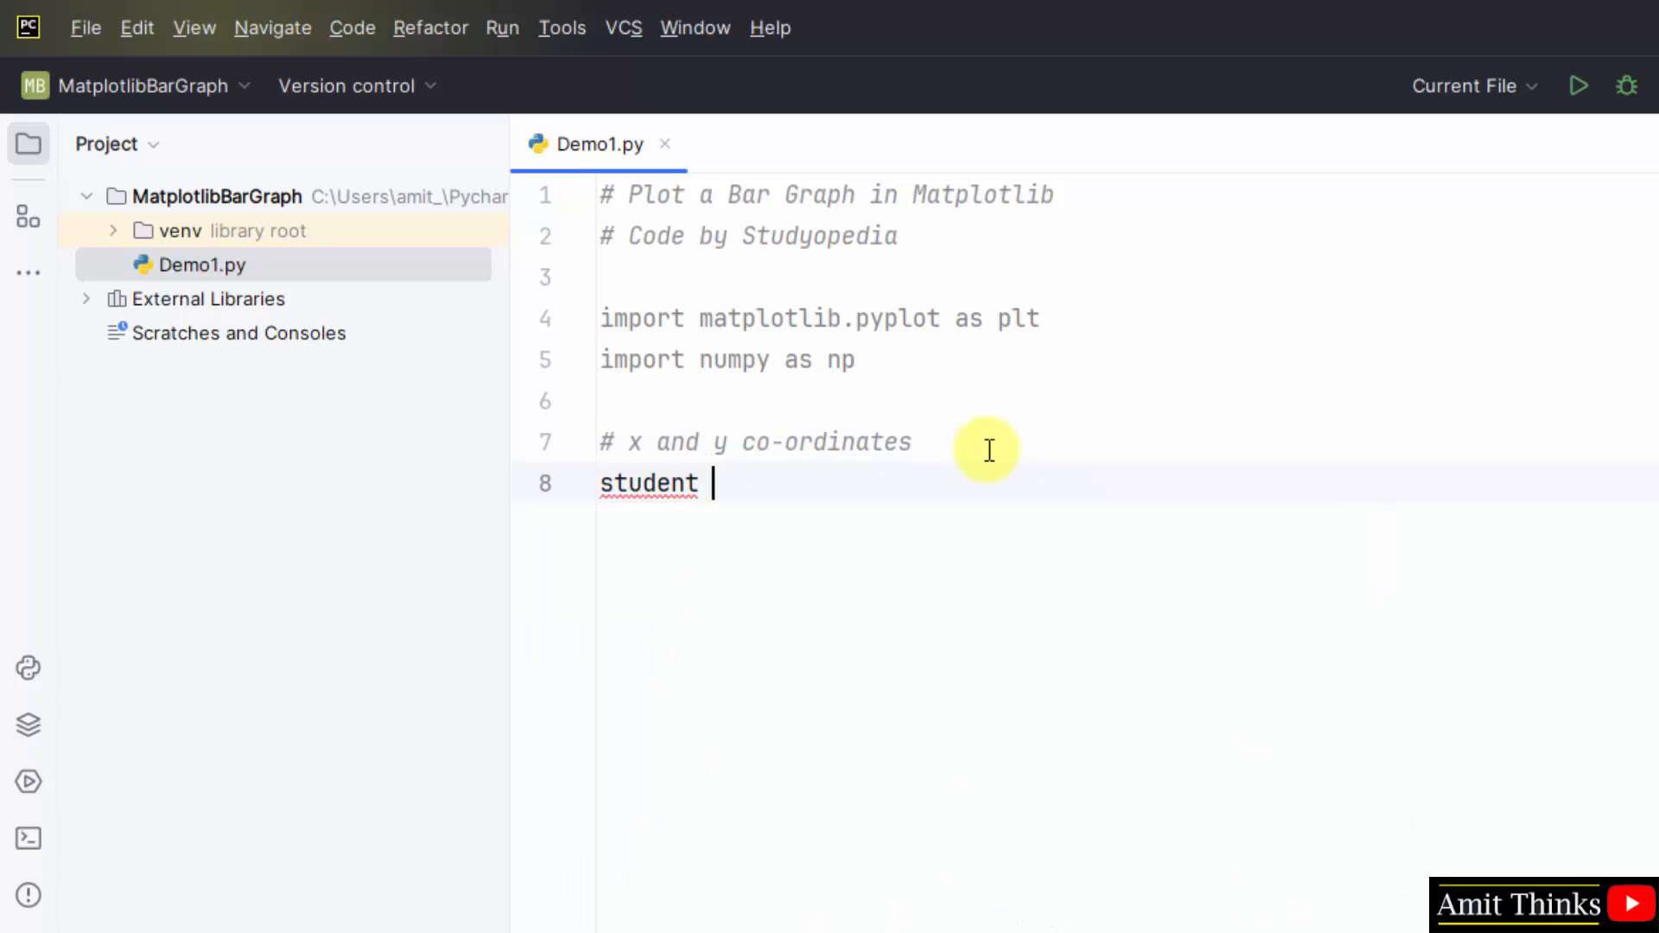
pyautogui.write('= np.')
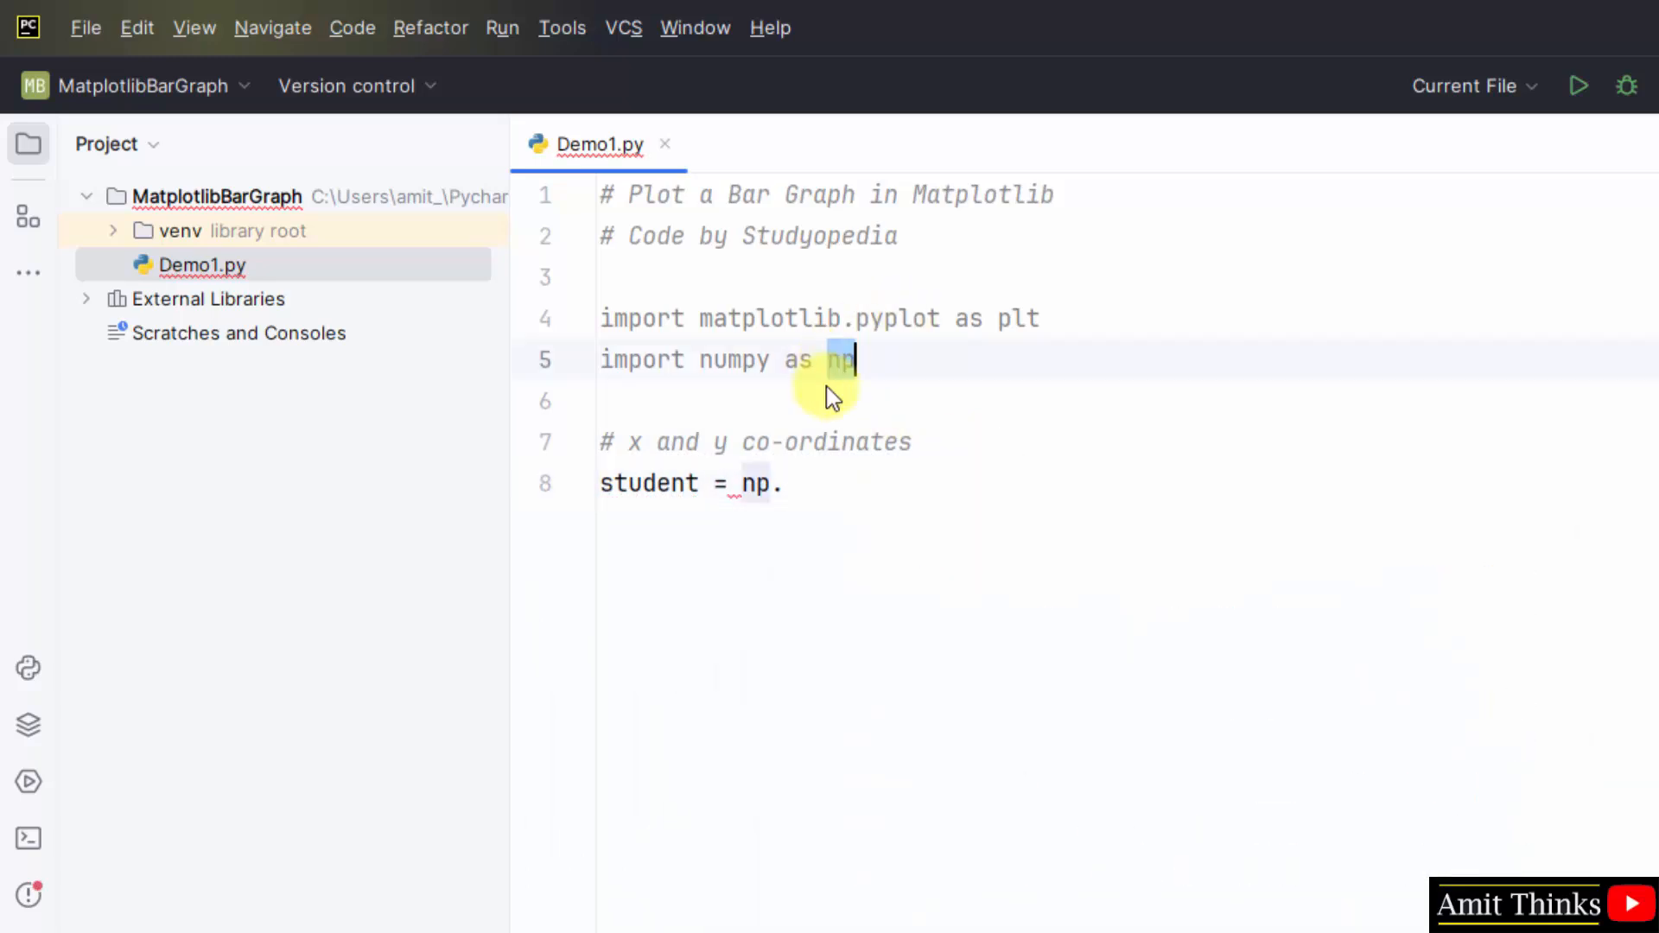
pyautogui.write('array')
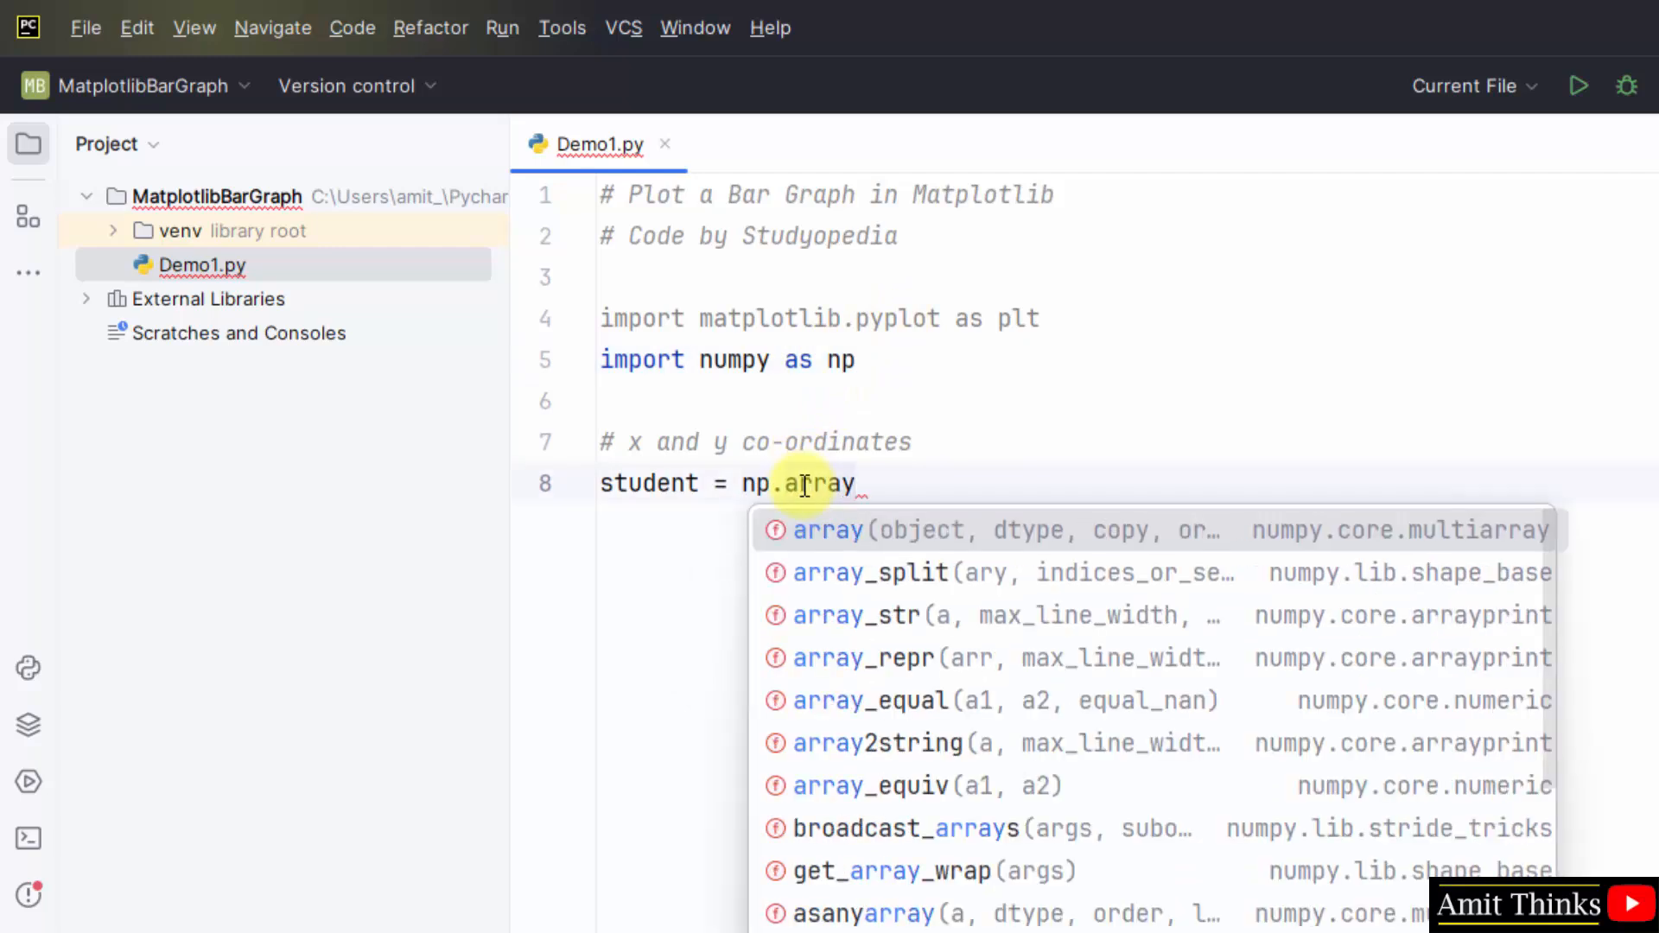
pyautogui.write('(["", "","","","","')
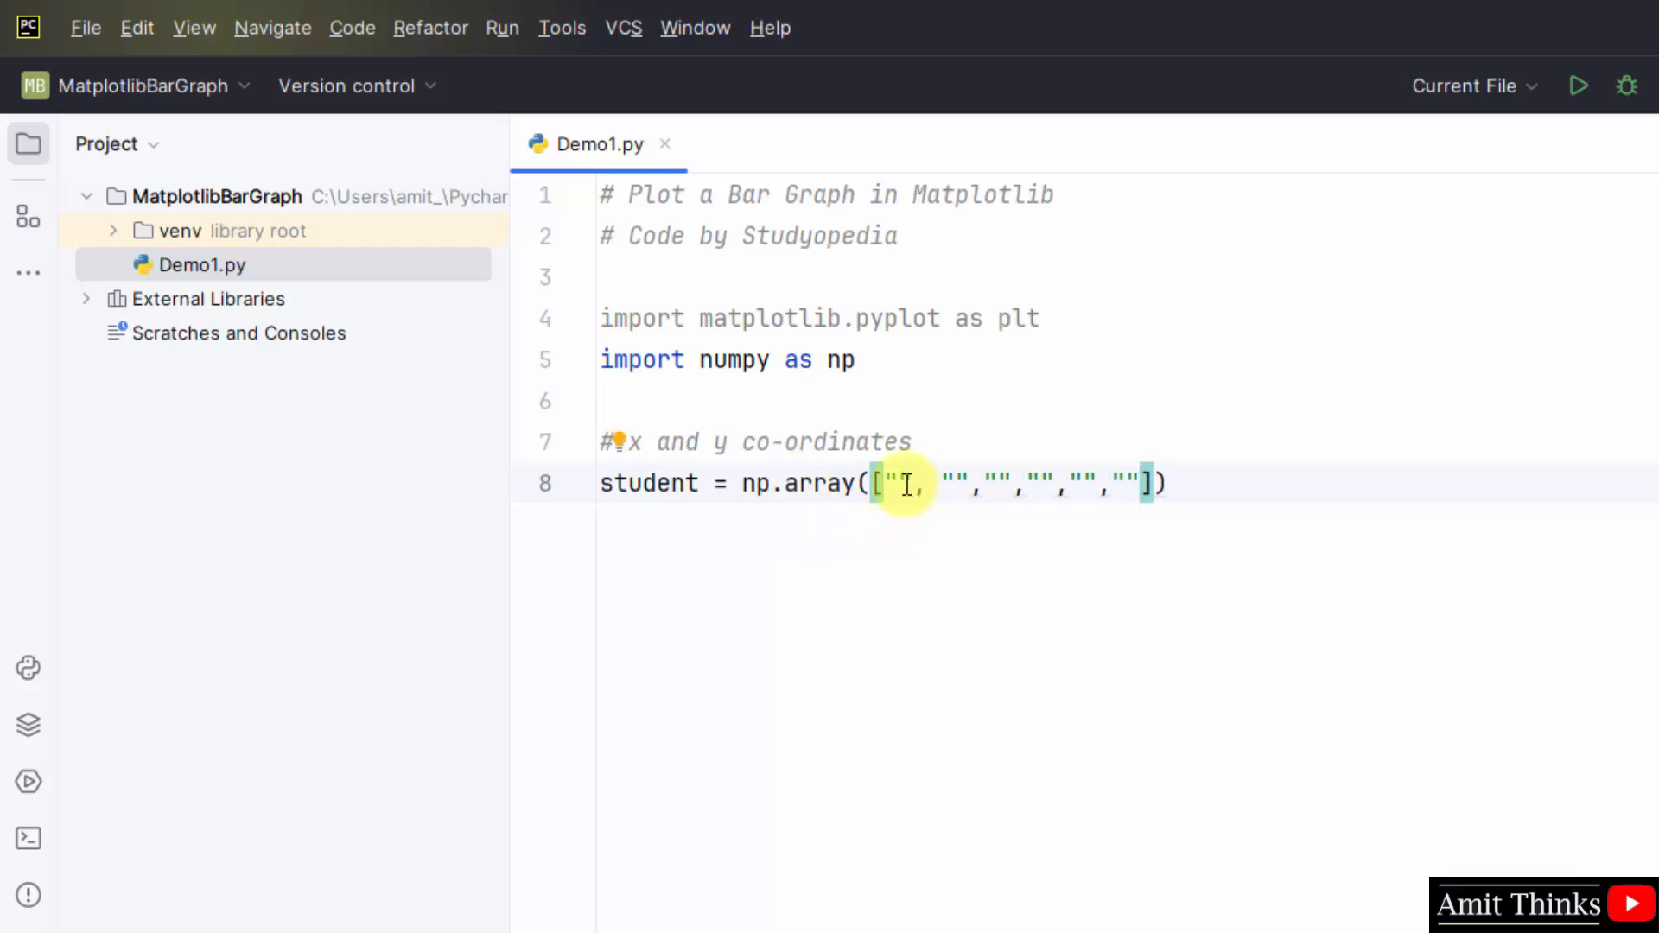
pyautogui.write('im')
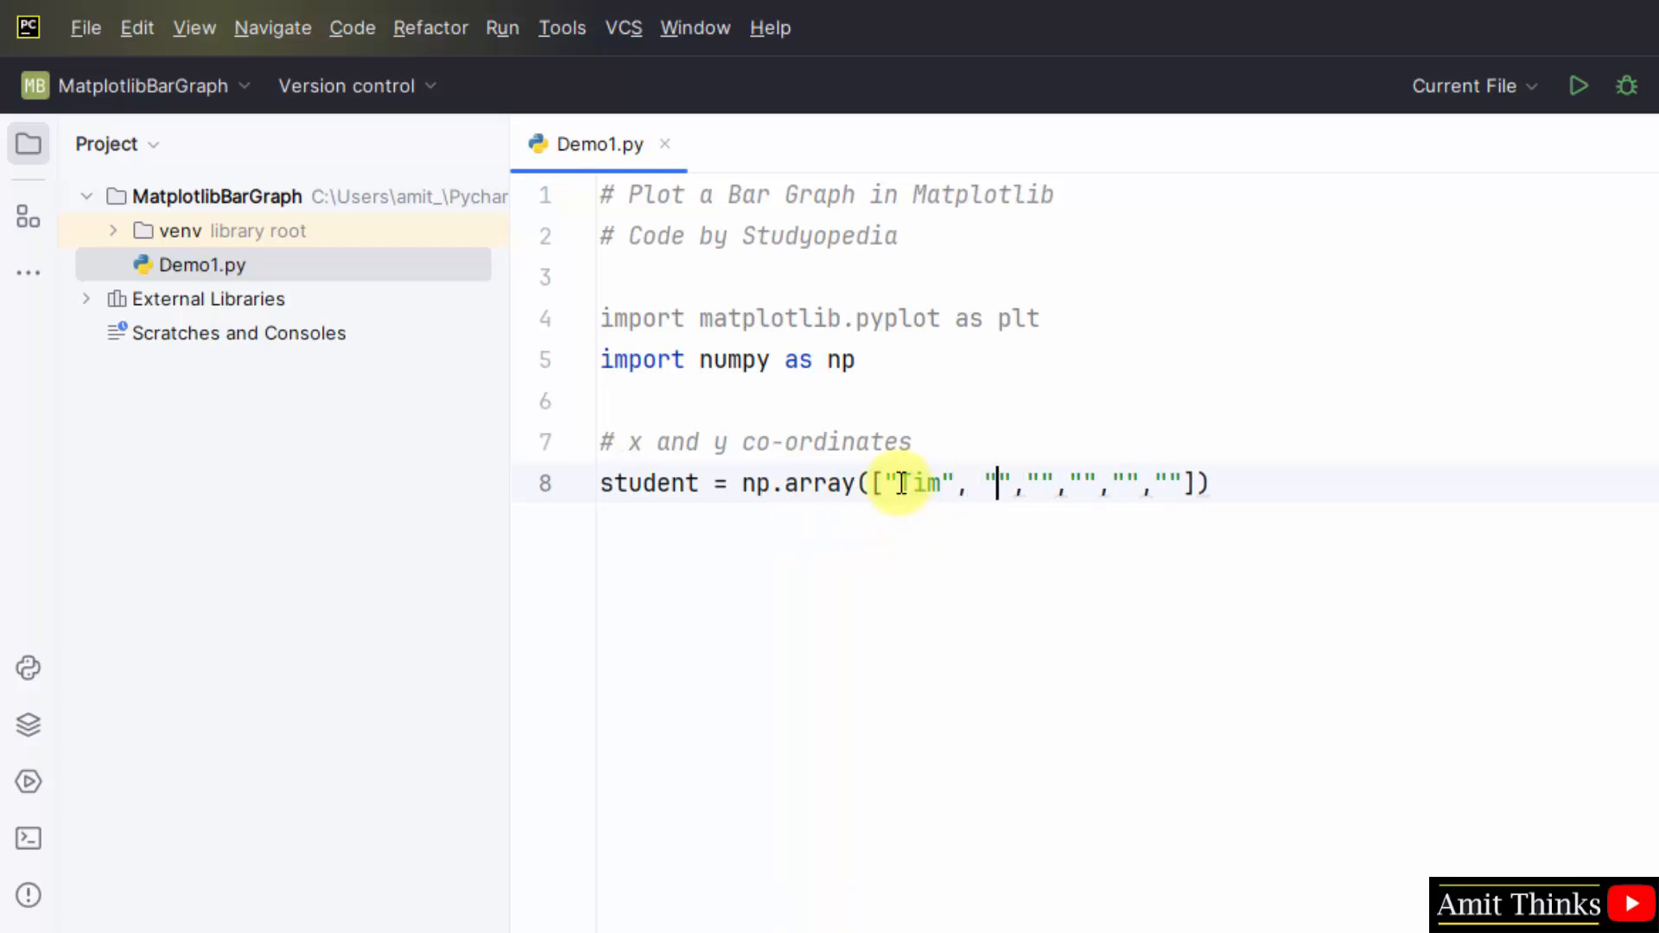
pyautogui.write('J')
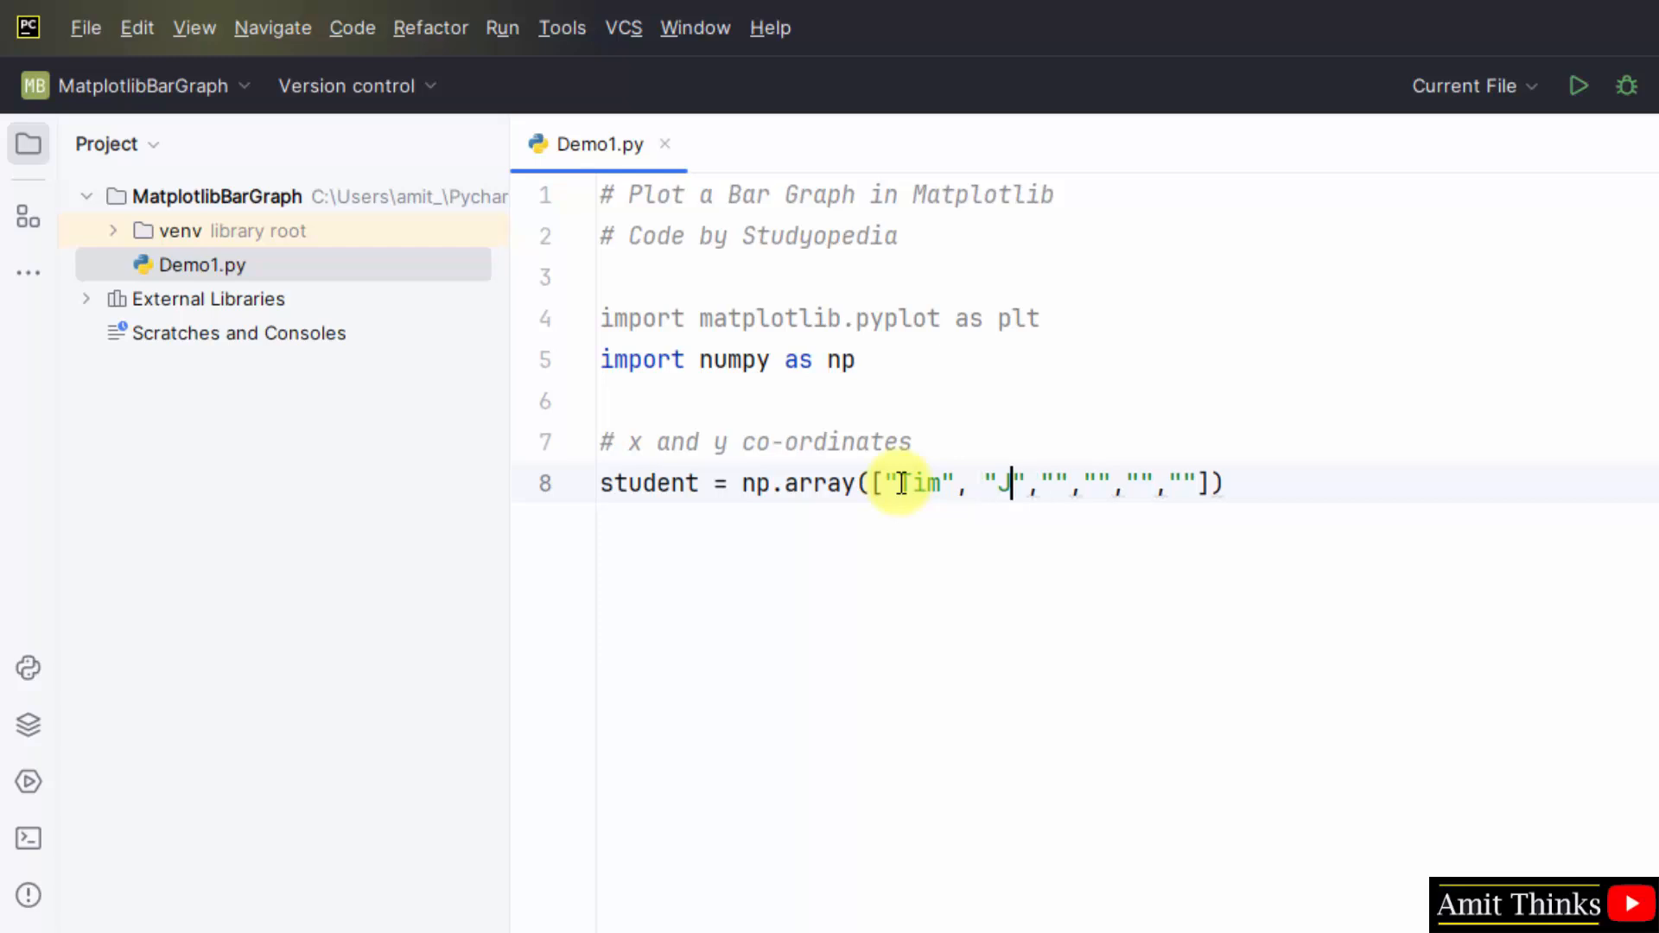
pyautogui.write('ohn","Amit')
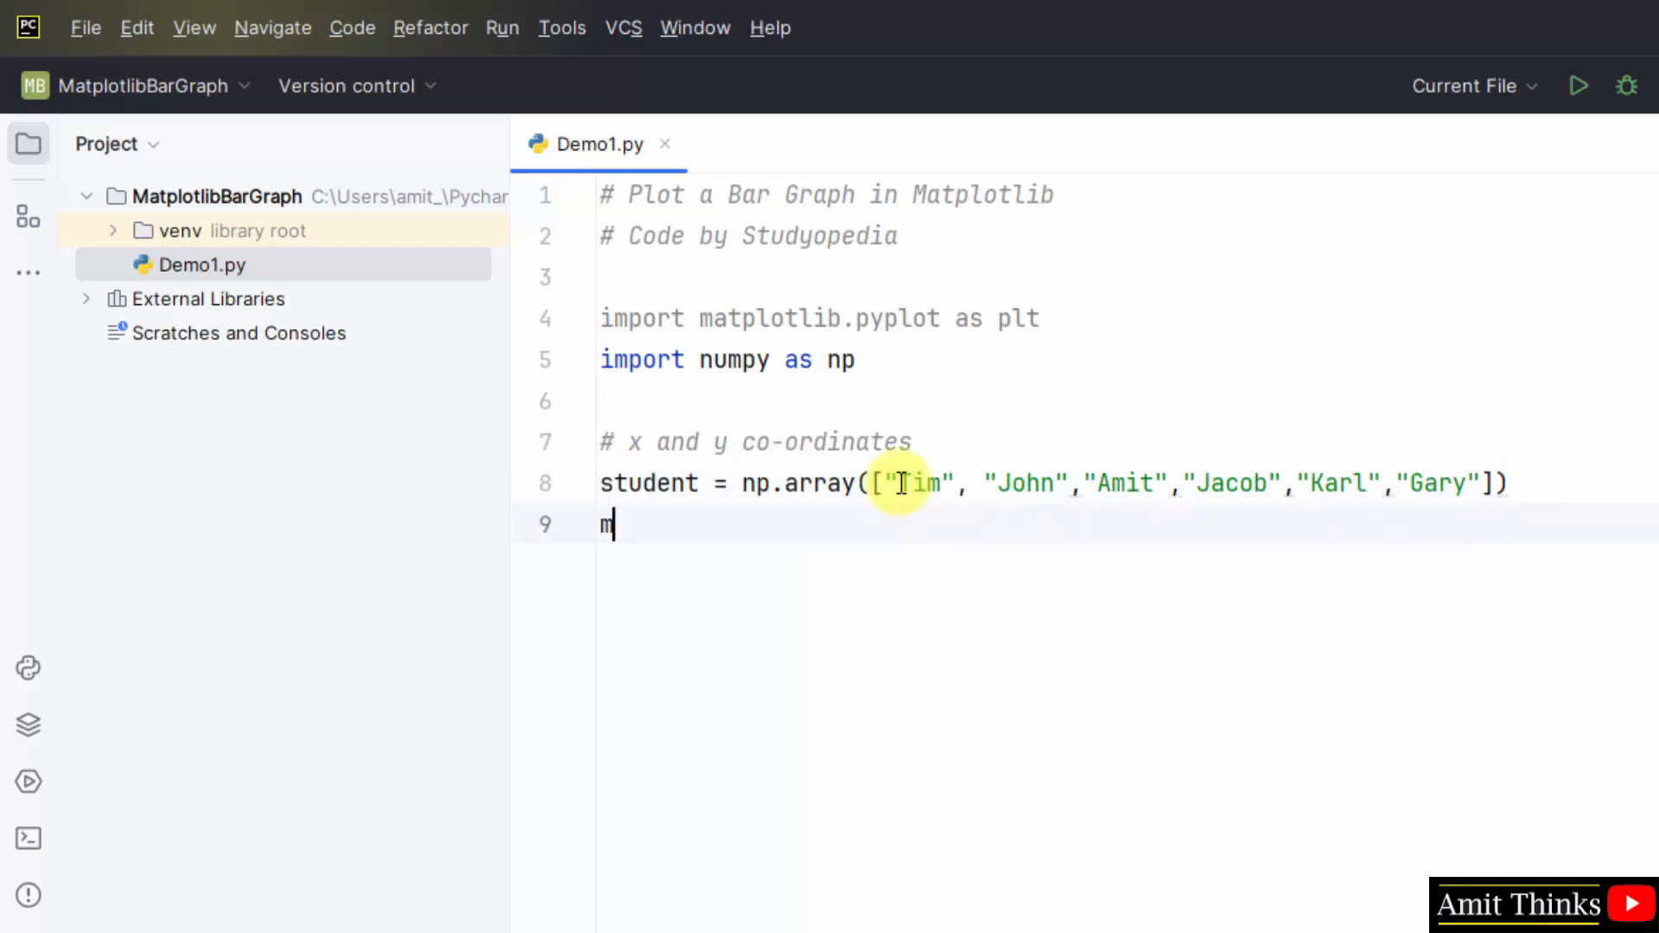
# Define marks = np.array([85, 59, 99, 77, 67, 95]) and begin the bar graph comment.
pyautogui.write('arks =')
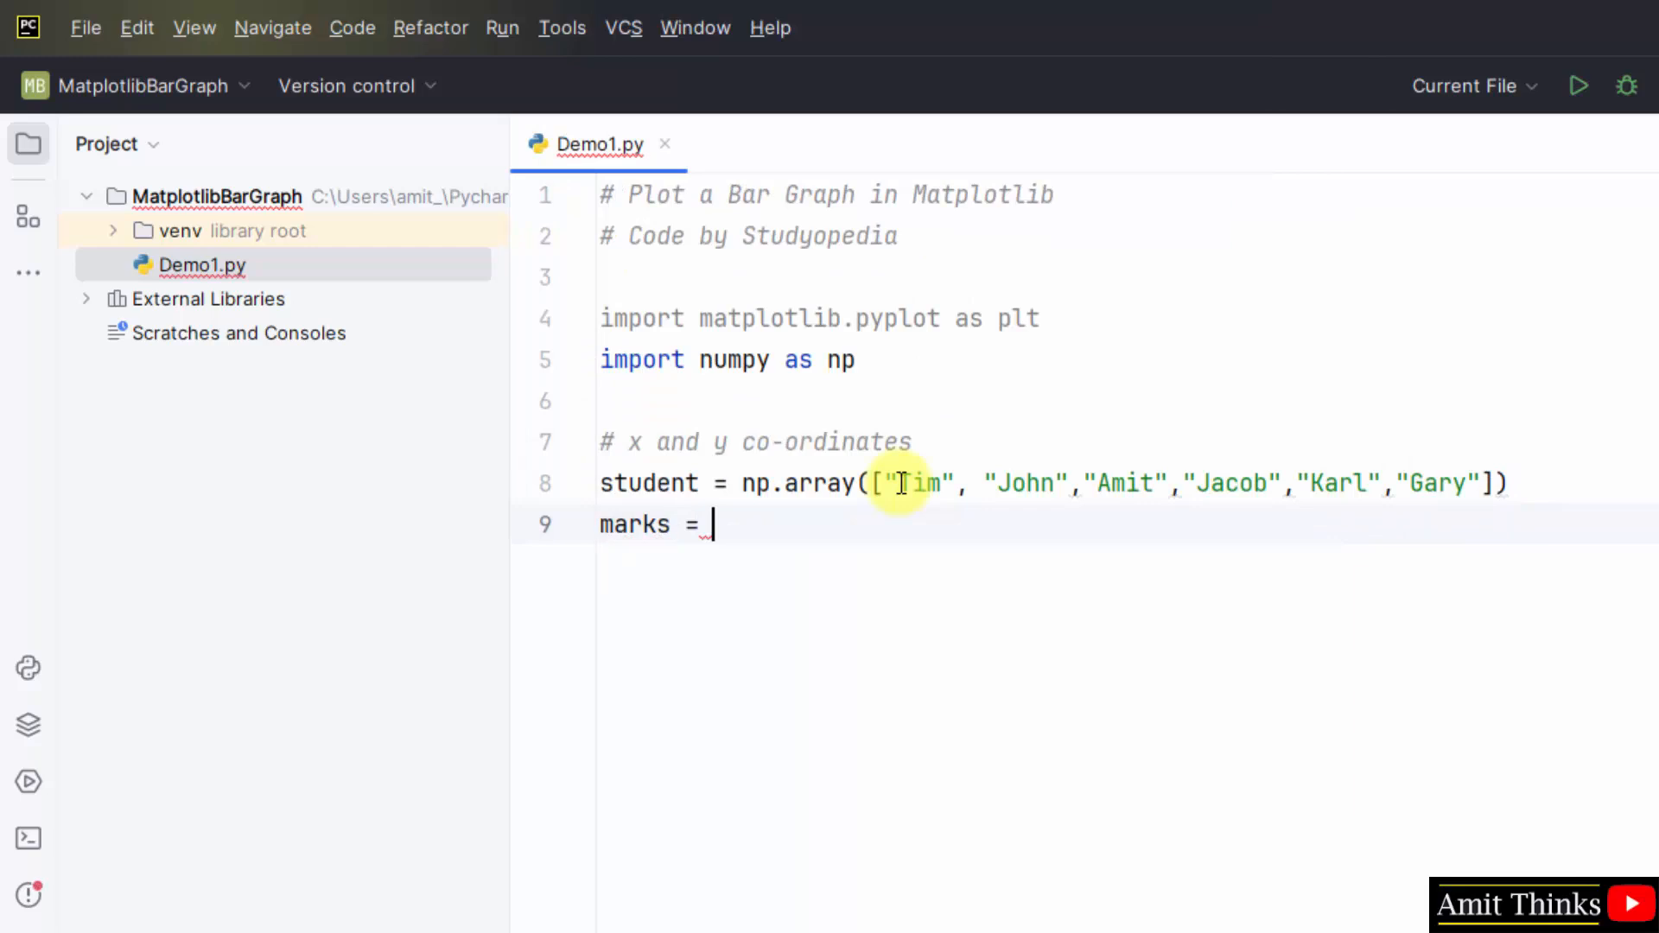
pyautogui.write('np.array(')
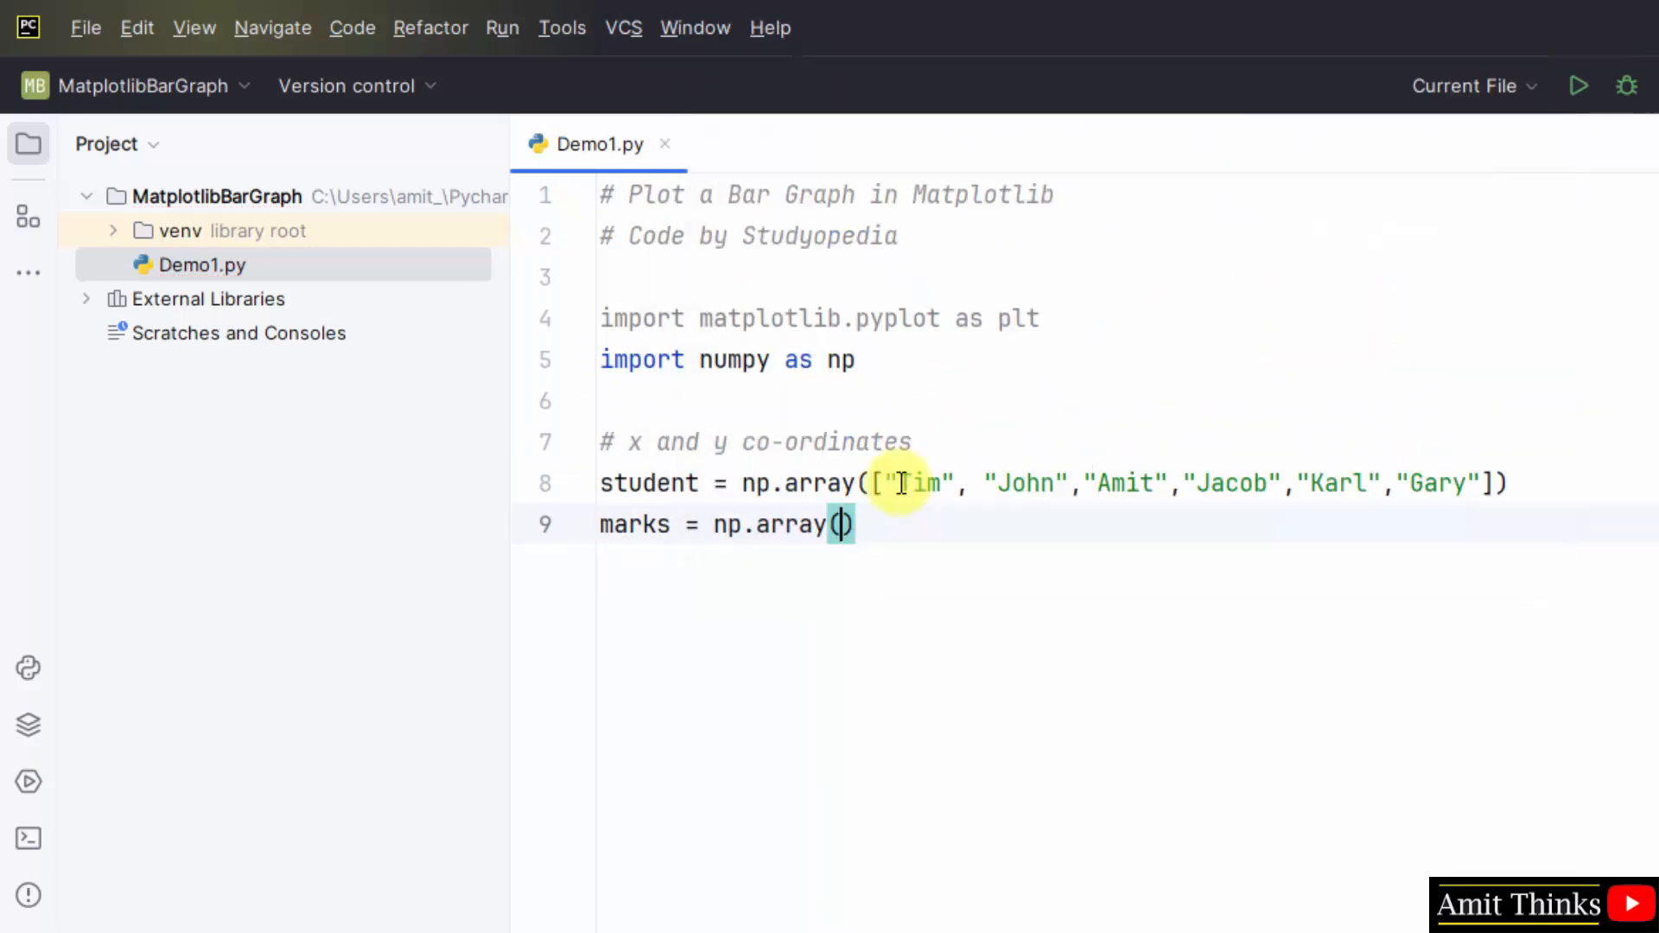
pyautogui.write('[')
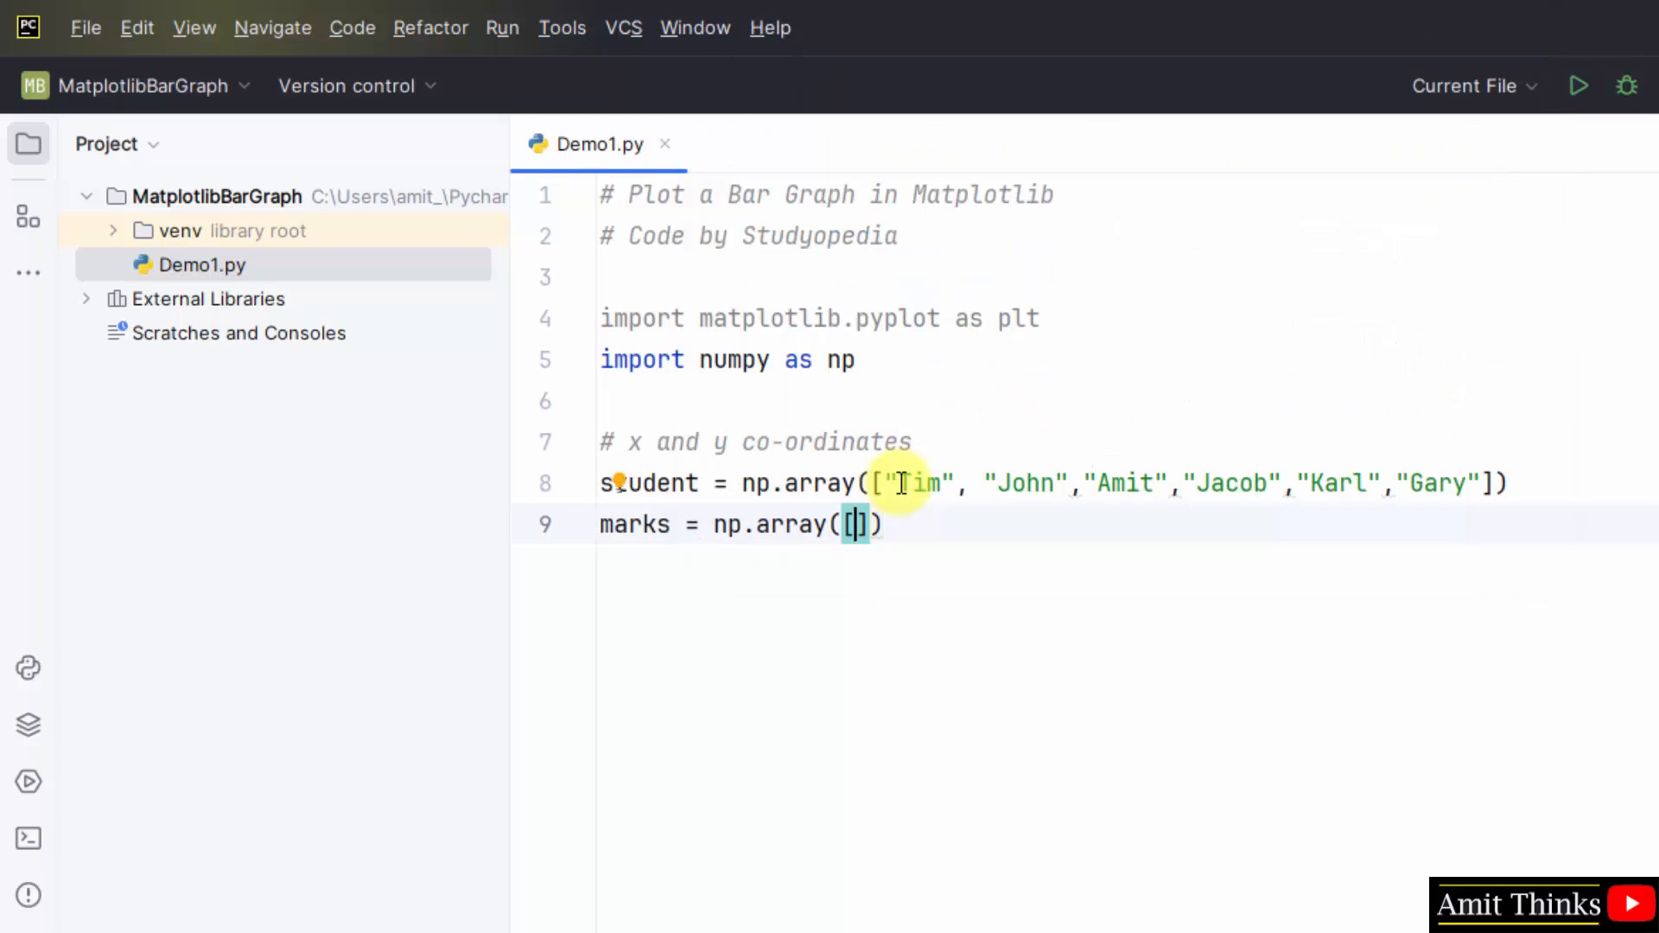
pyautogui.write('85,')
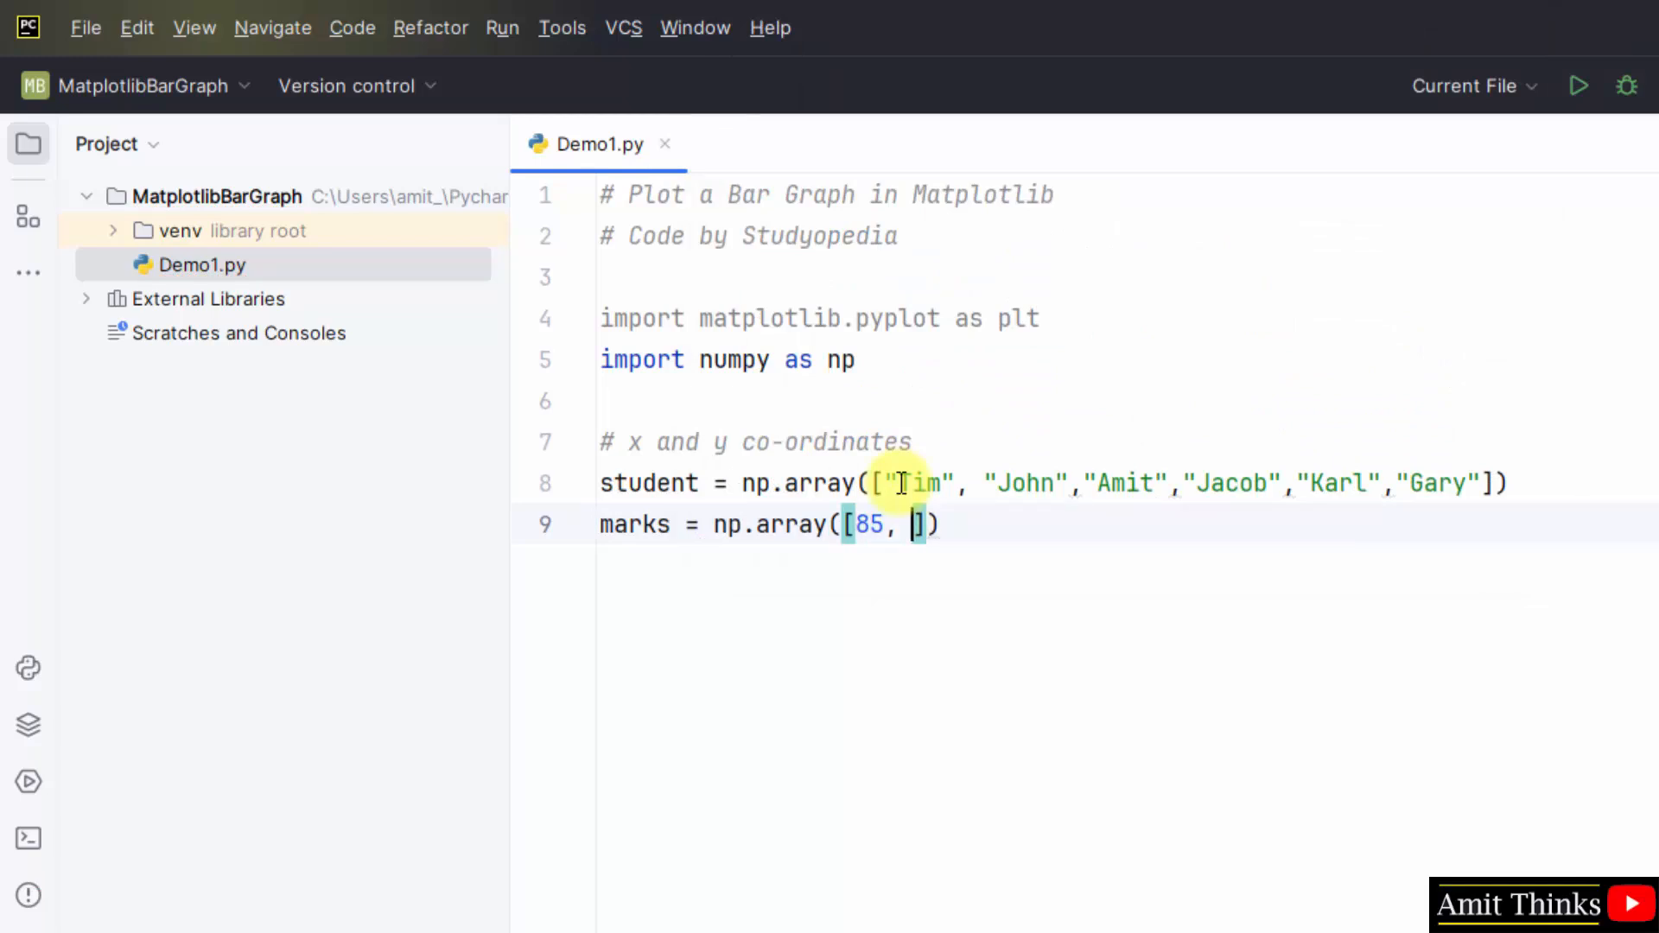
pyautogui.write('59, 9')
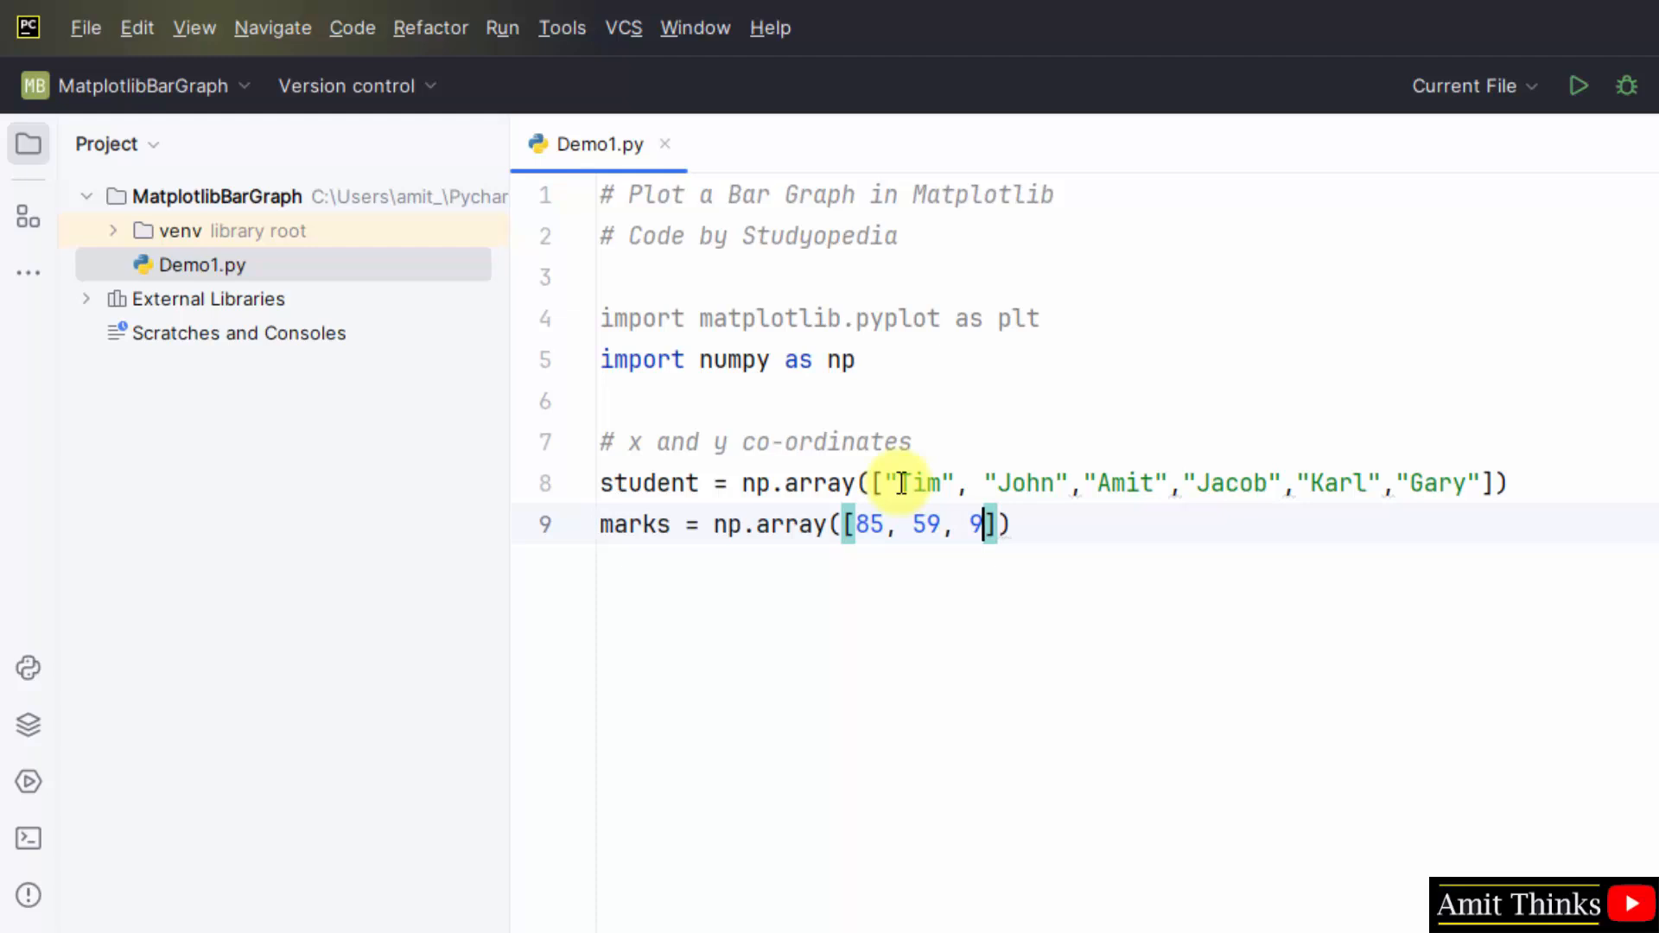
pyautogui.write('9, 77, 67, 95')
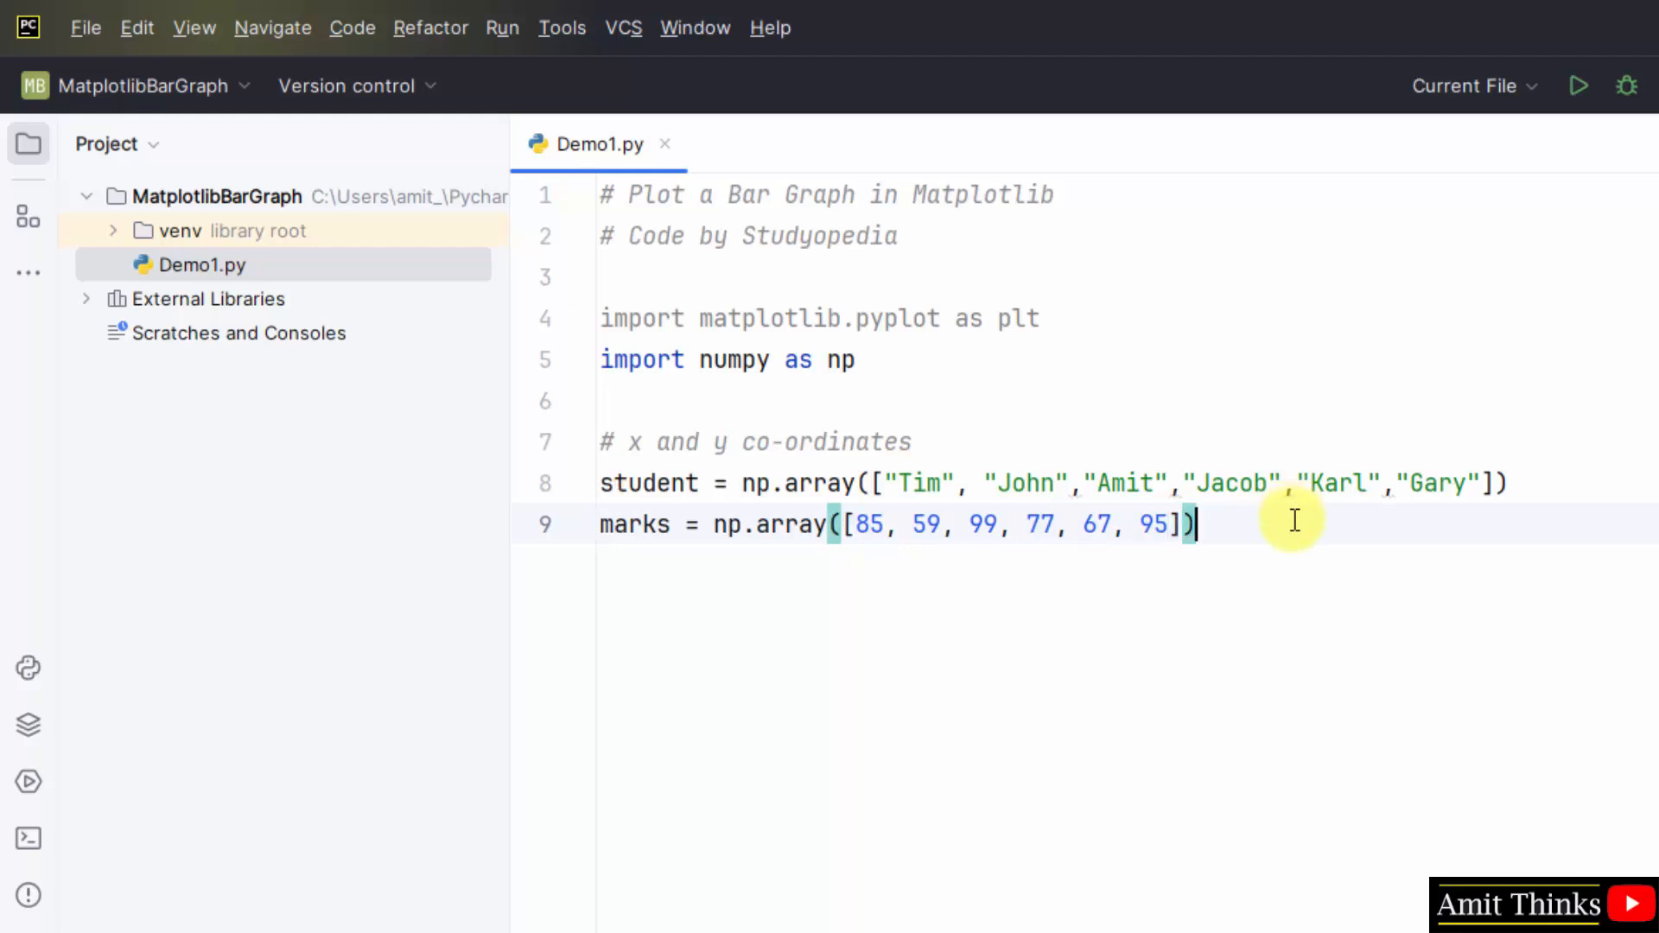
pyautogui.write('# Plot a bar gra')
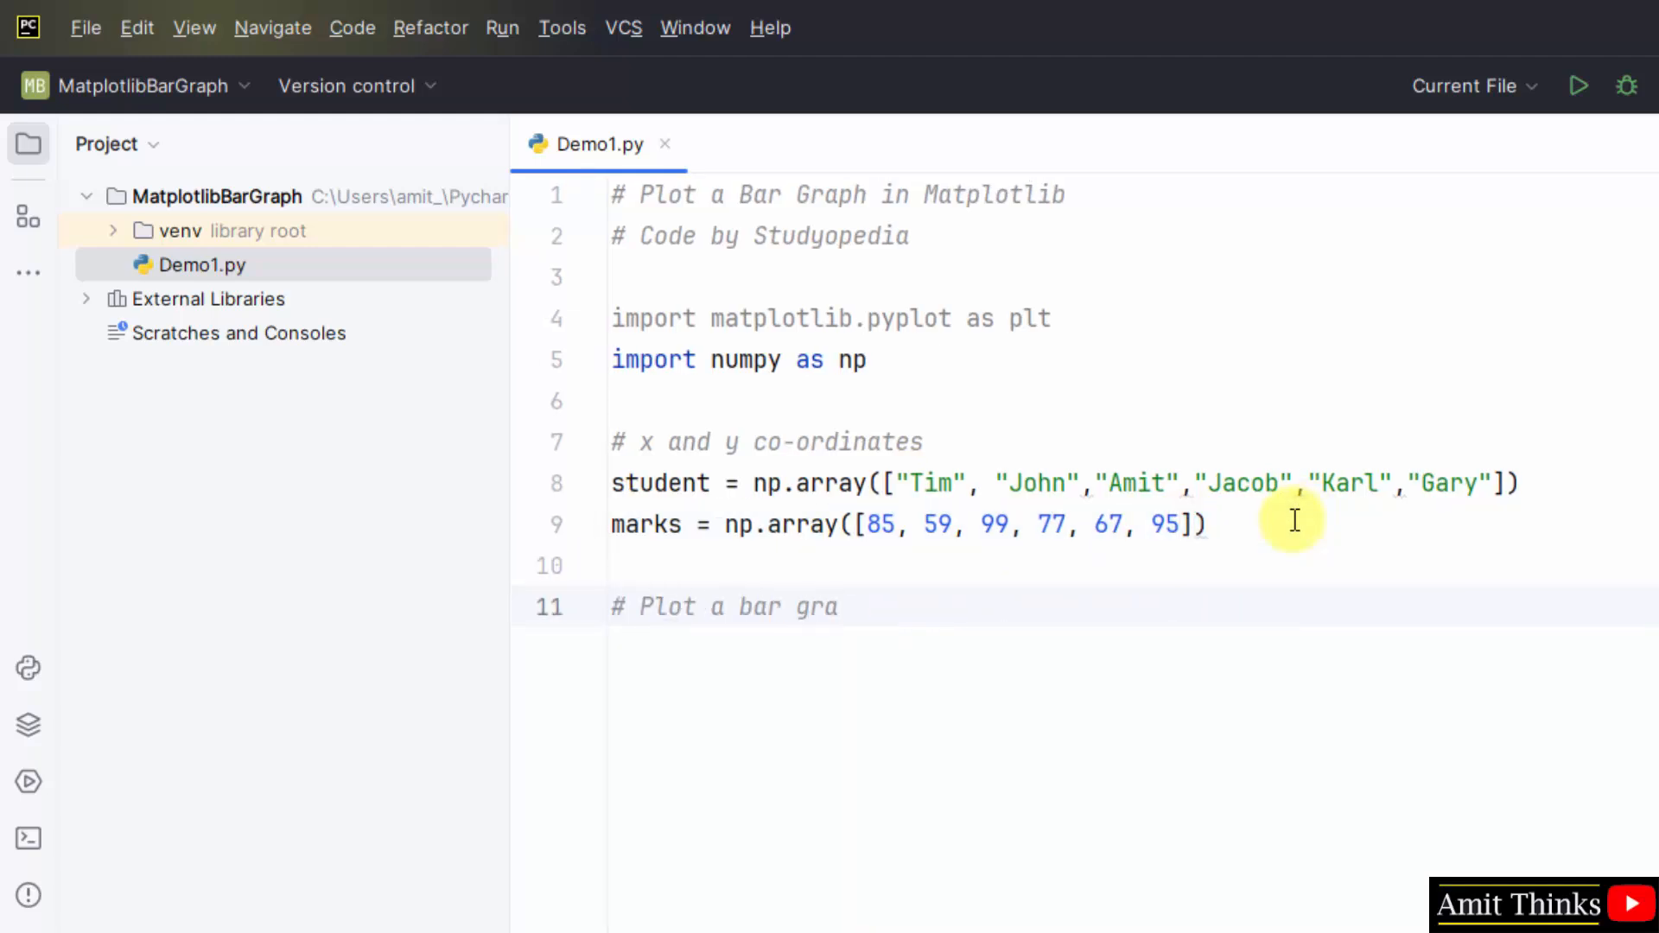
# Finish the bar graph comment and note that co-ordinates are student and marks.
pyautogui.write('ph')
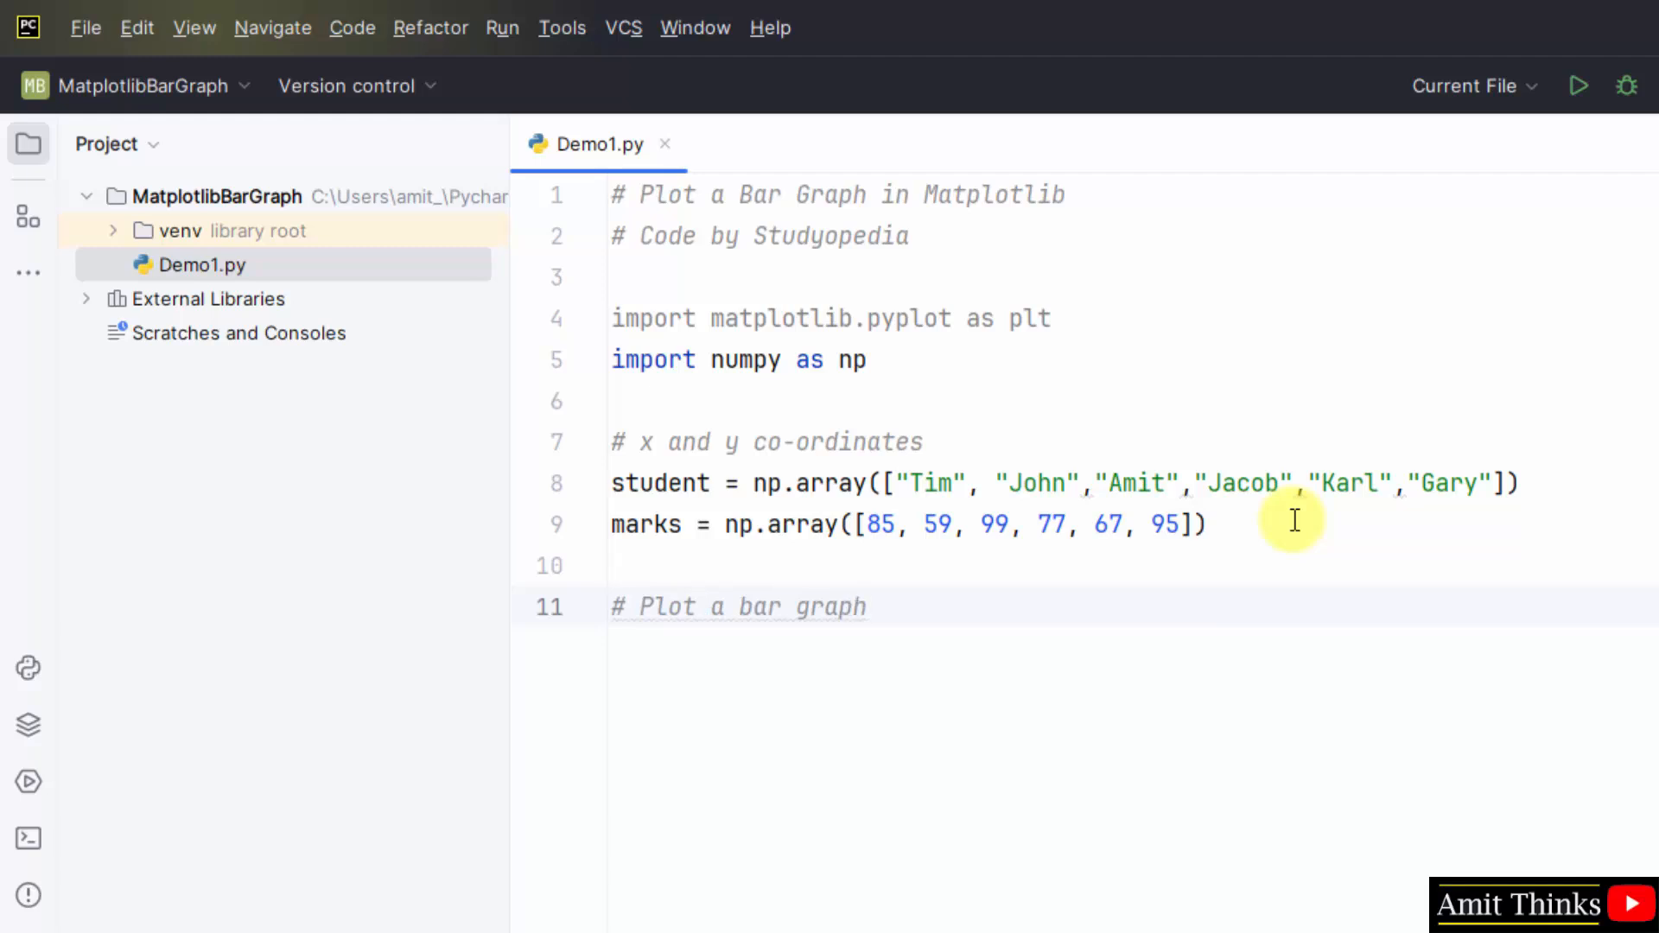
pyautogui.press('enter')
pyautogui.write('# The x and y co-o')
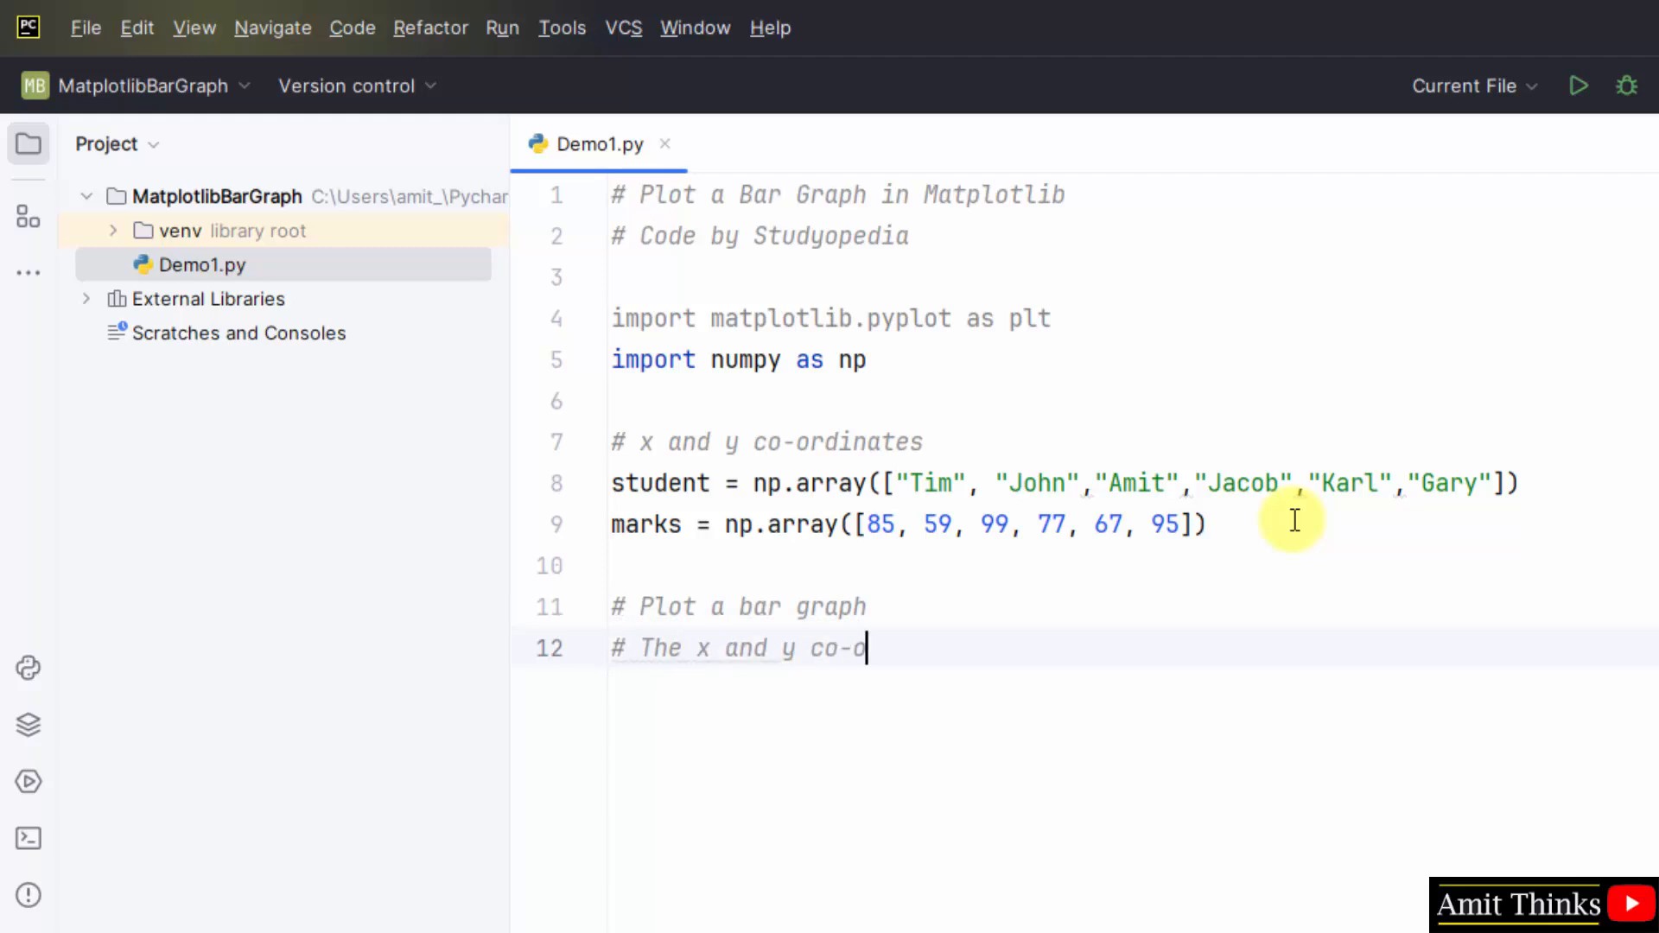
pyautogui.write('rdina')
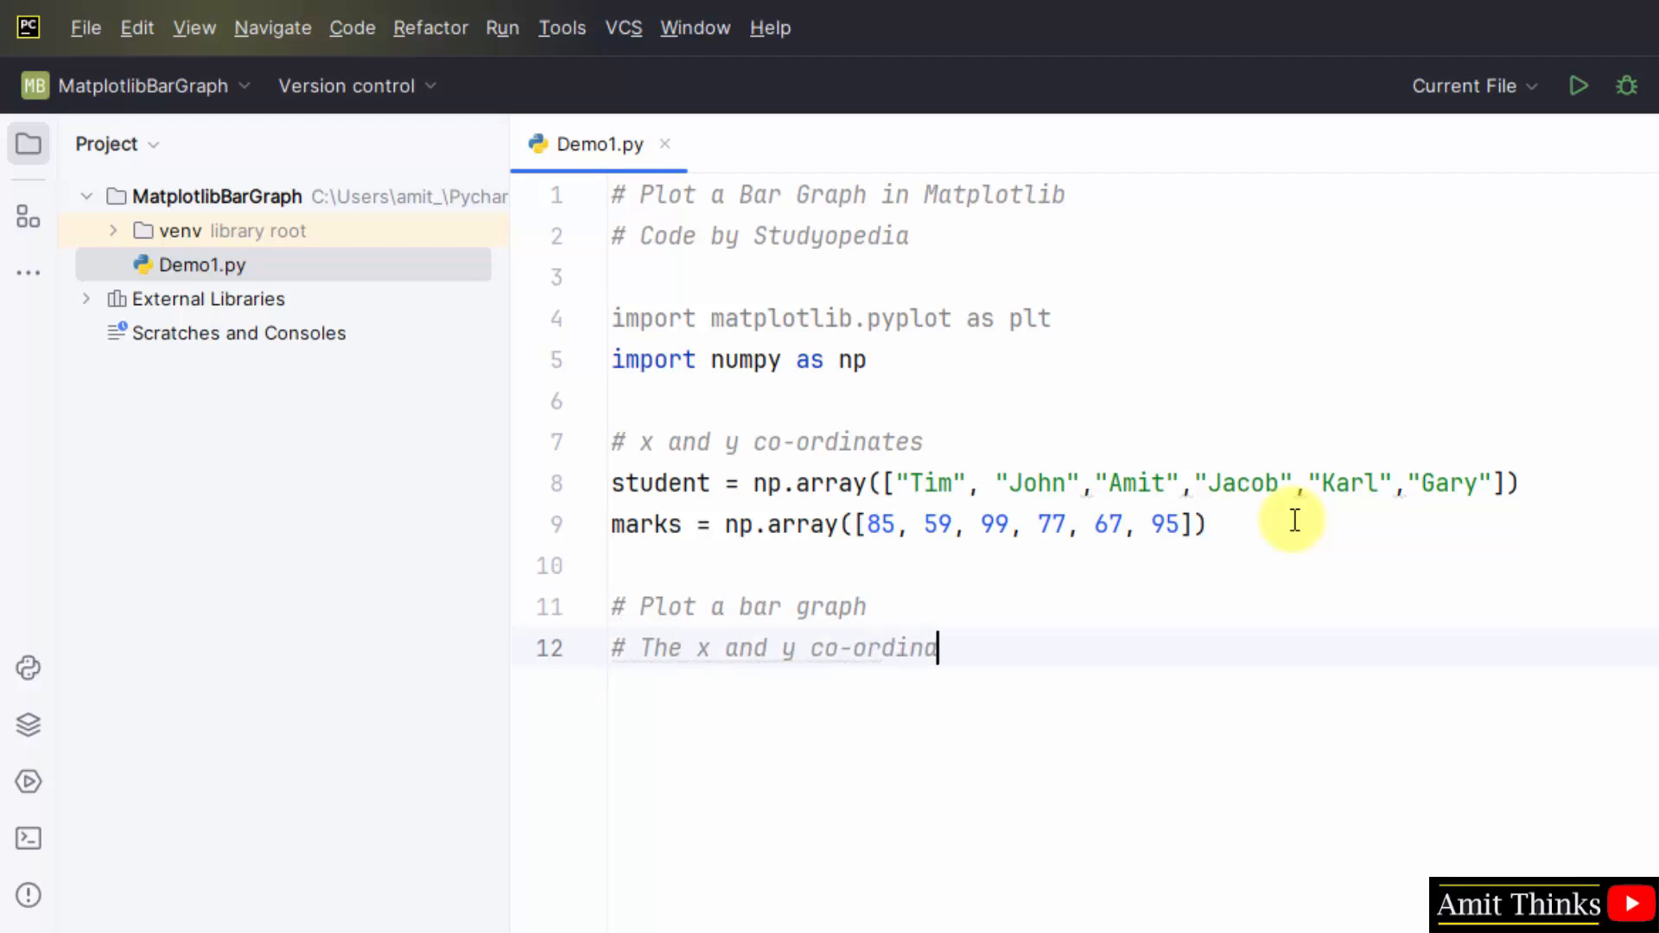
pyautogui.write('tes are the student and marks')
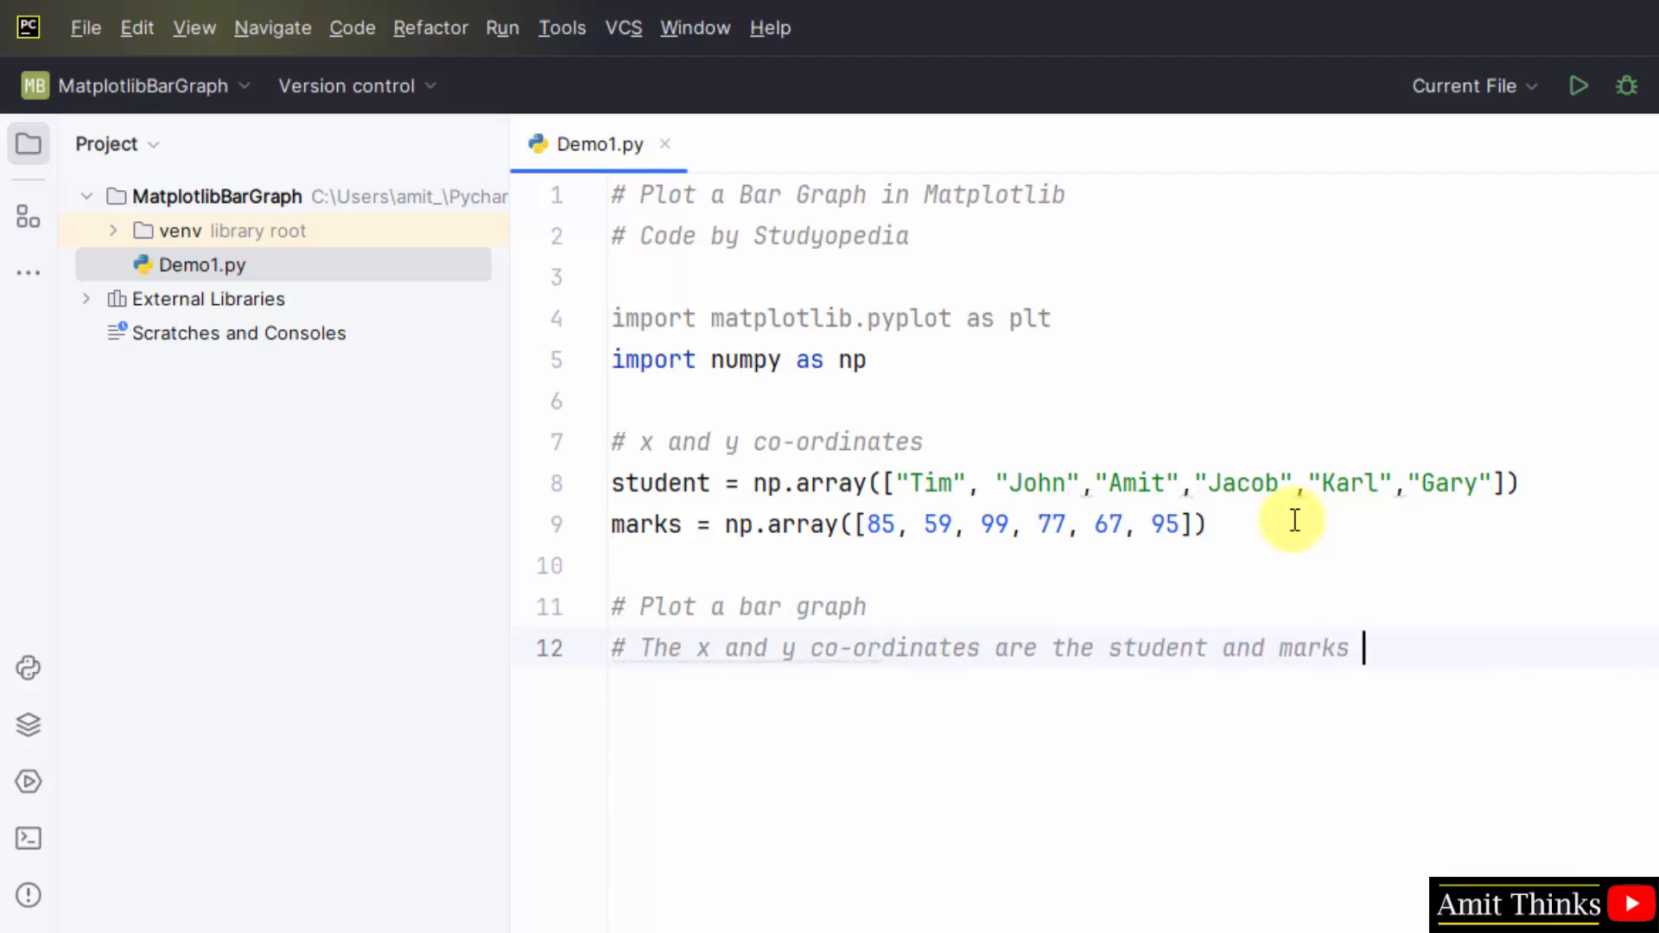
pyautogui.write('respectively')
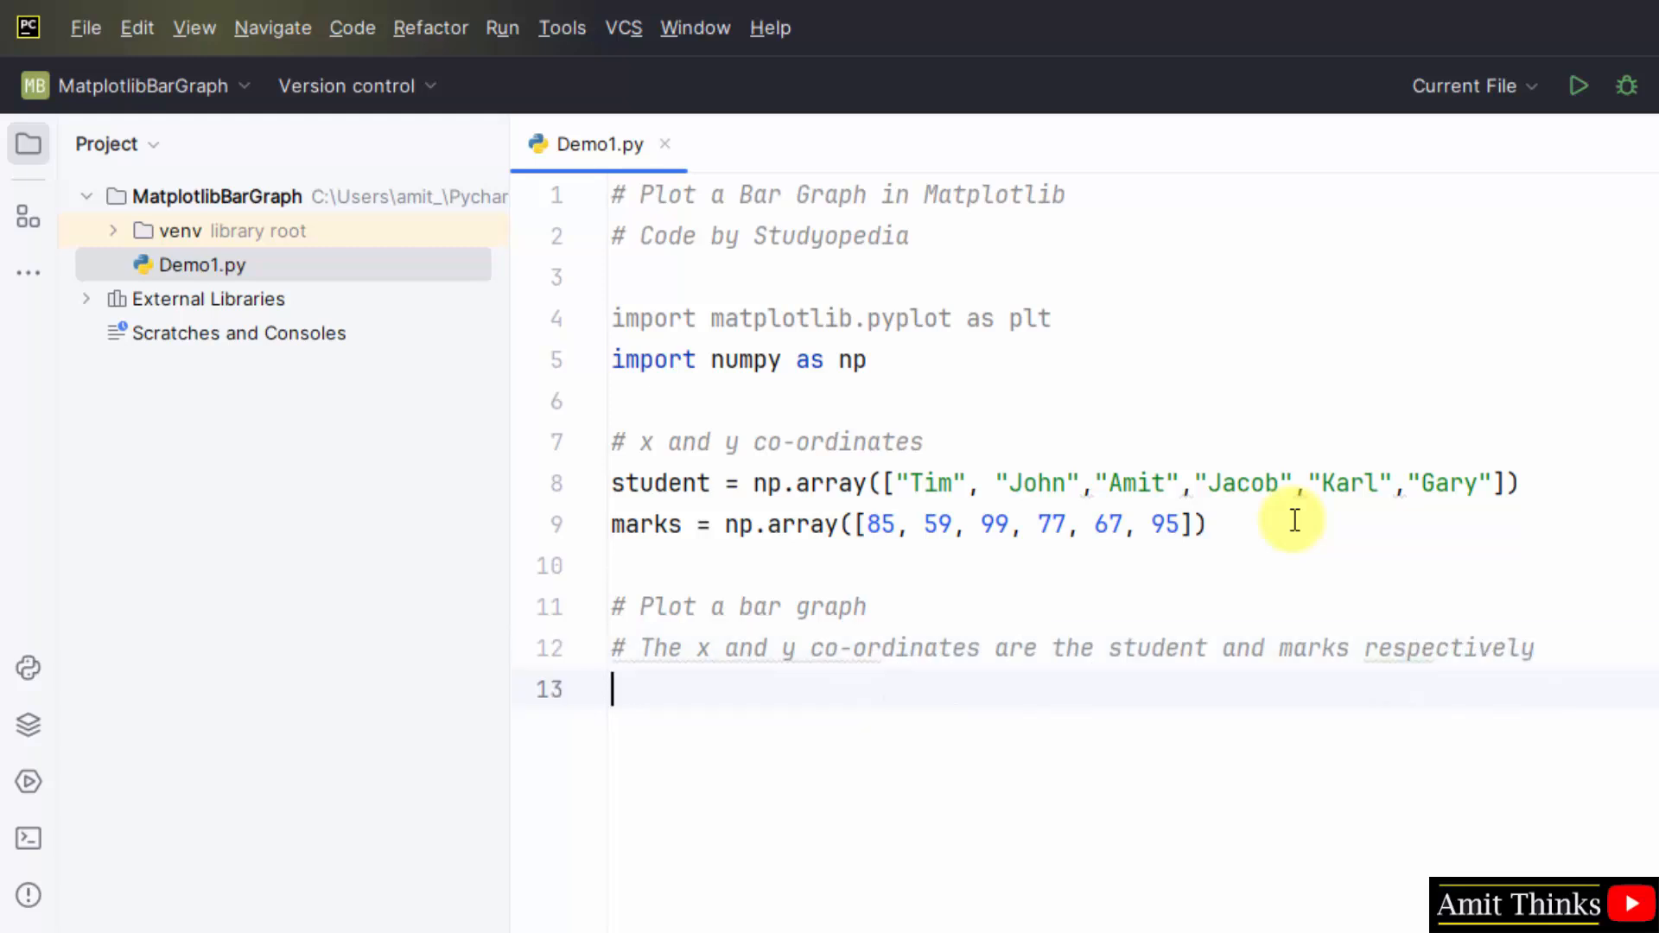
# Call plt.bar(student, marks) and begin the labels comment.
pyautogui.write('plt.bar(')
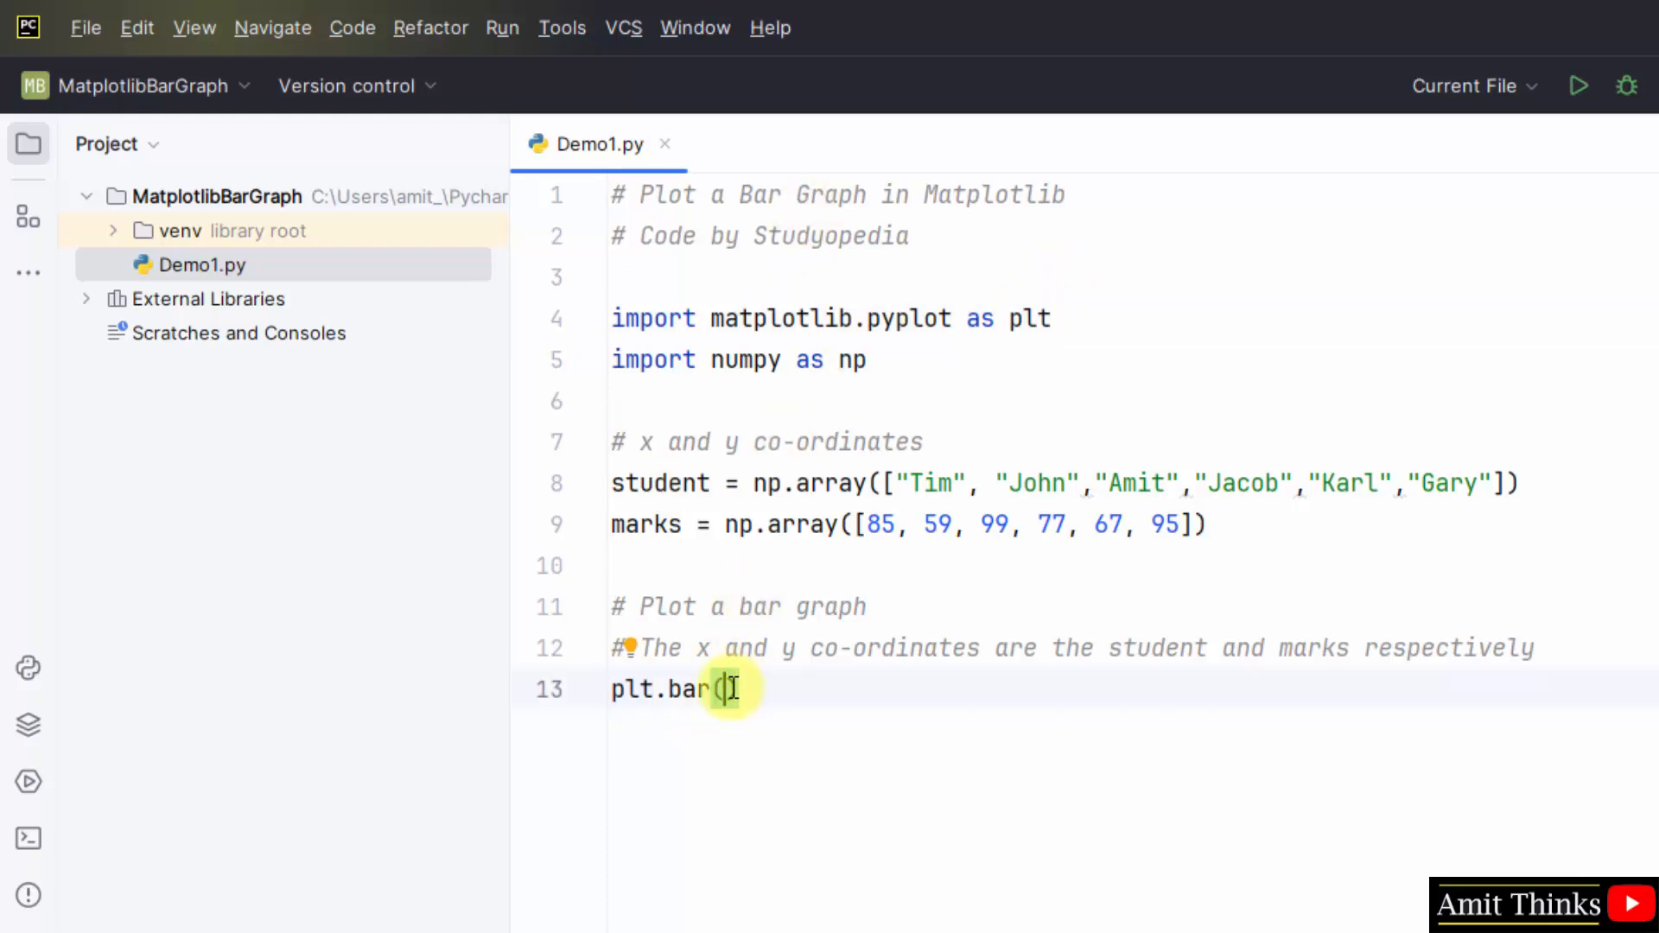
pyautogui.write('stun')
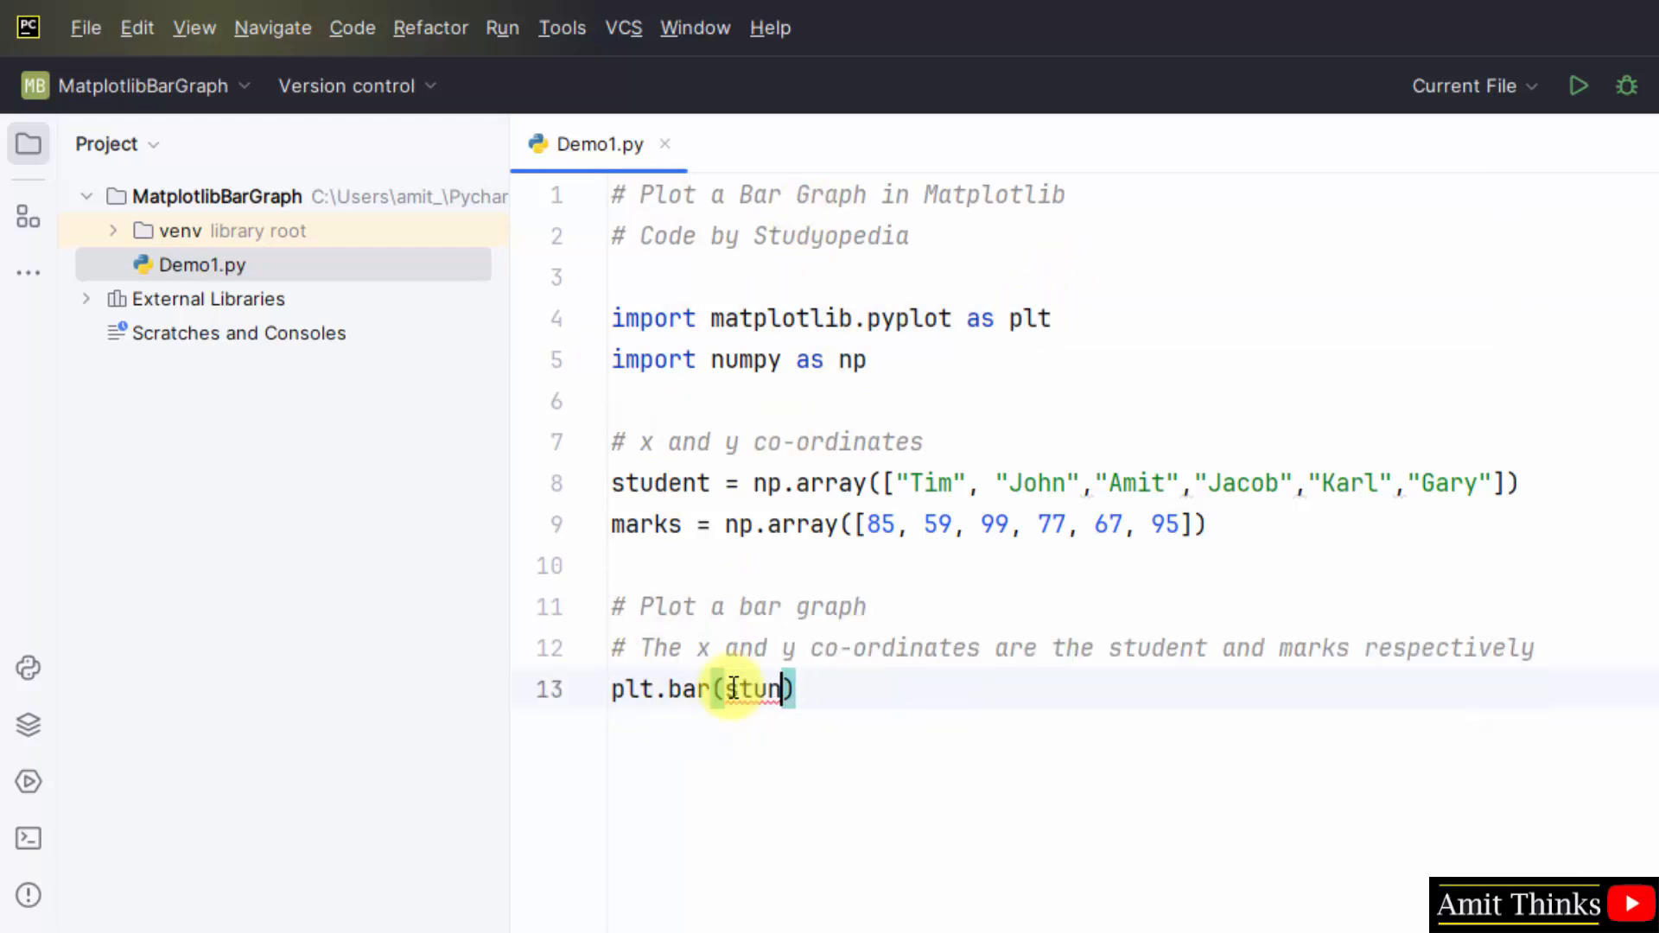
pyautogui.write('dent, makrs')
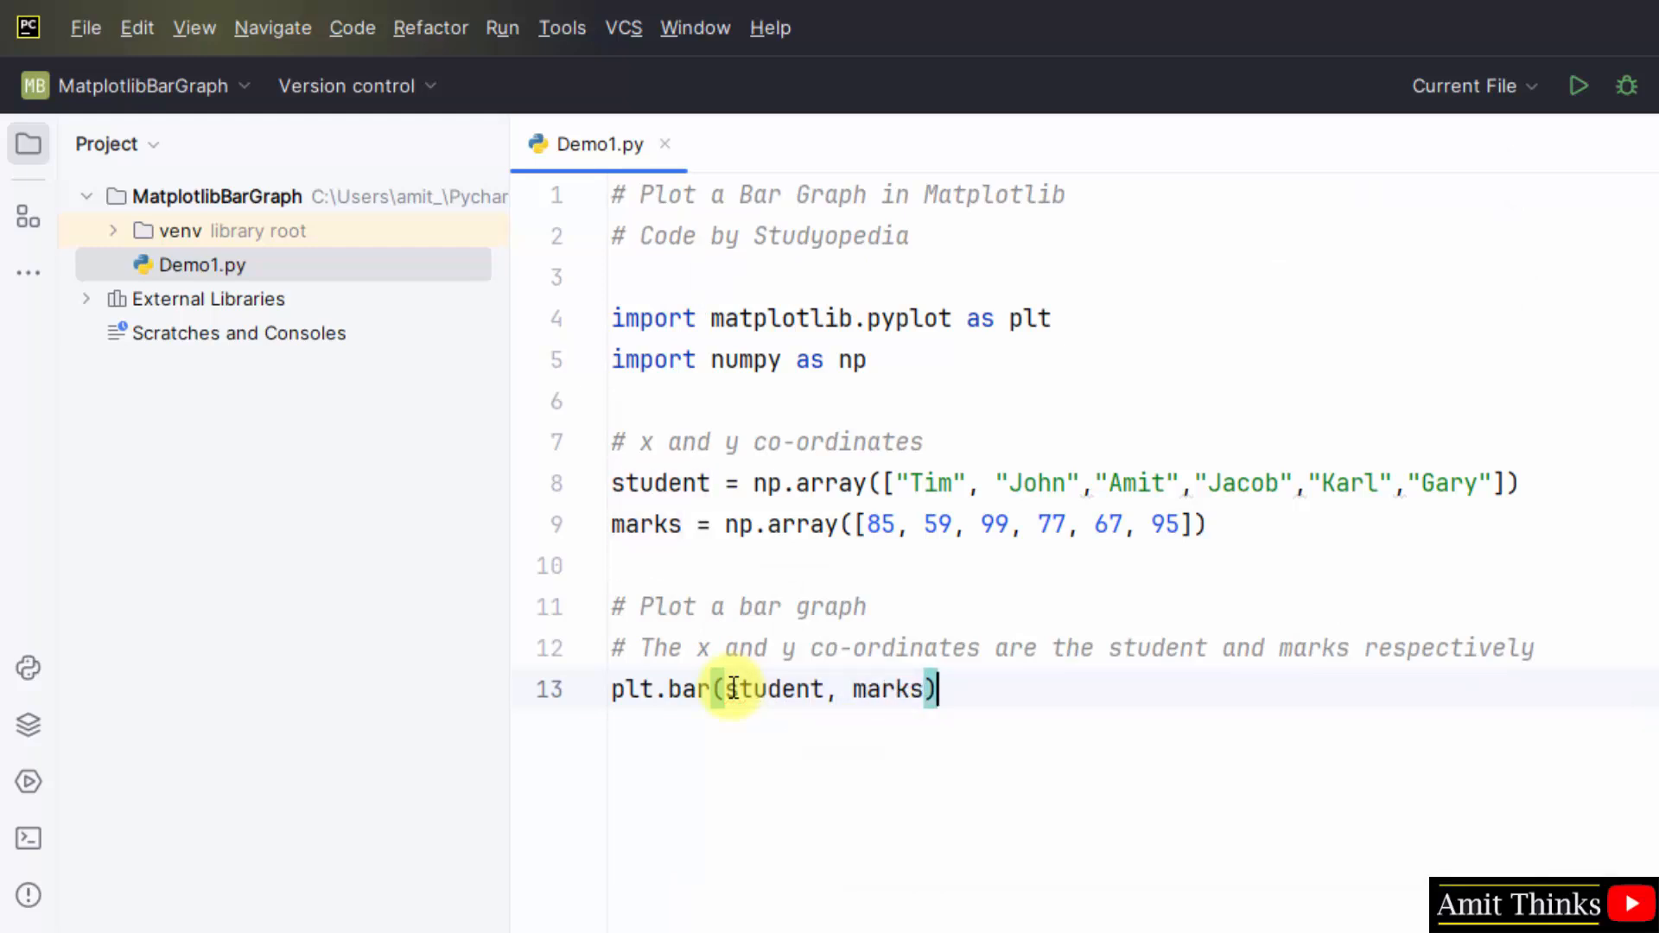
pyautogui.write('# The labe')
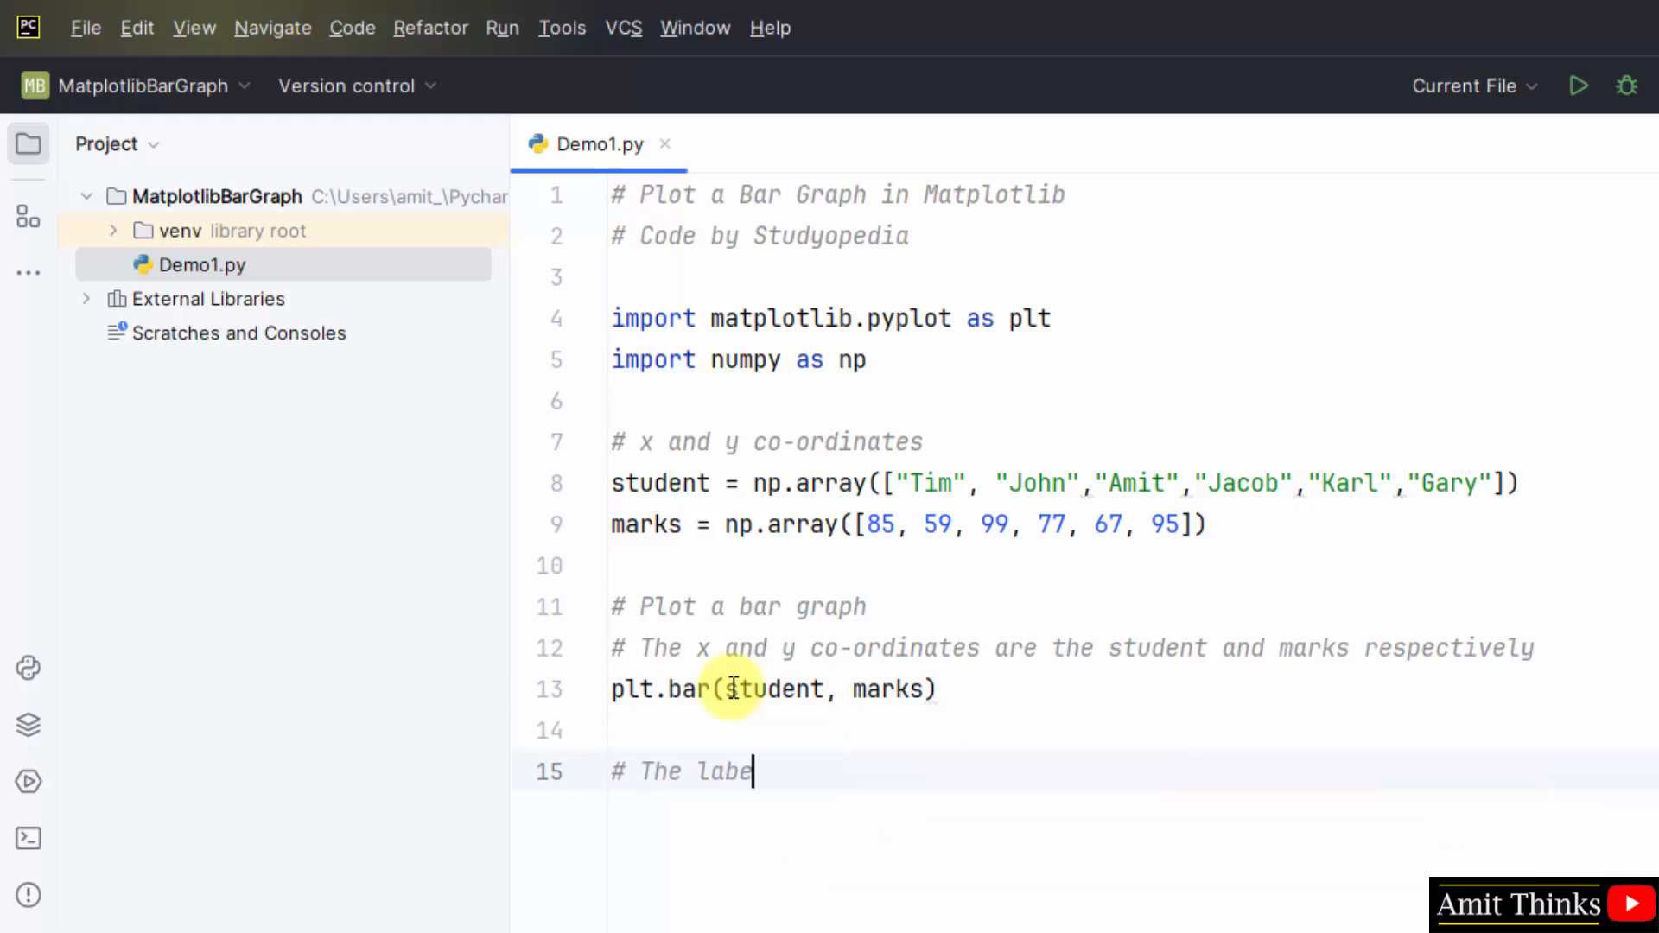
# Finish the labels comment and add plt.xlabel("Student").
pyautogui.write('ls for x and y co-ordinates')
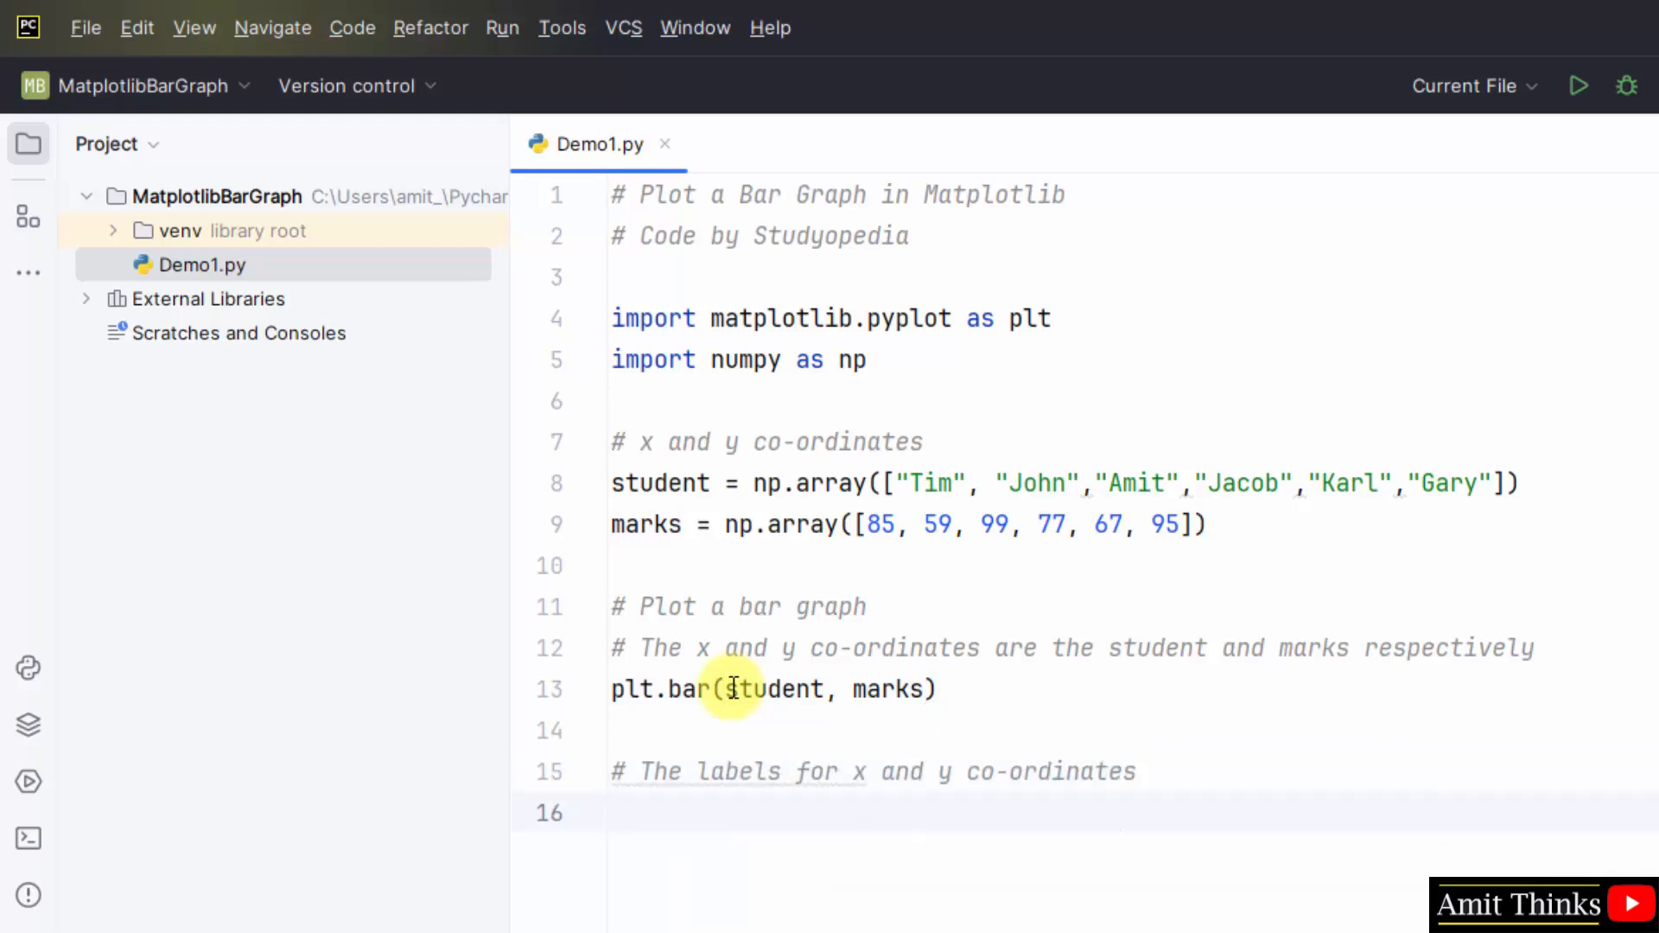
pyautogui.write('plt.xlable(')
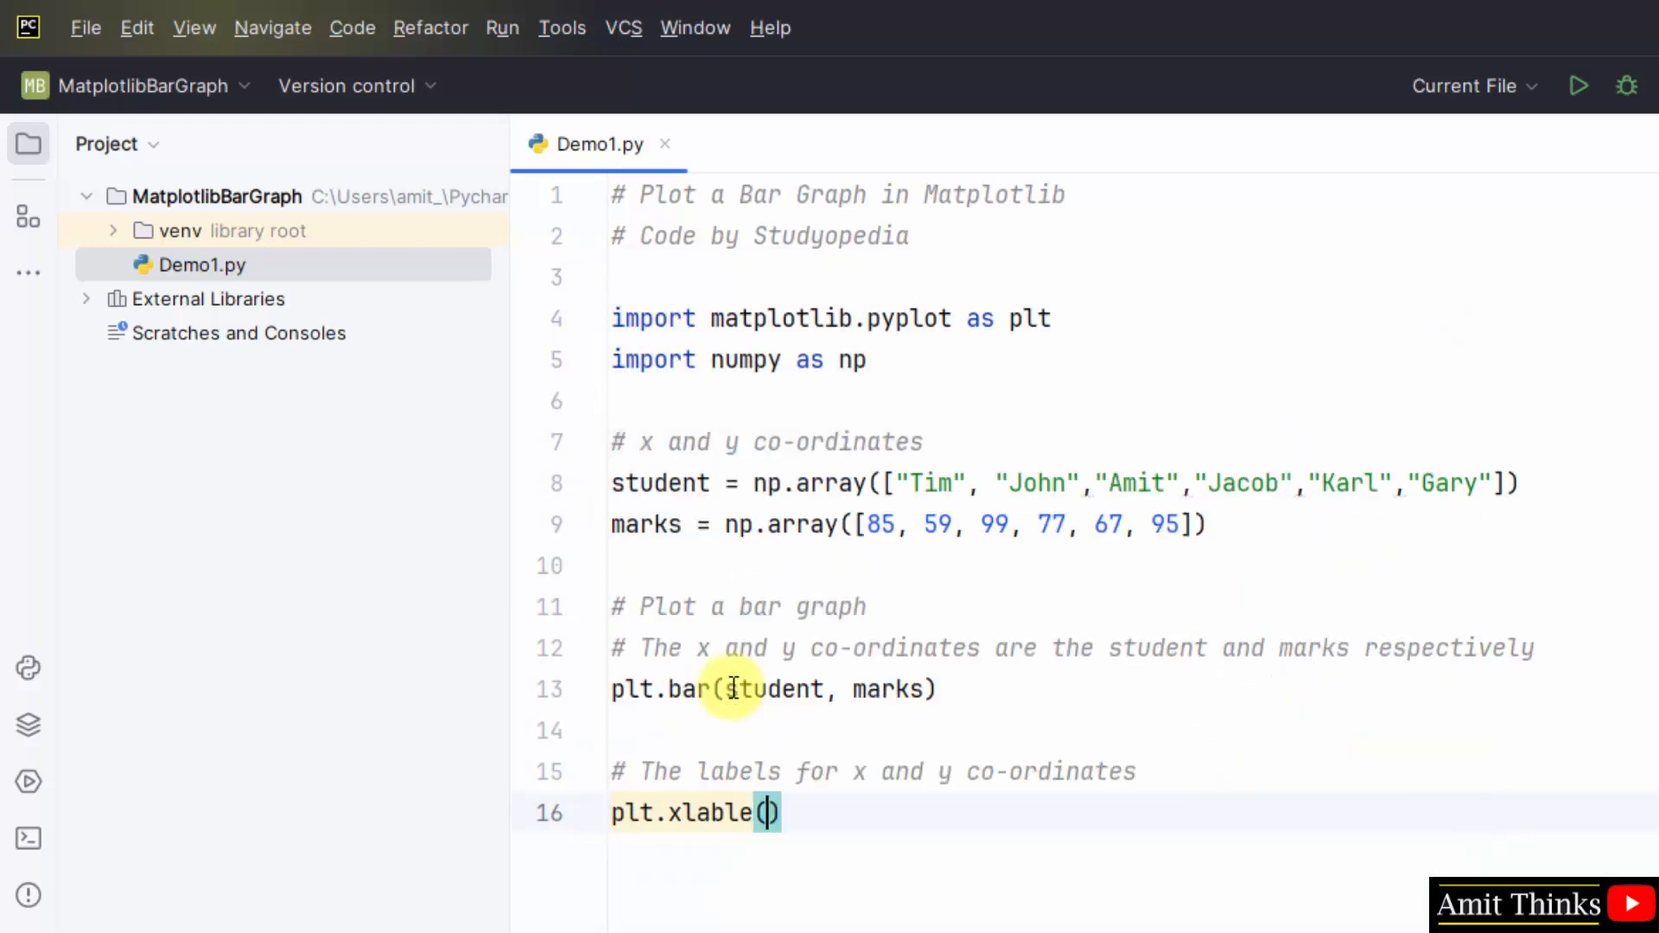
pyautogui.write('xlabel')
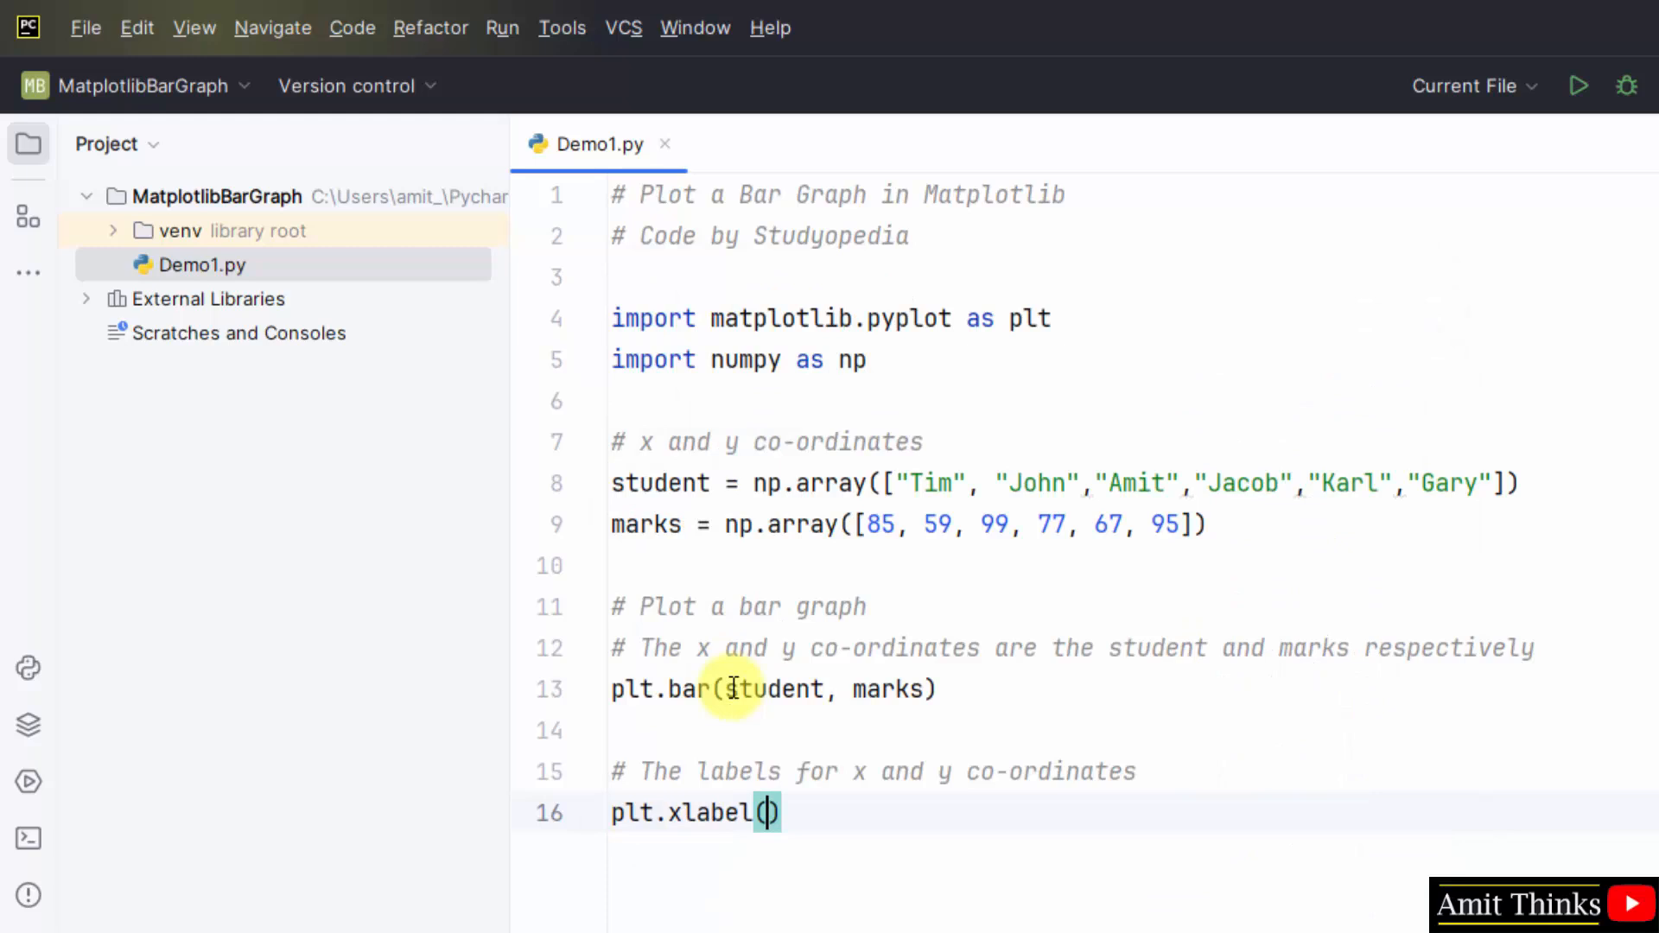
pyautogui.write('"Student"')
pyautogui.write('plt.ylabel("Marks')
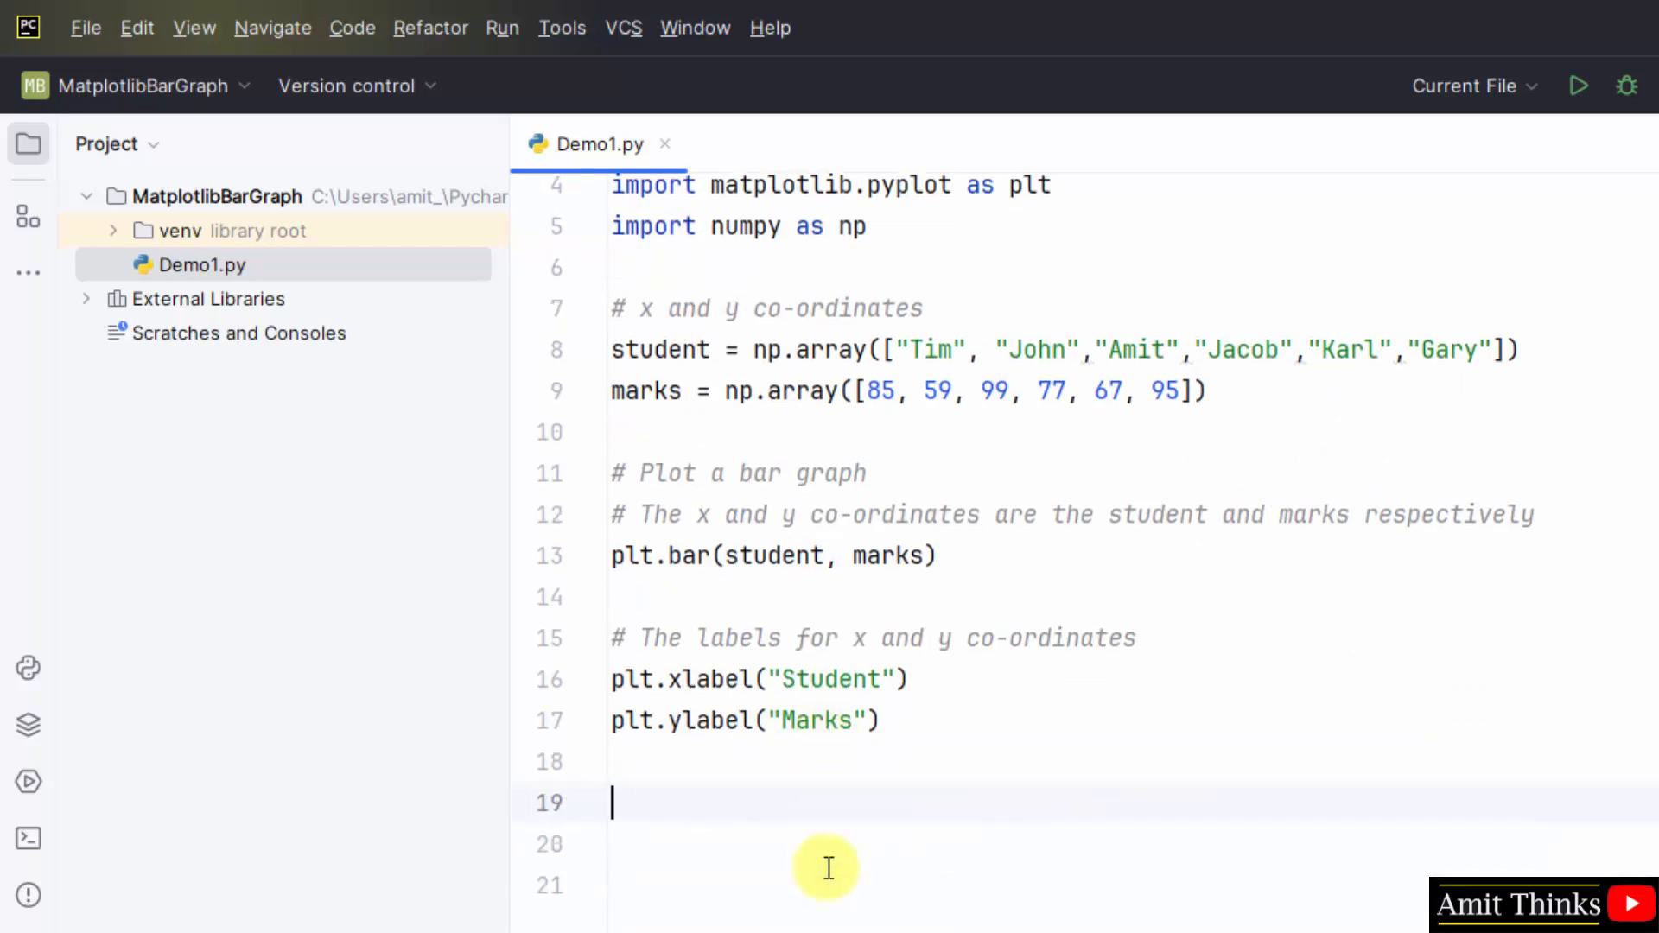
# Add plt.title("Student Marks") and plt.show() with explanatory comments.
pyautogui.write('#')
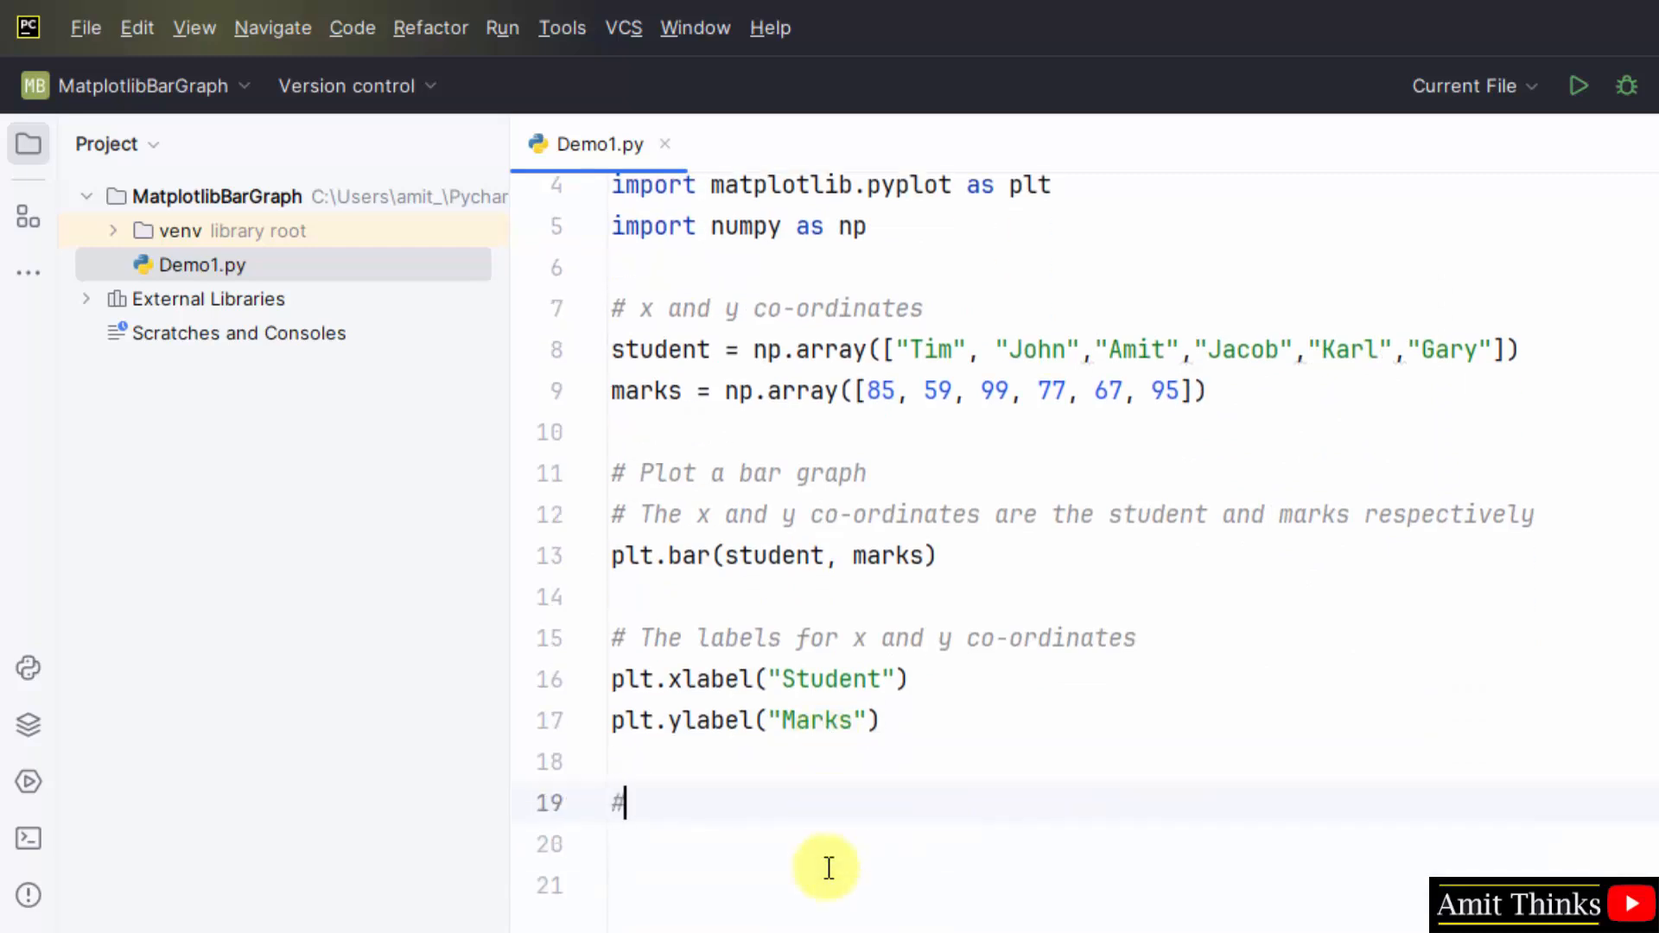
pyautogui.write('Plot Title')
pyautogui.click(1127, 844)
pyautogui.write('plt')
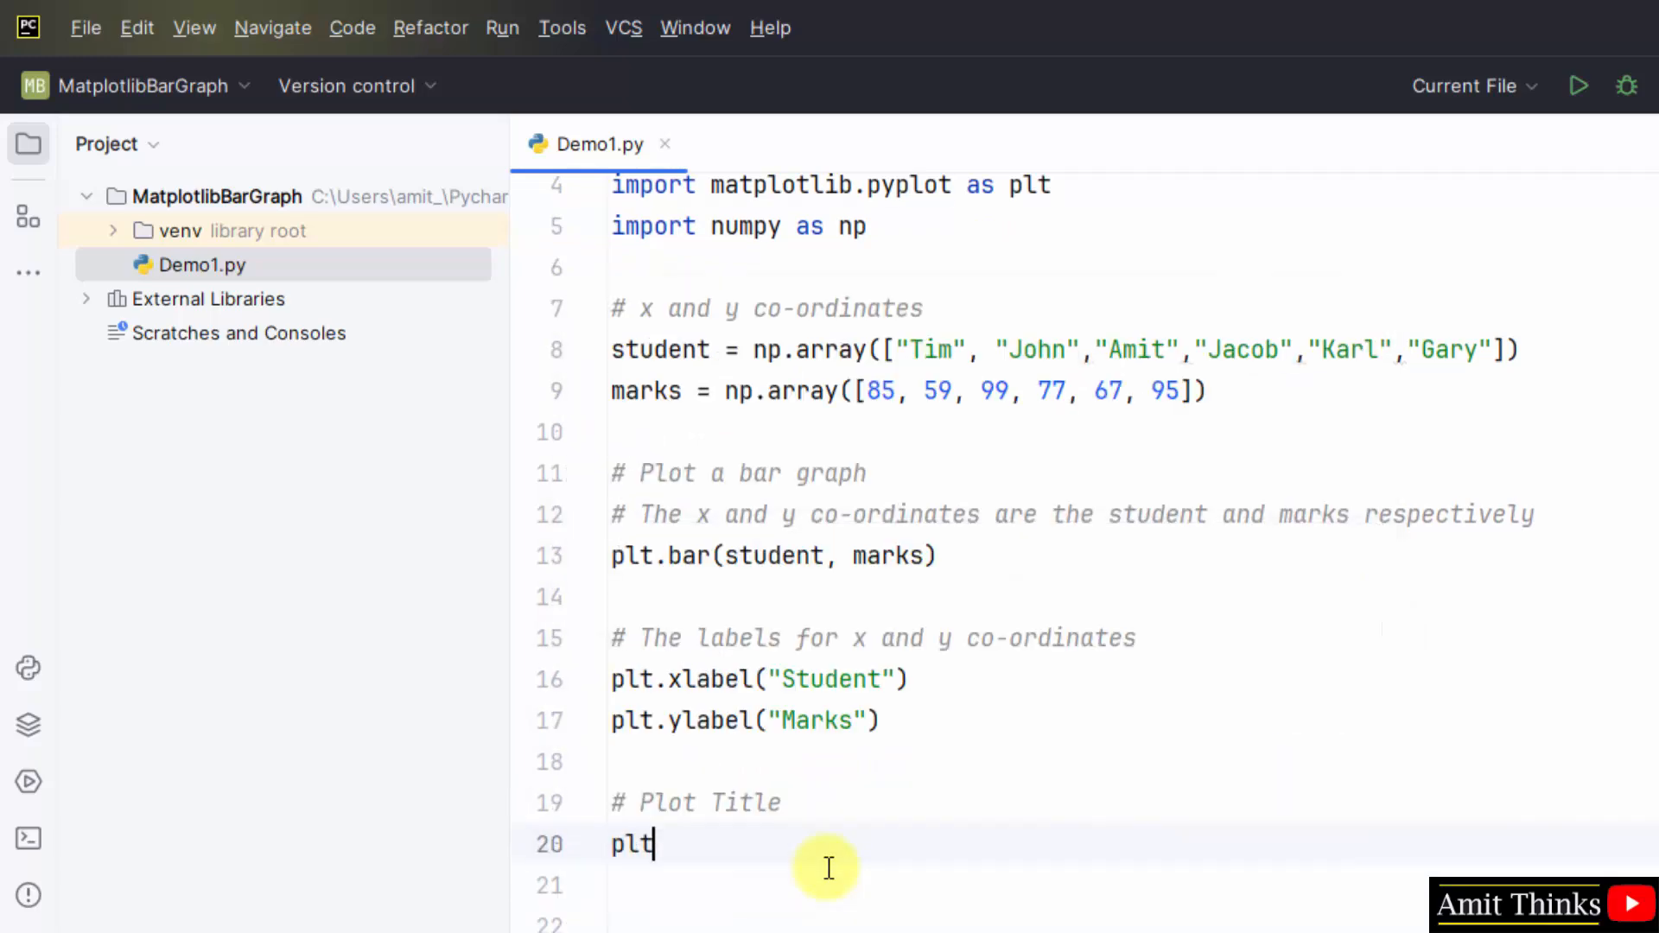
pyautogui.write('.title()')
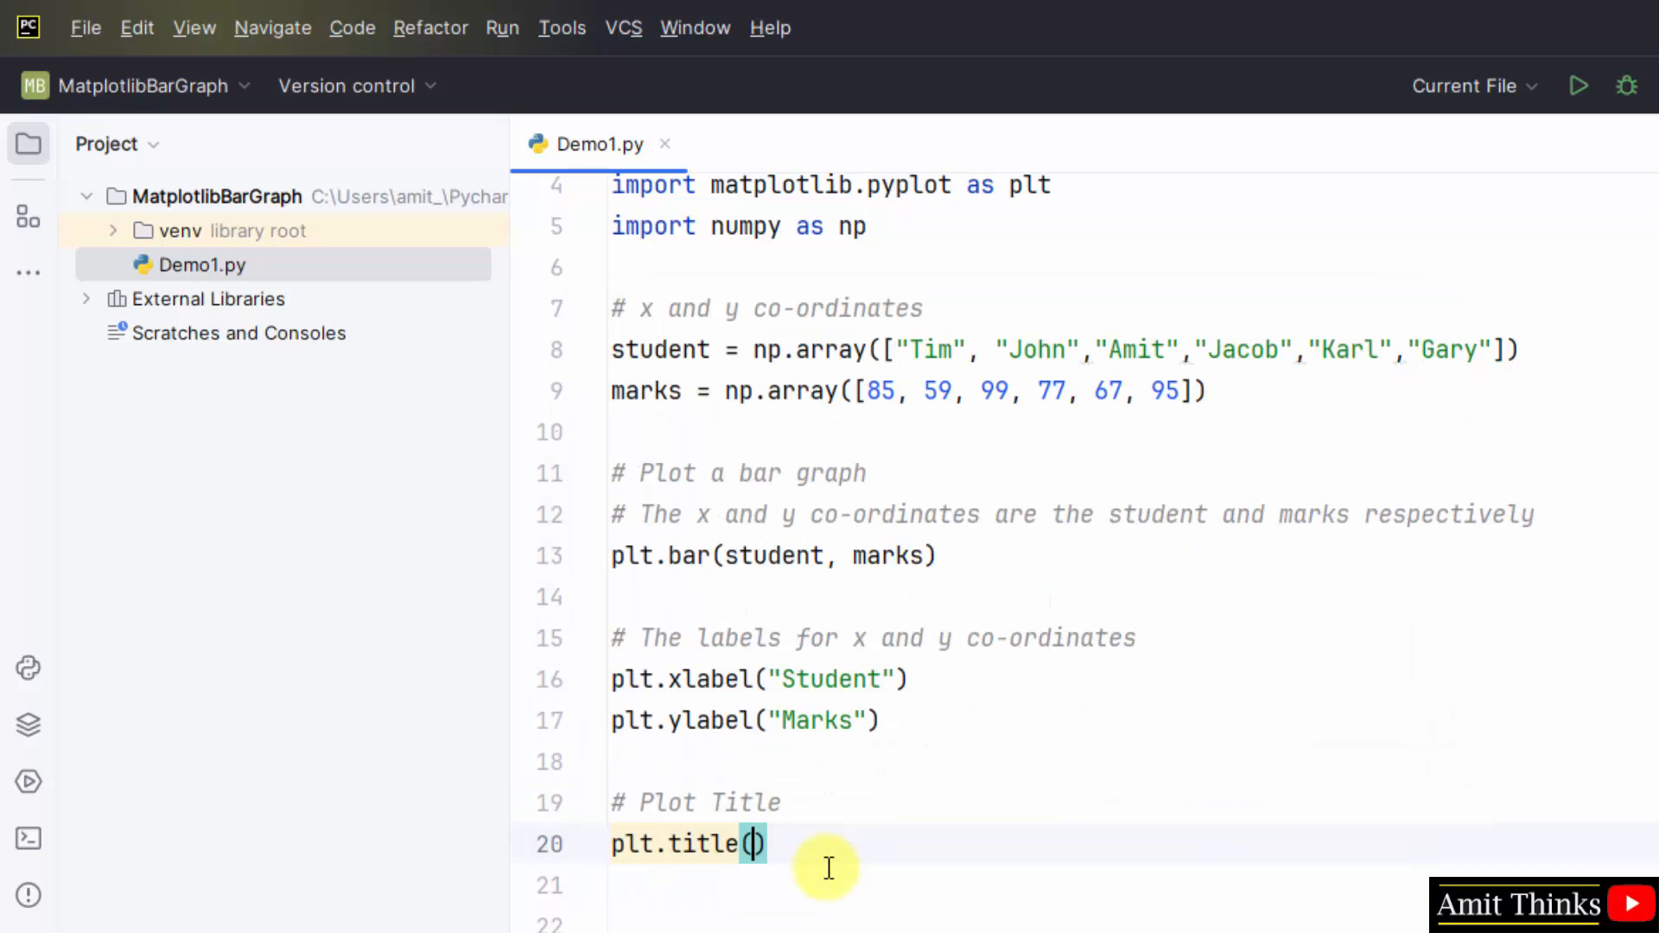
pyautogui.write('"Student"')
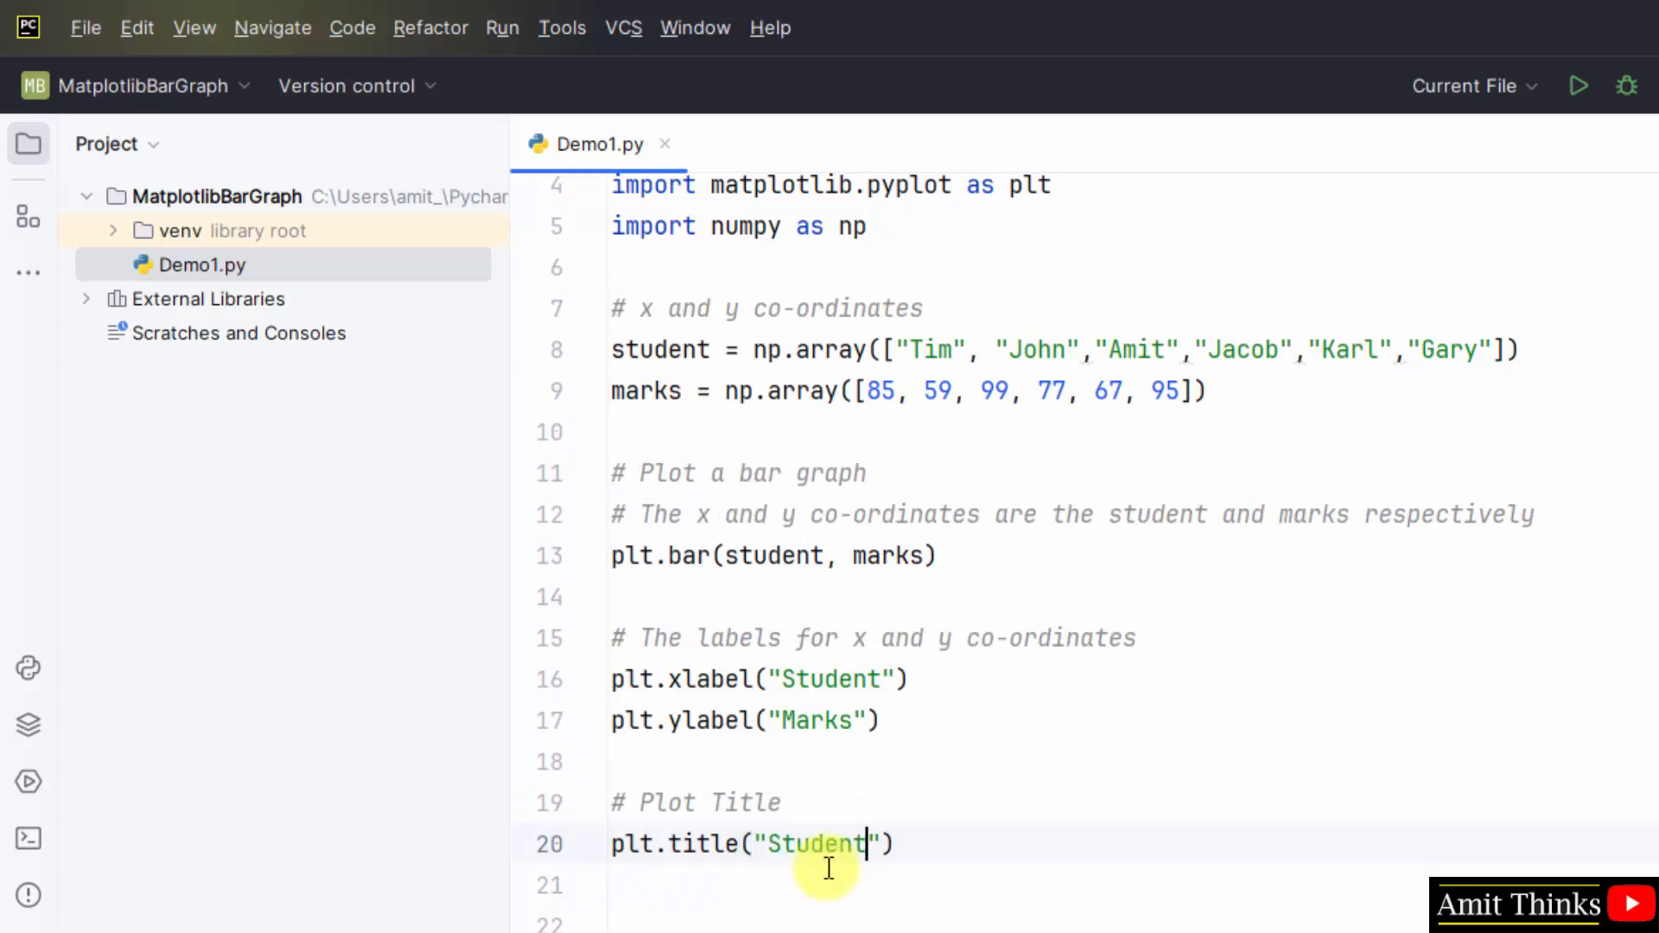
pyautogui.write('Marks')
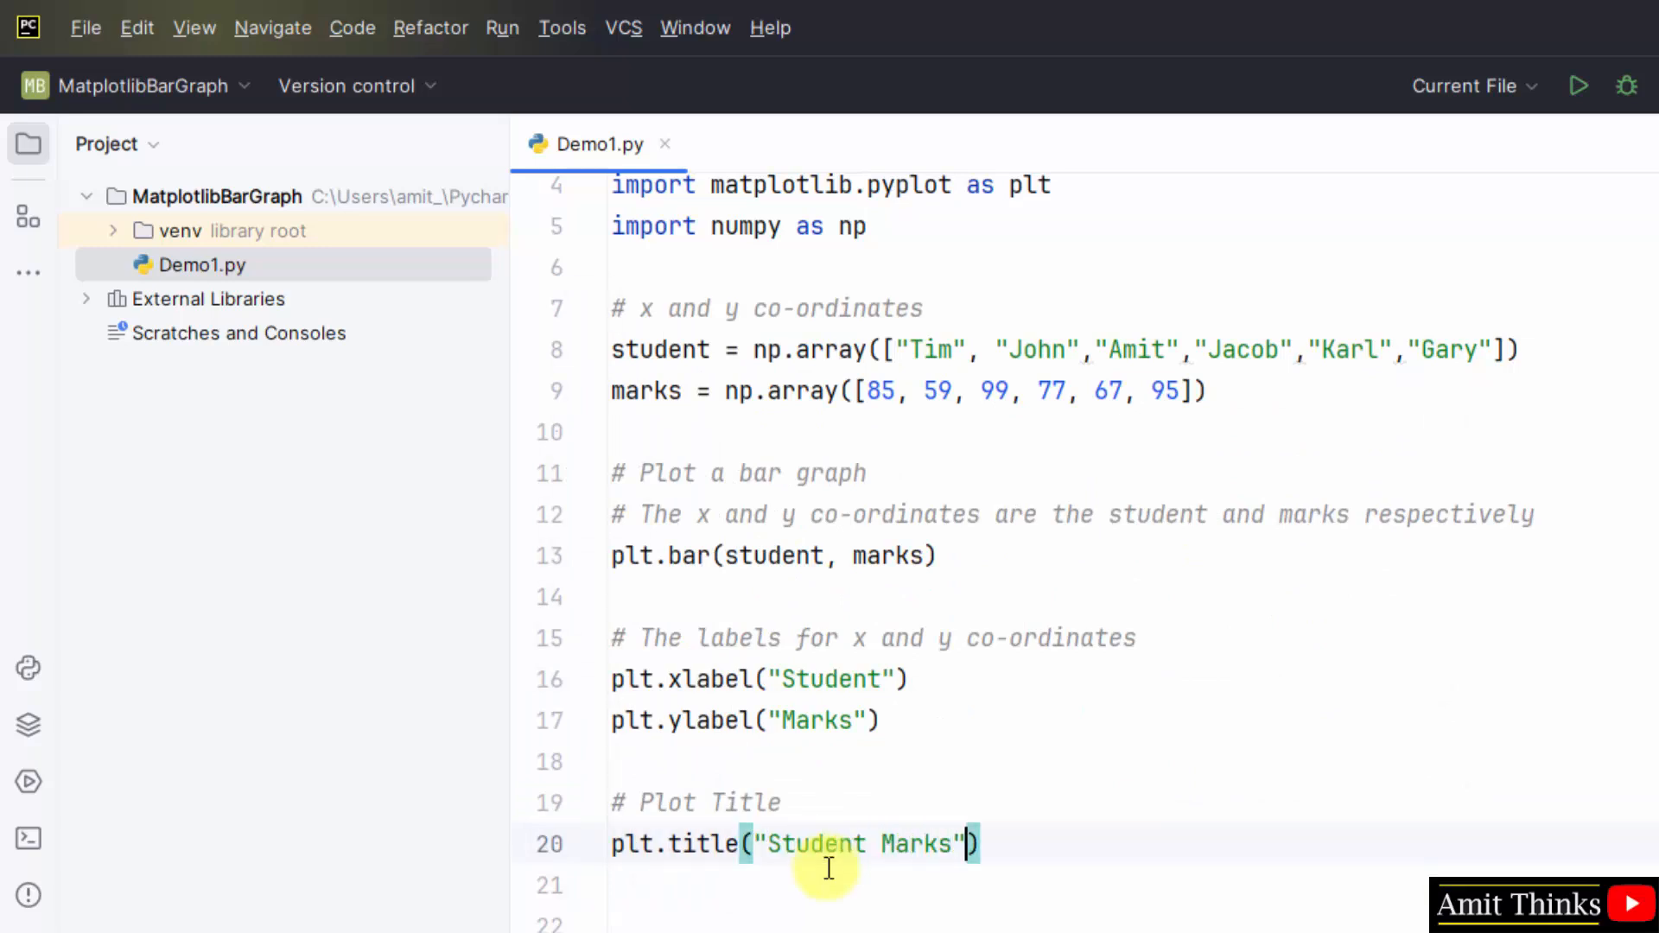
pyautogui.write('# Display the figure')
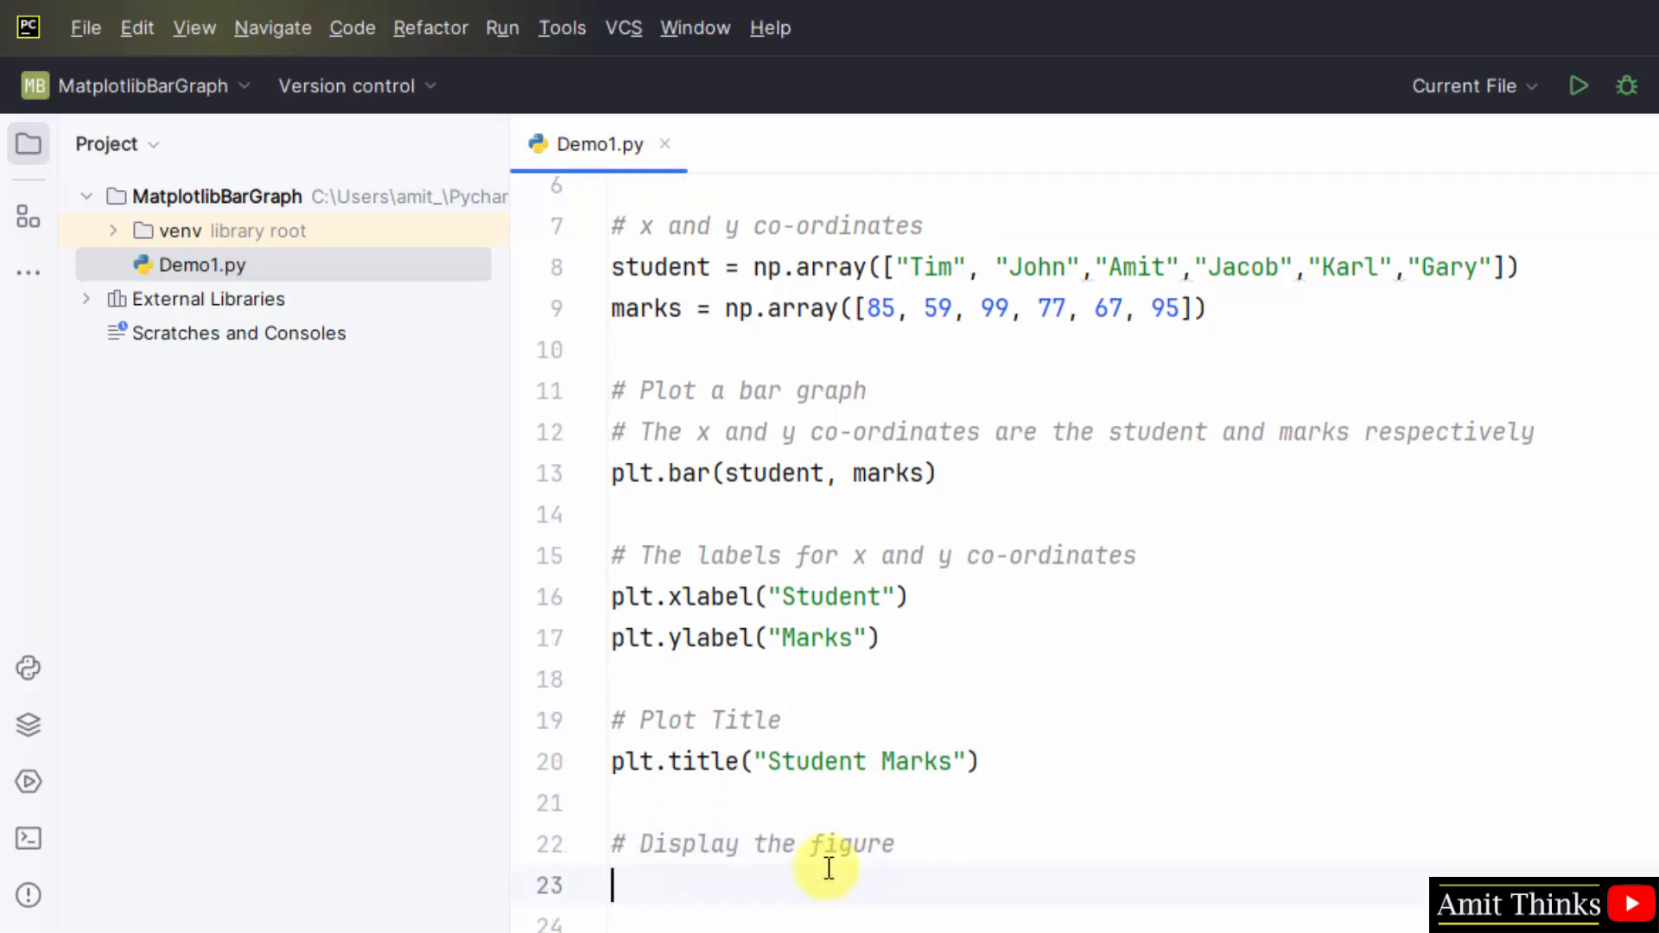
pyautogui.write('plt.show(')
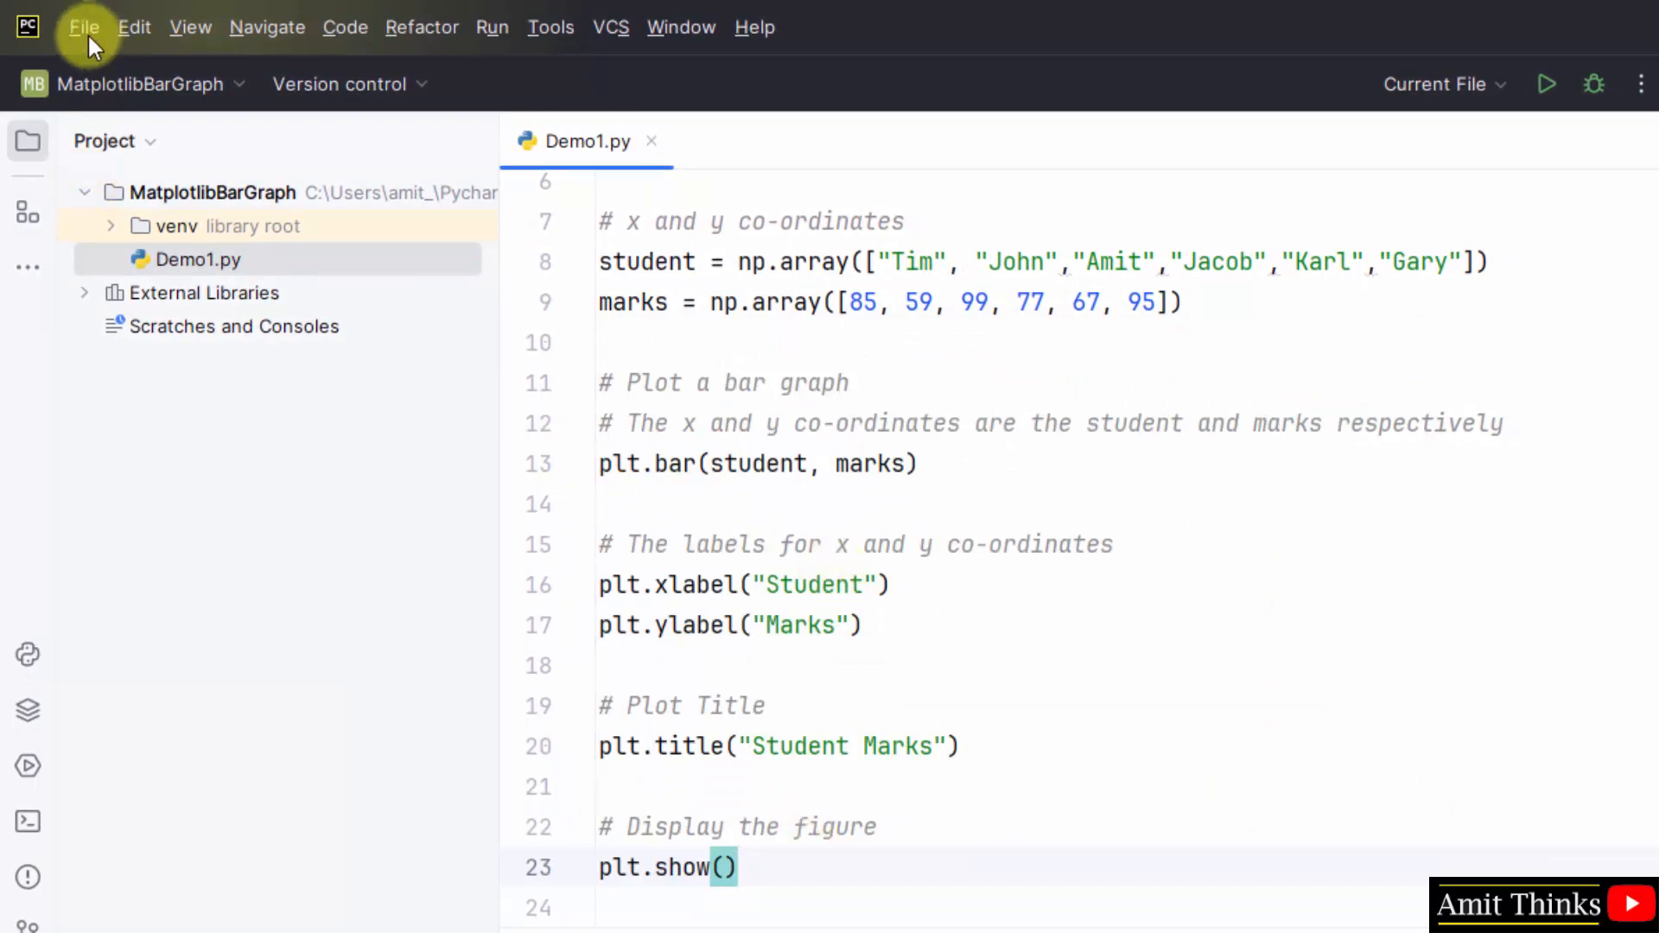
# Run Demo1 from the editor to display the Student Marks bar graph.
pyautogui.click(892, 342)
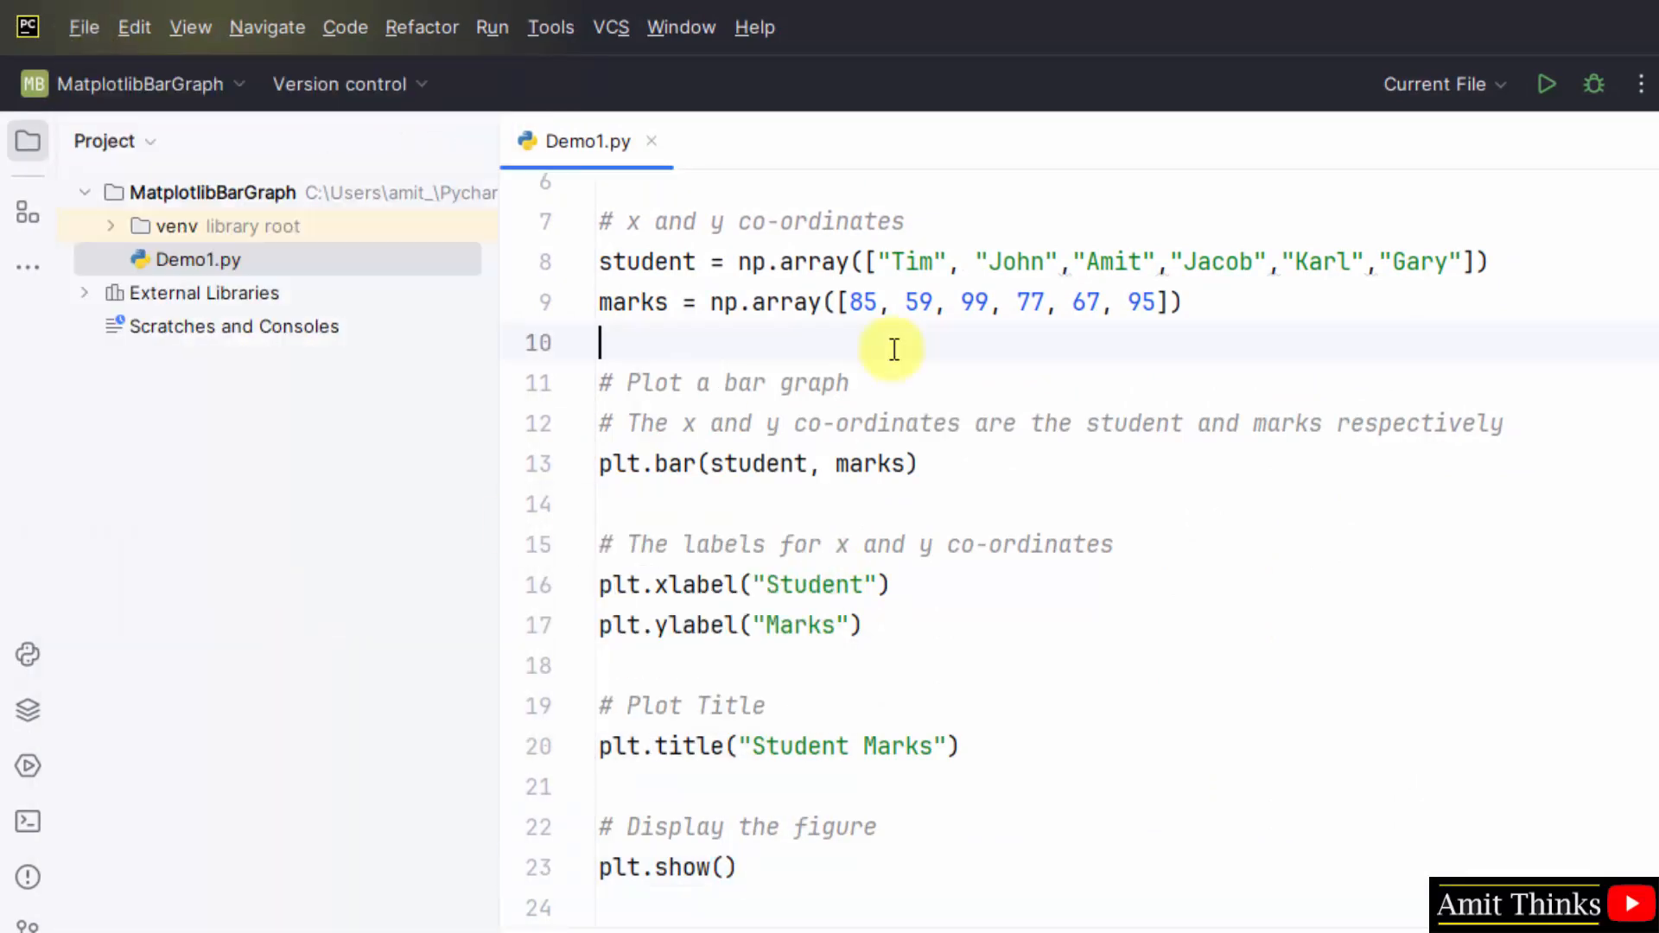
pyautogui.rightClick(893, 342)
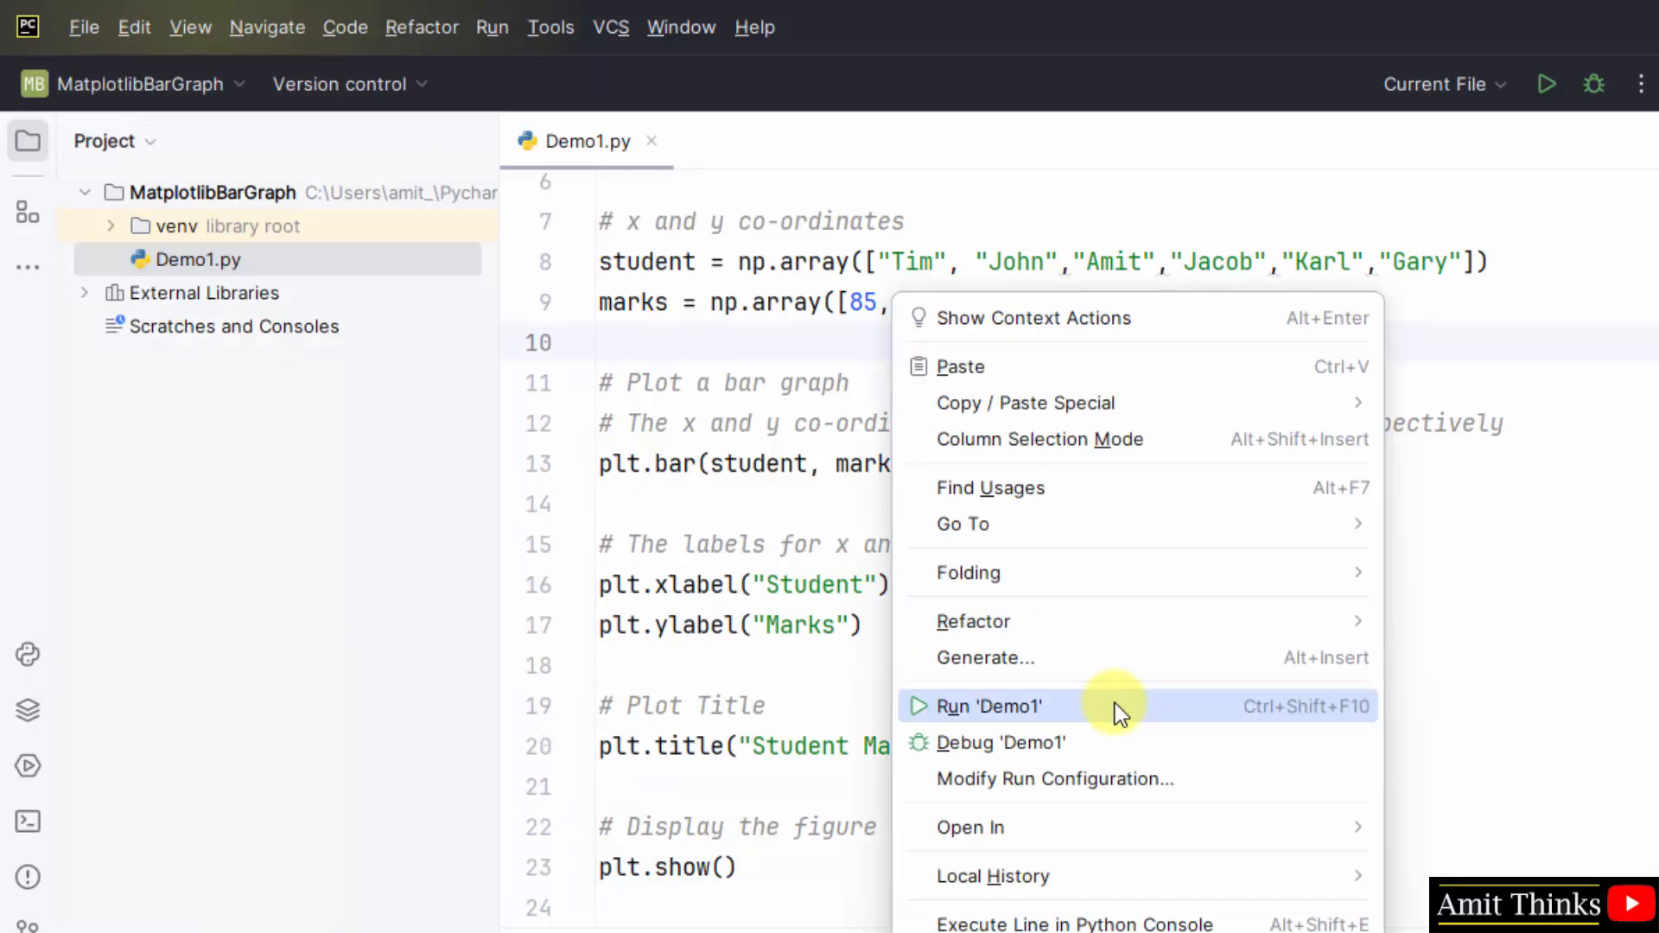
pyautogui.click(987, 705)
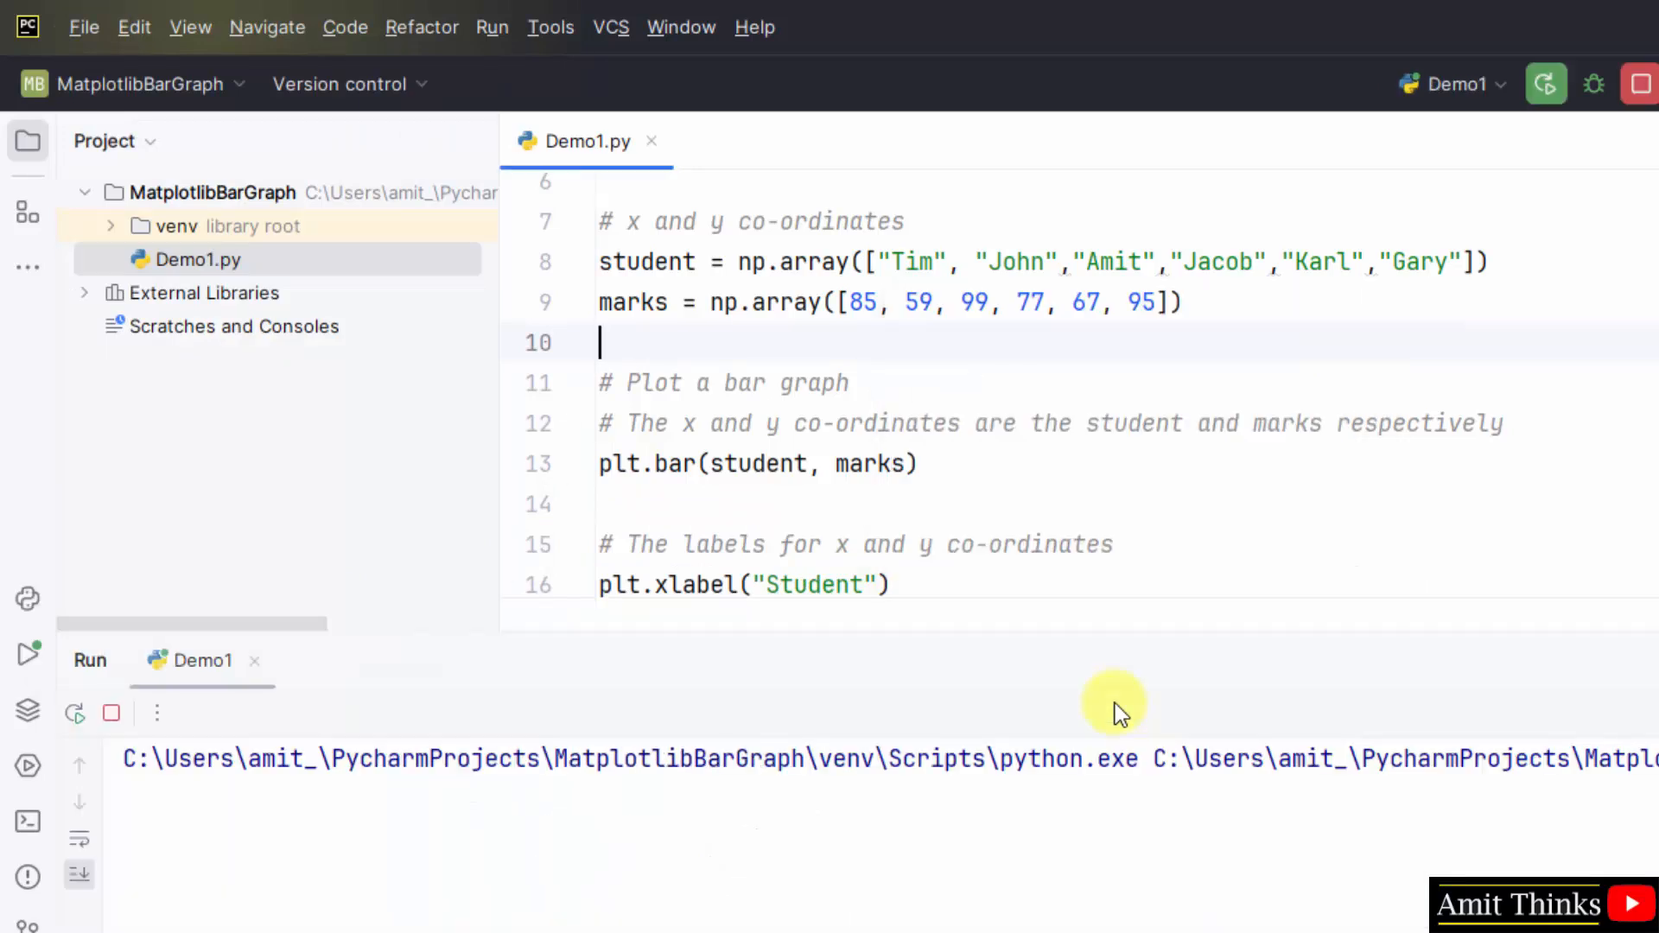
pyautogui.click(1543, 83)
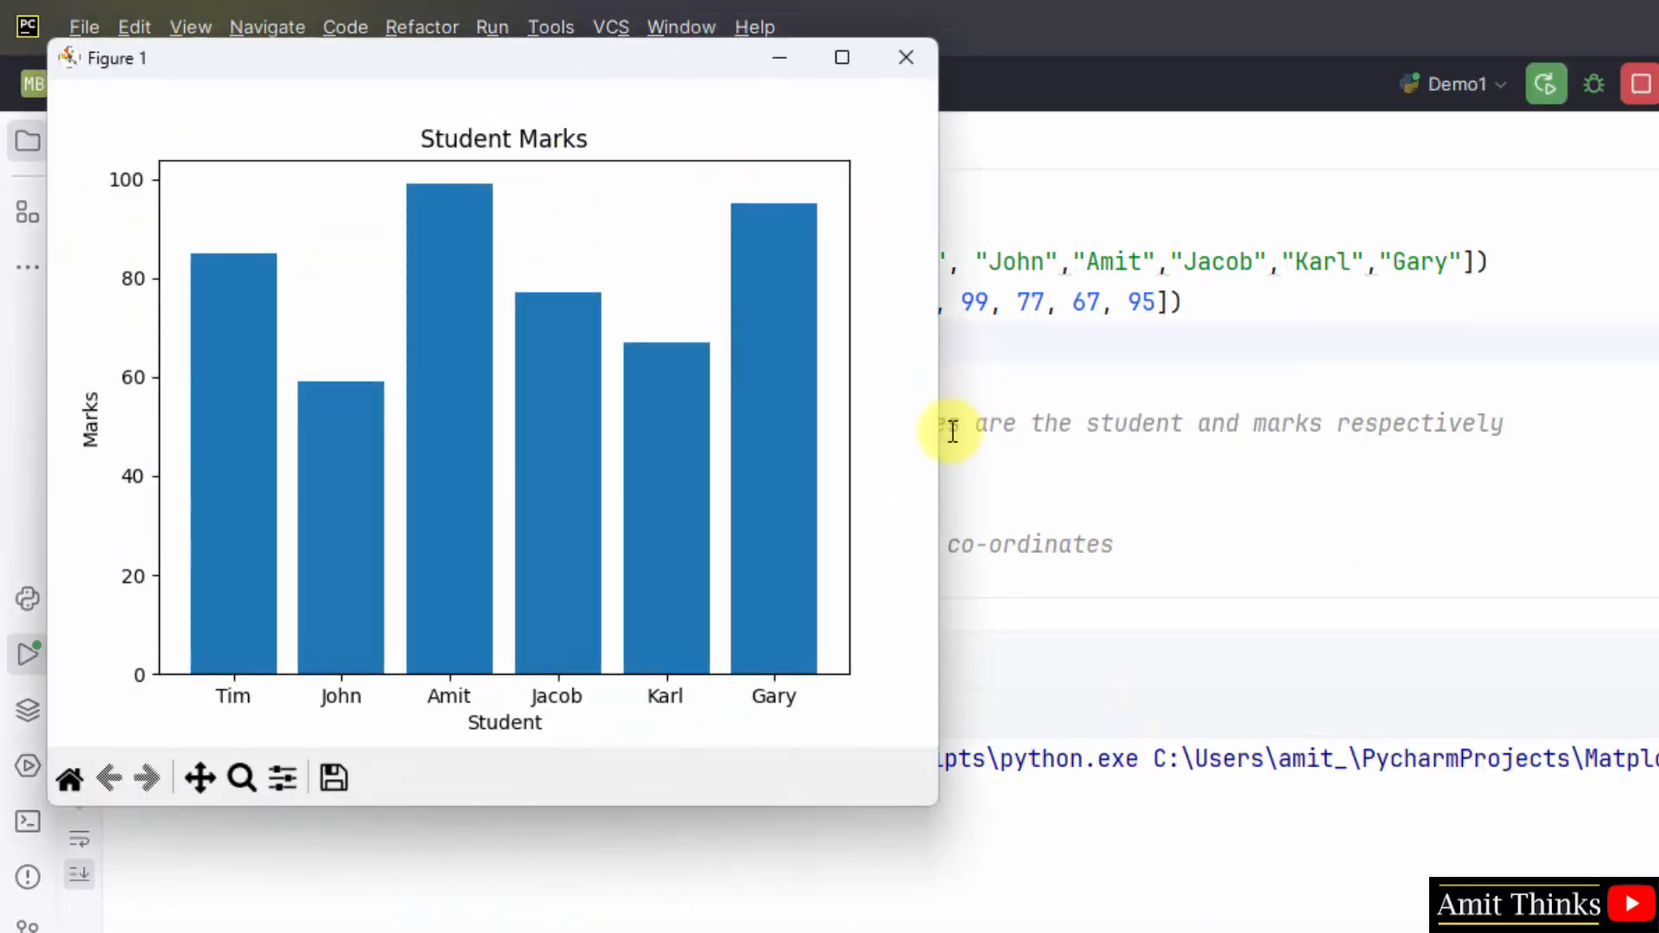
pyautogui.click(841, 57)
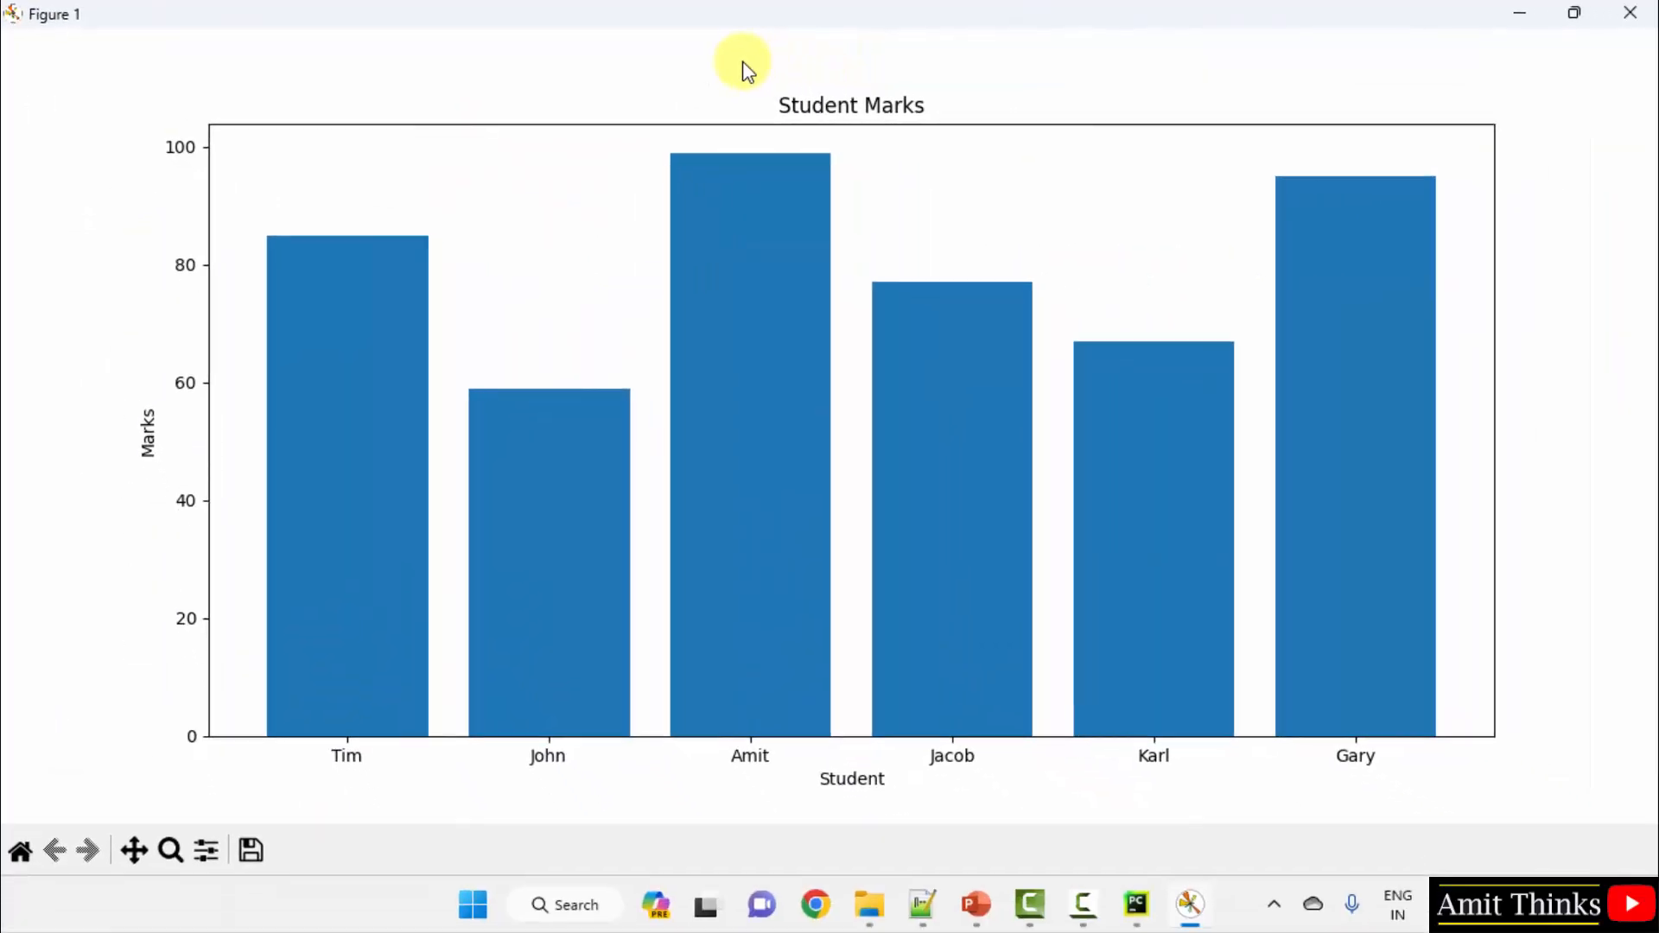
pyautogui.moveTo(399, 465)
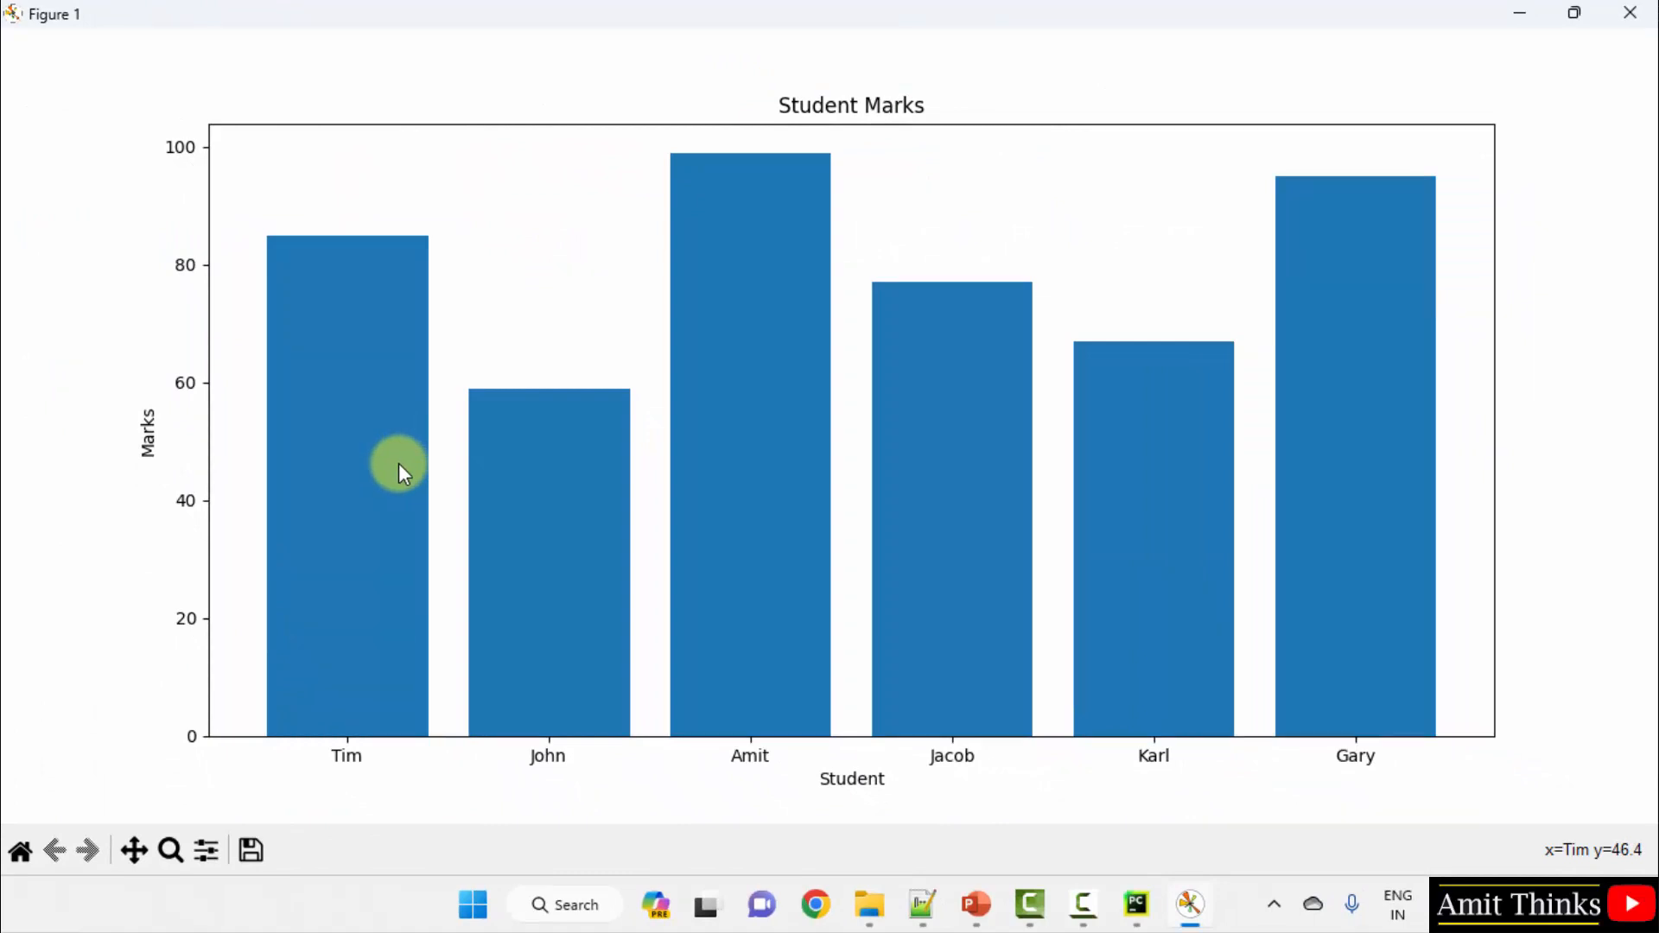
pyautogui.moveTo(1619, 534)
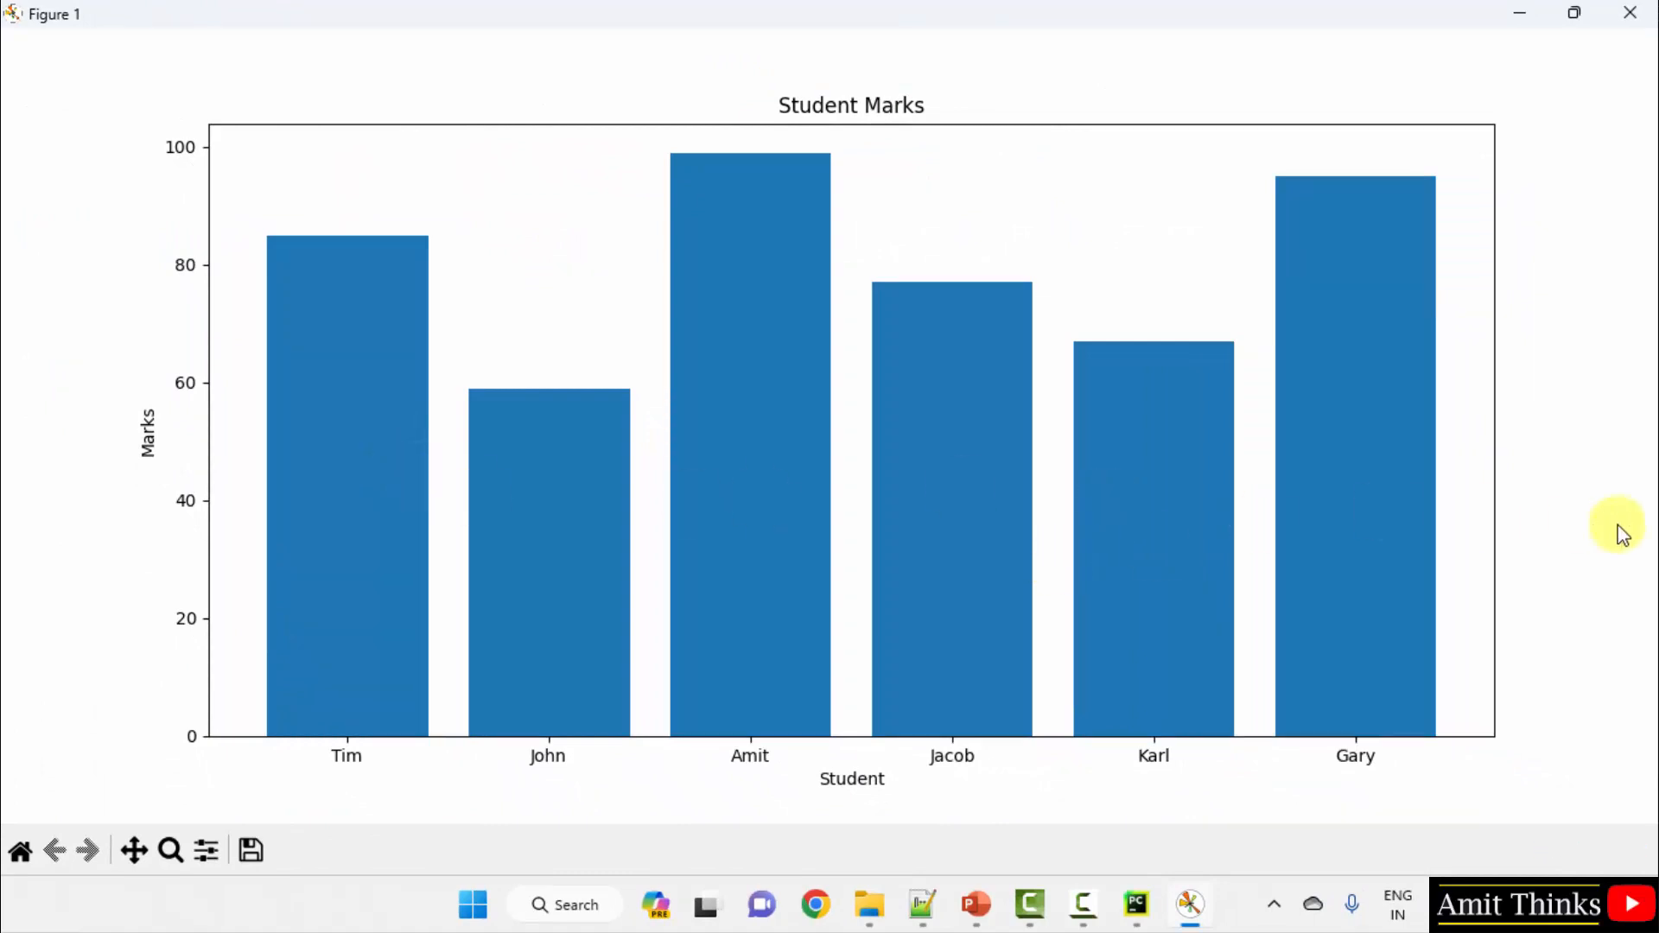
pyautogui.moveTo(538, 568)
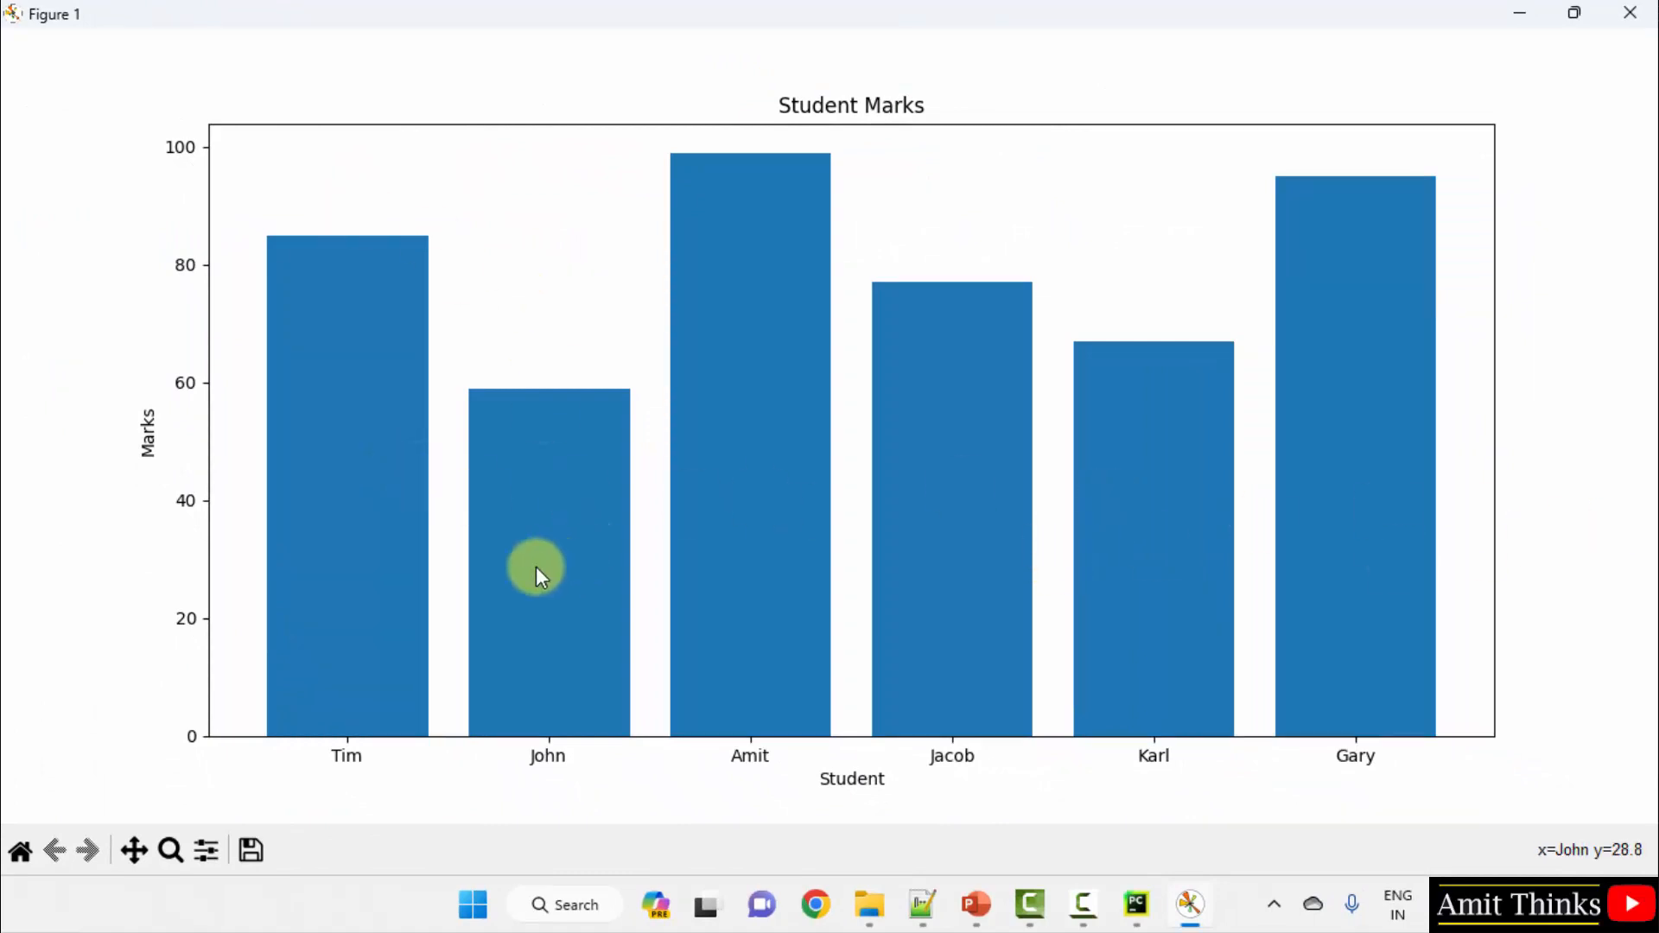
pyautogui.moveTo(847, 408)
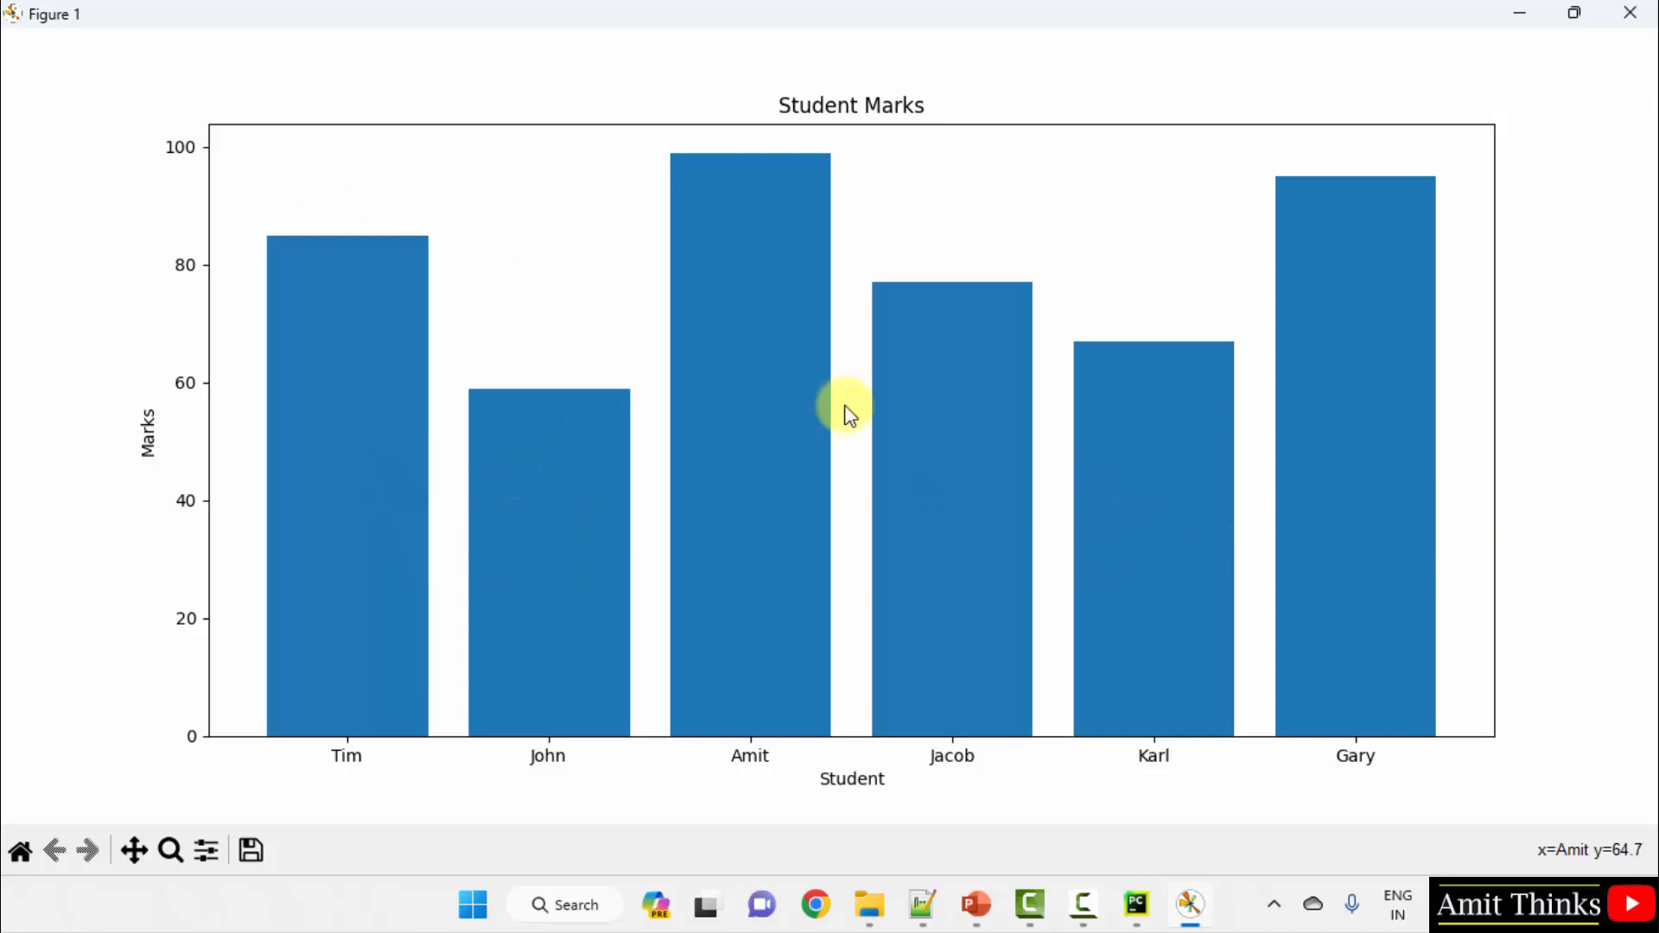
pyautogui.moveTo(854, 444)
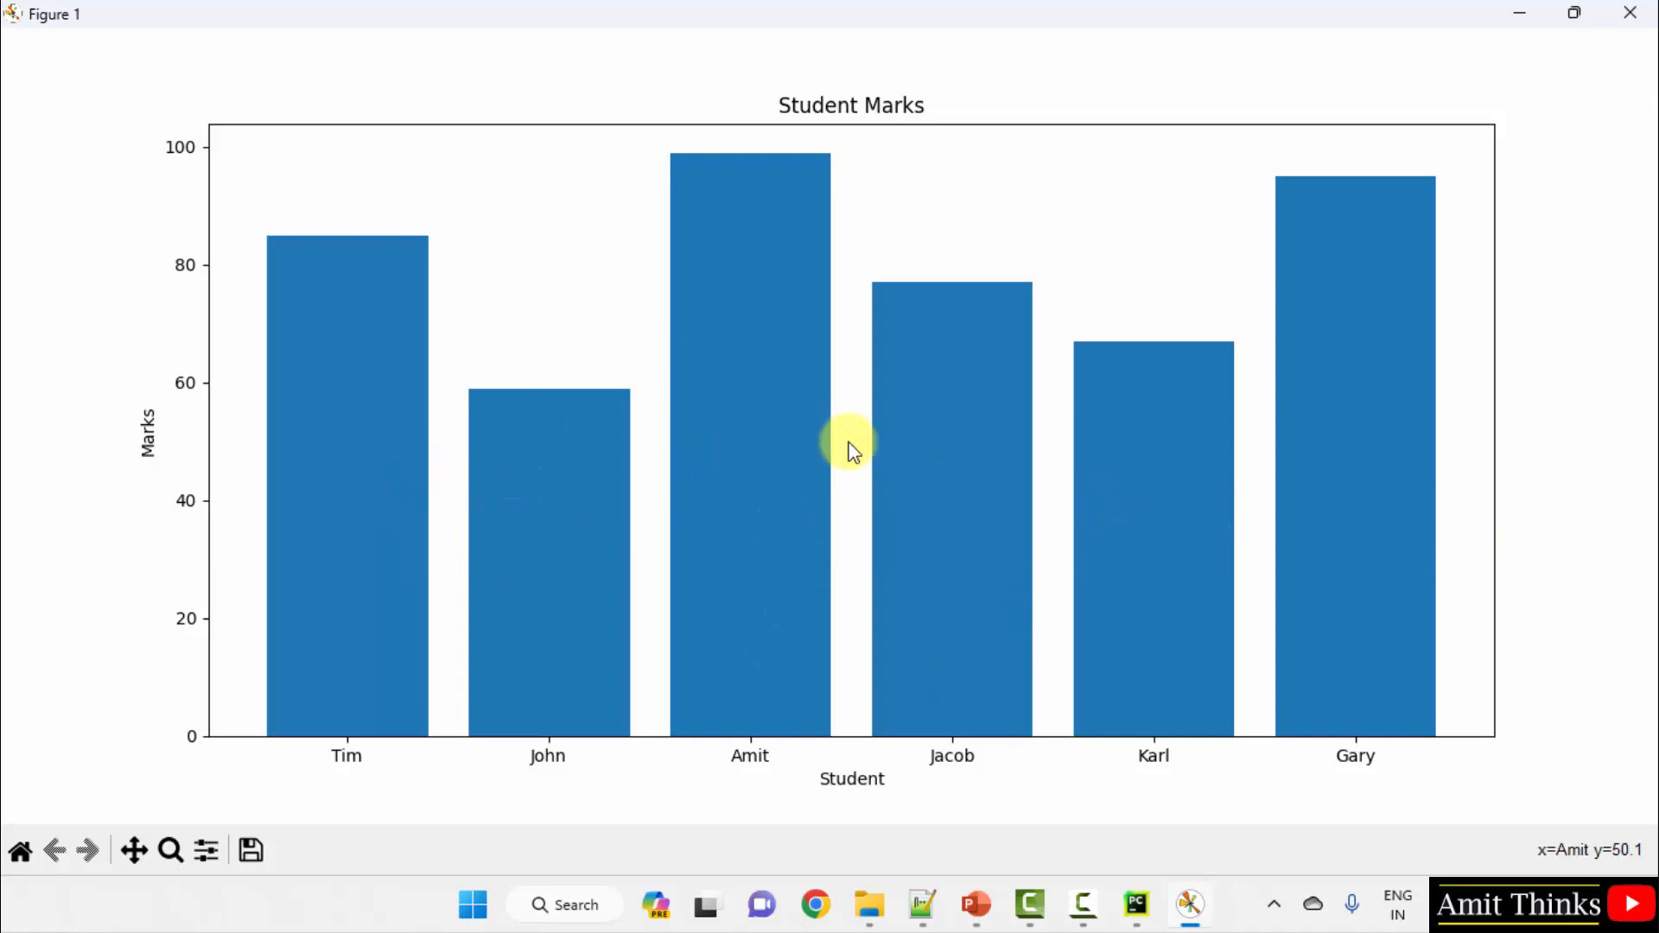
pyautogui.moveTo(200, 308)
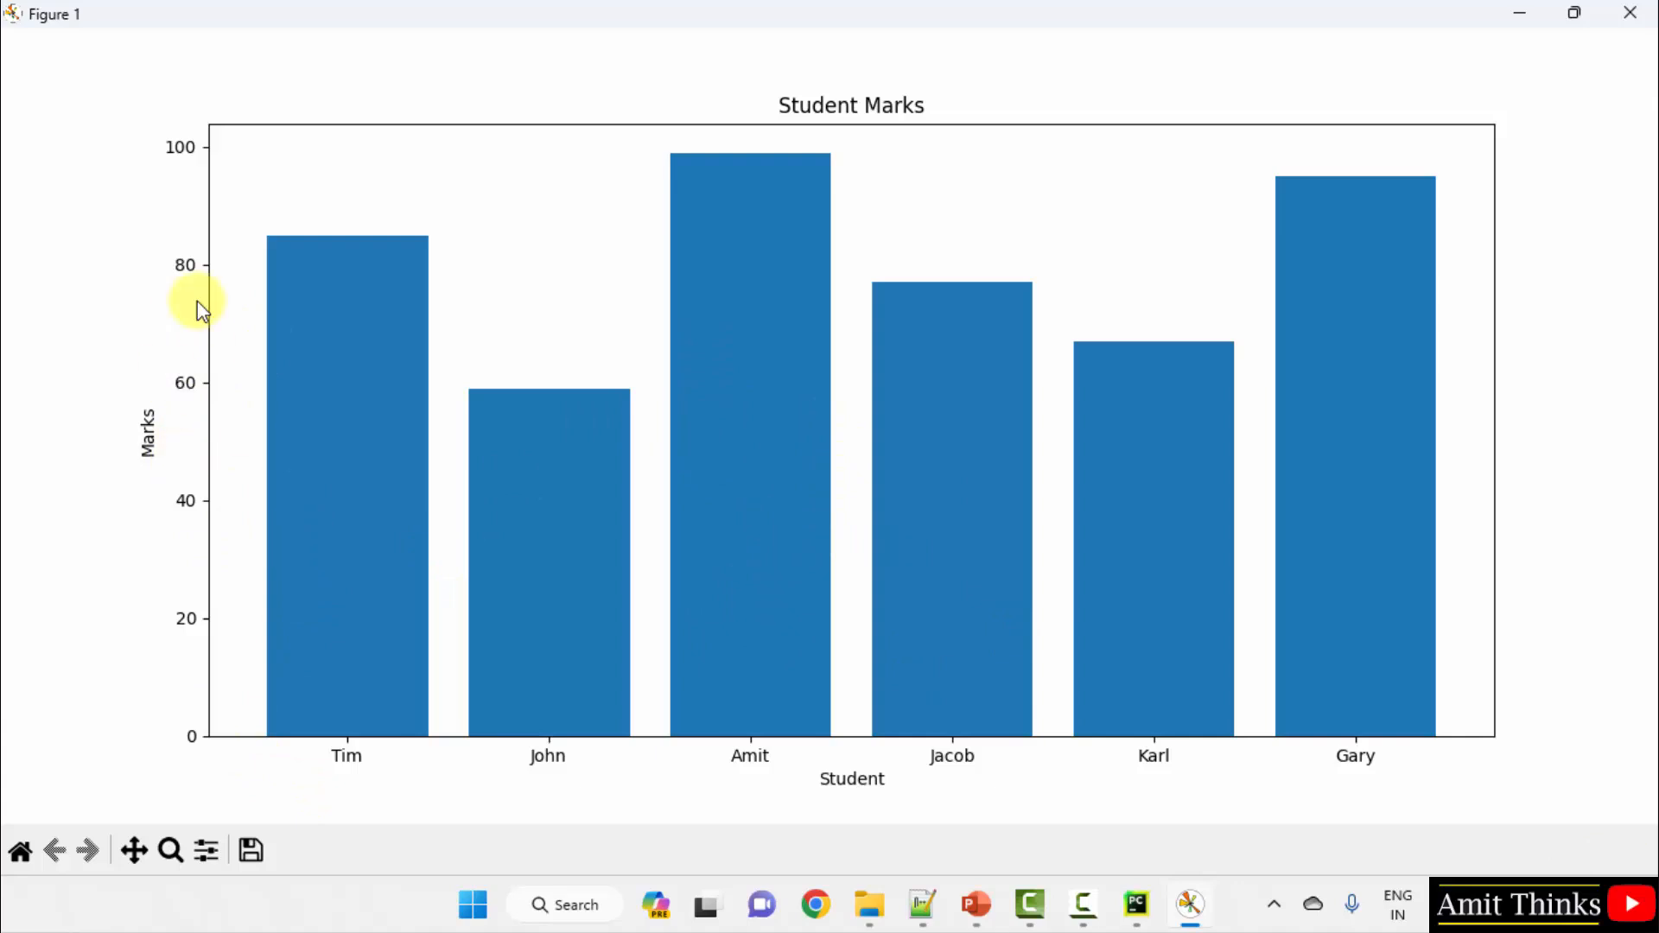
pyautogui.moveTo(251, 850)
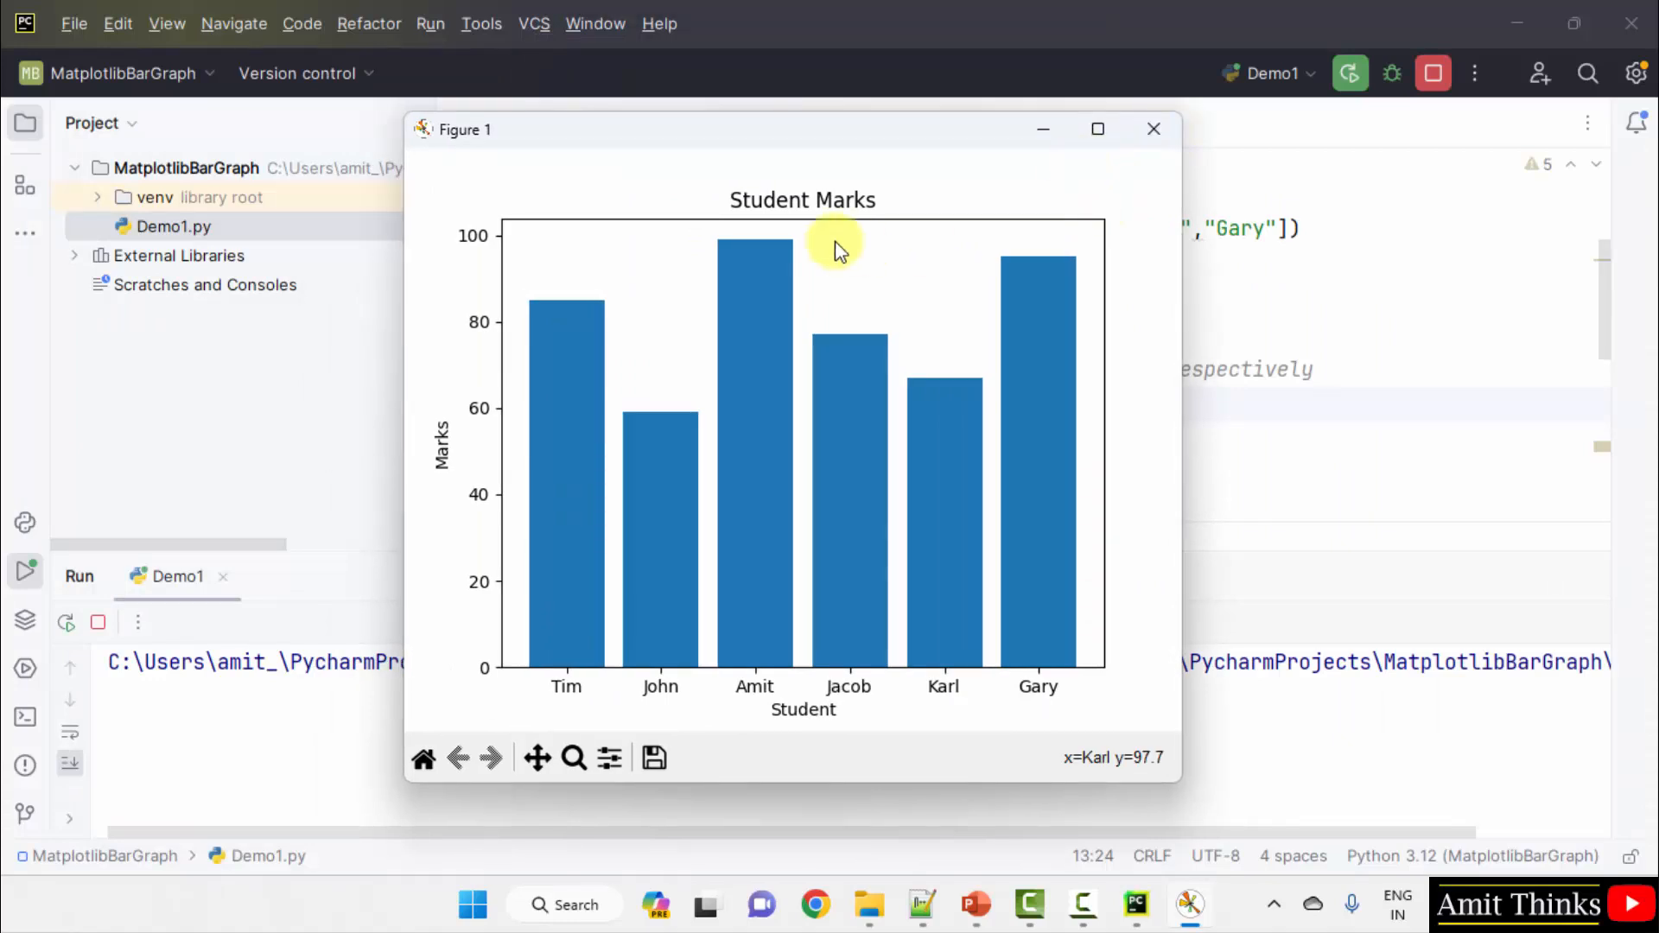
pyautogui.moveTo(1156, 128)
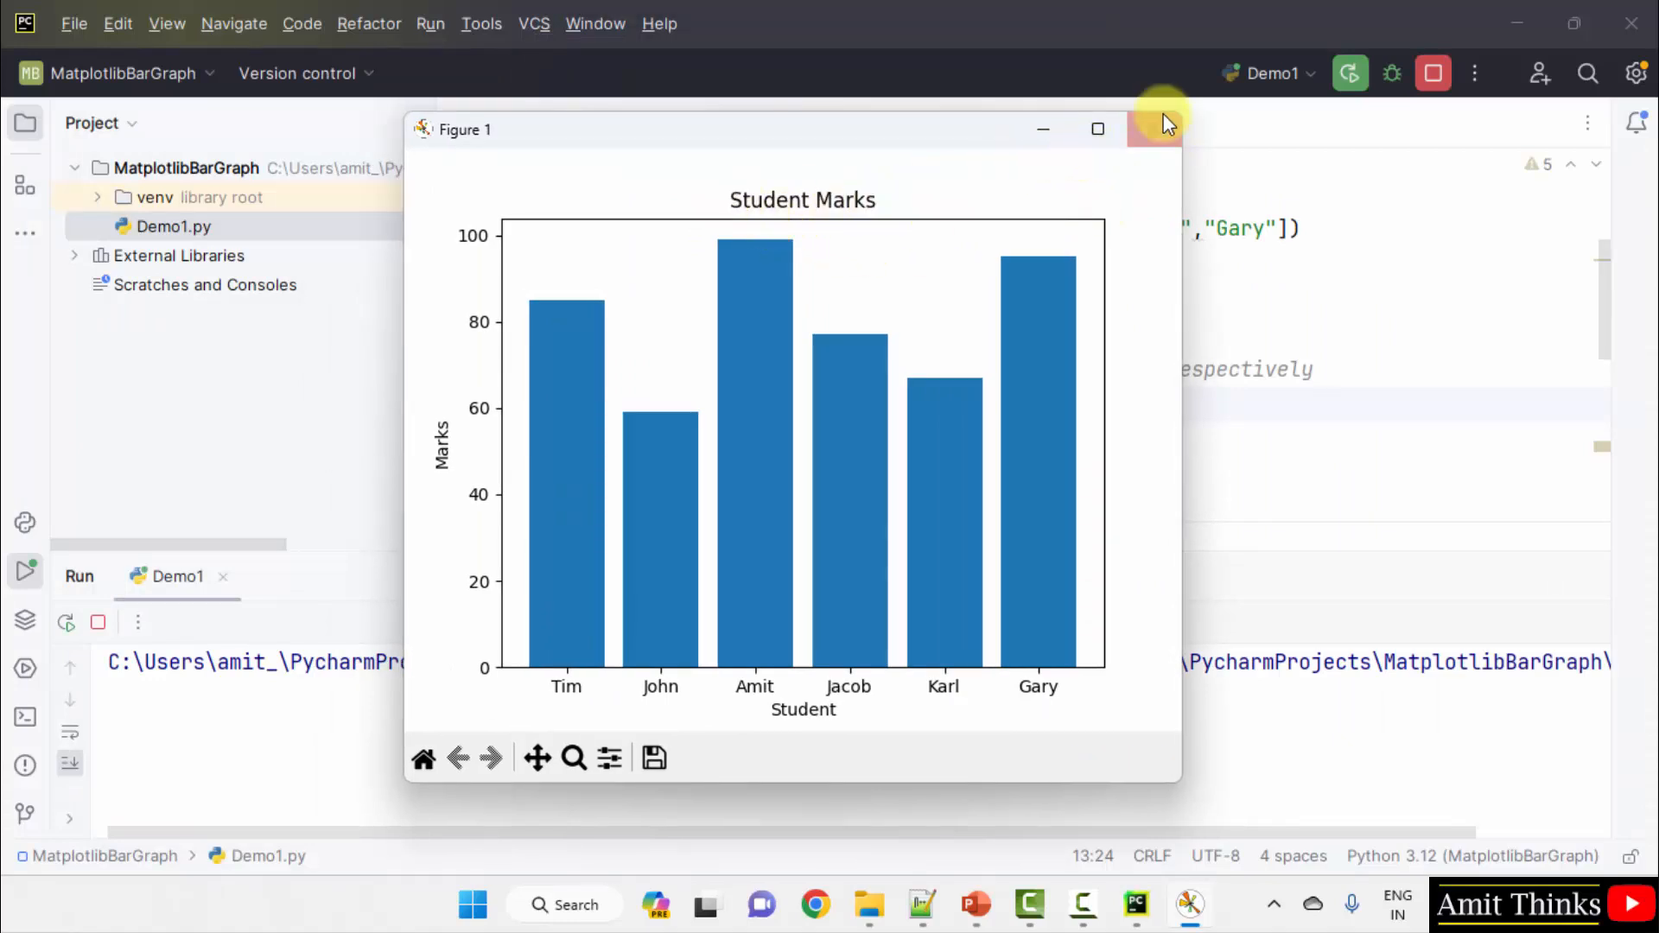
# Close the Figure 1 window and scroll Demo1.py back to line 1.
pyautogui.click(1160, 129)
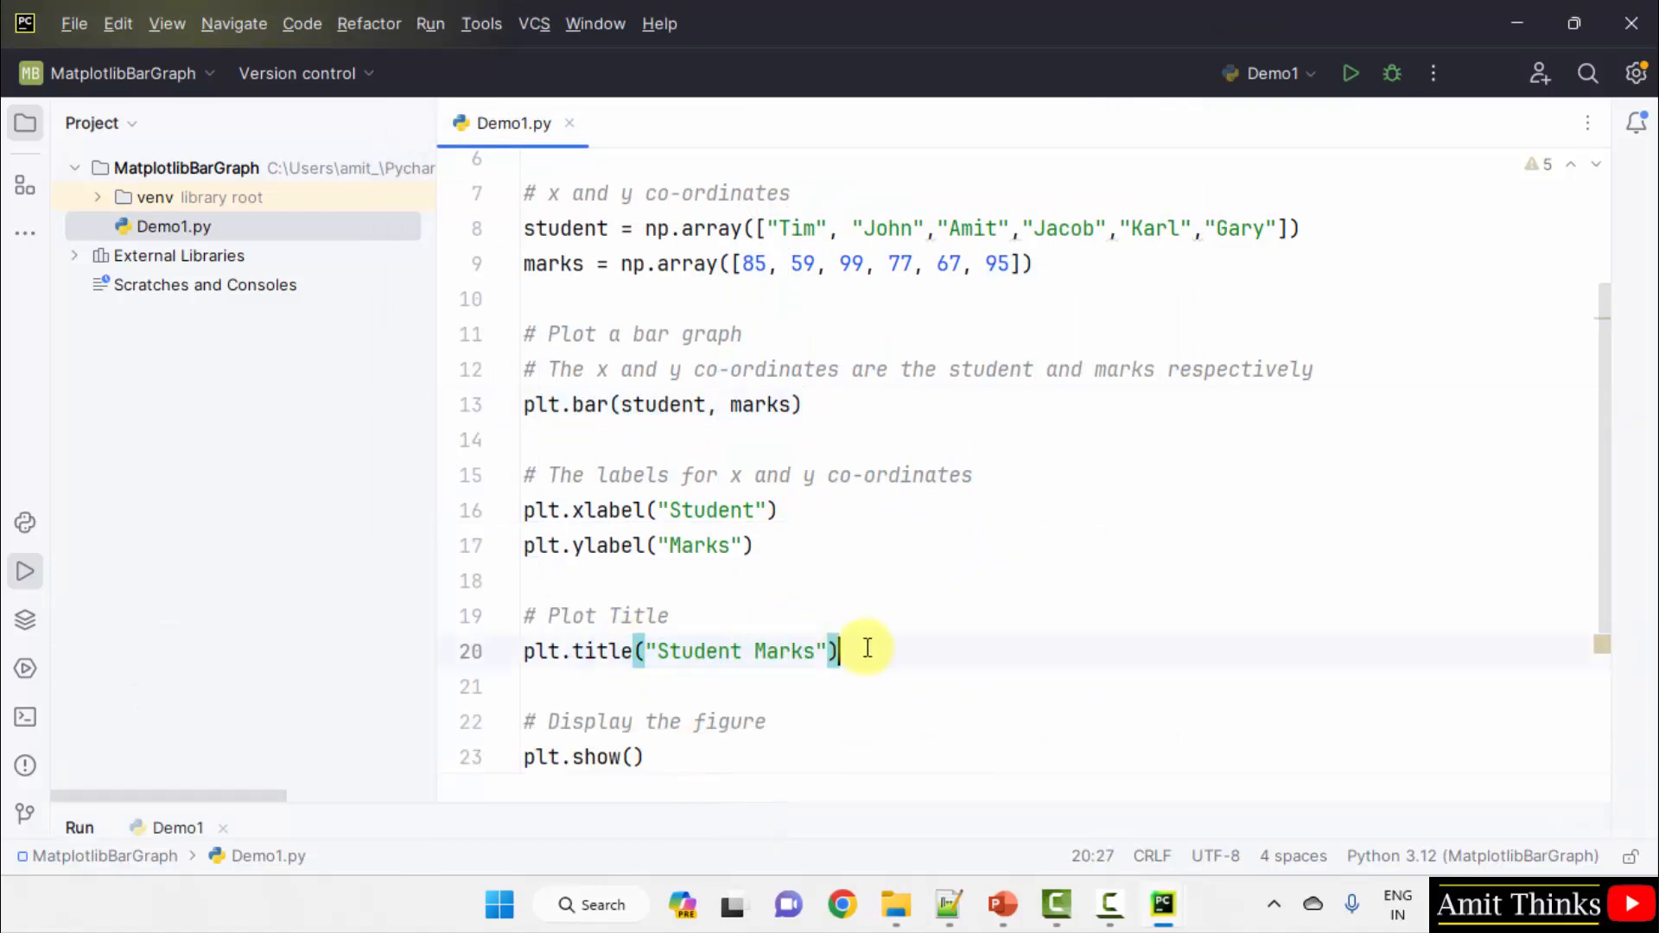
pyautogui.scroll(3)
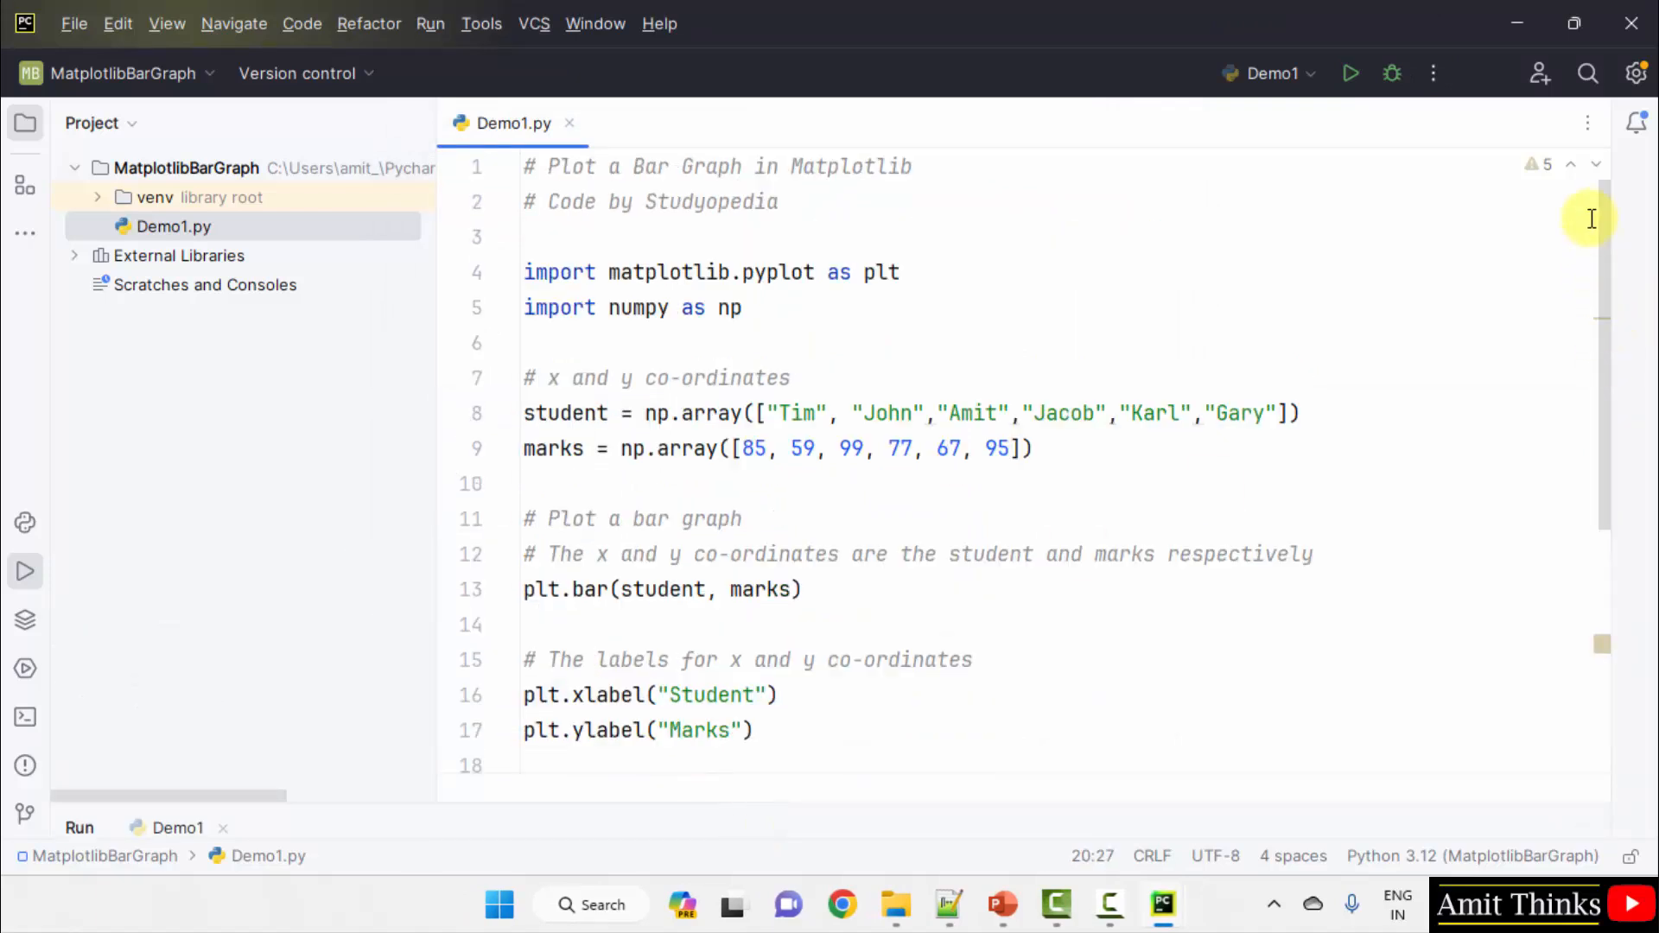